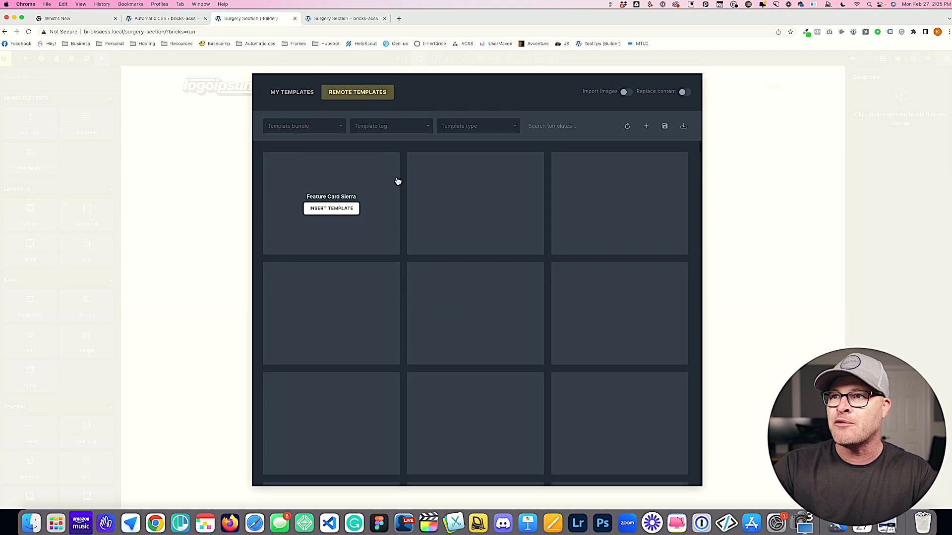
# Search remote templates for 'feature section s' and insert Feature Section Sierra with images imported
pyautogui.click(627, 126)
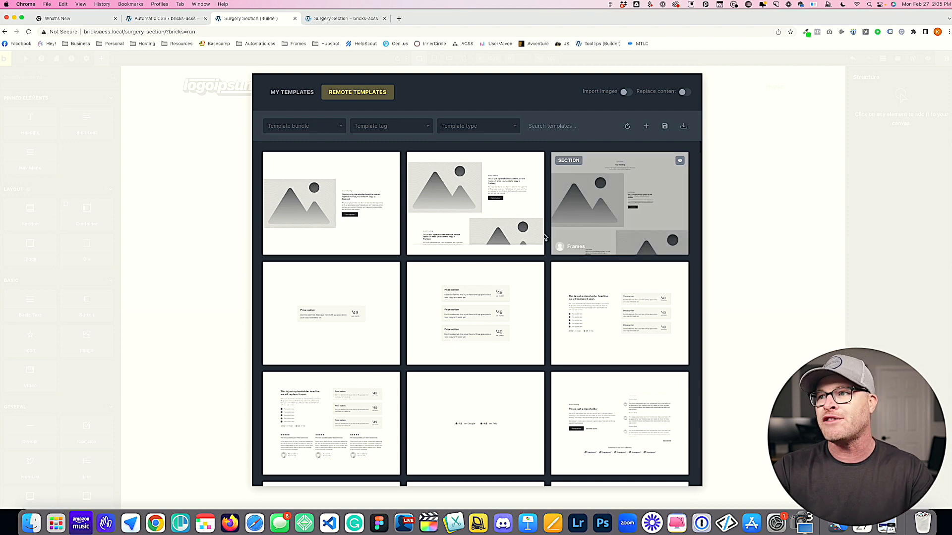
pyautogui.moveTo(559, 126)
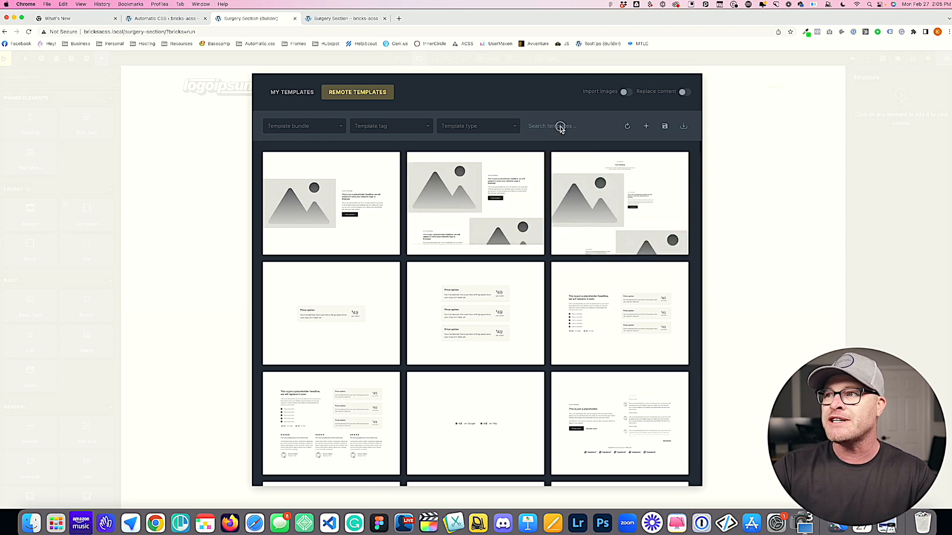
pyautogui.write('feature section sier')
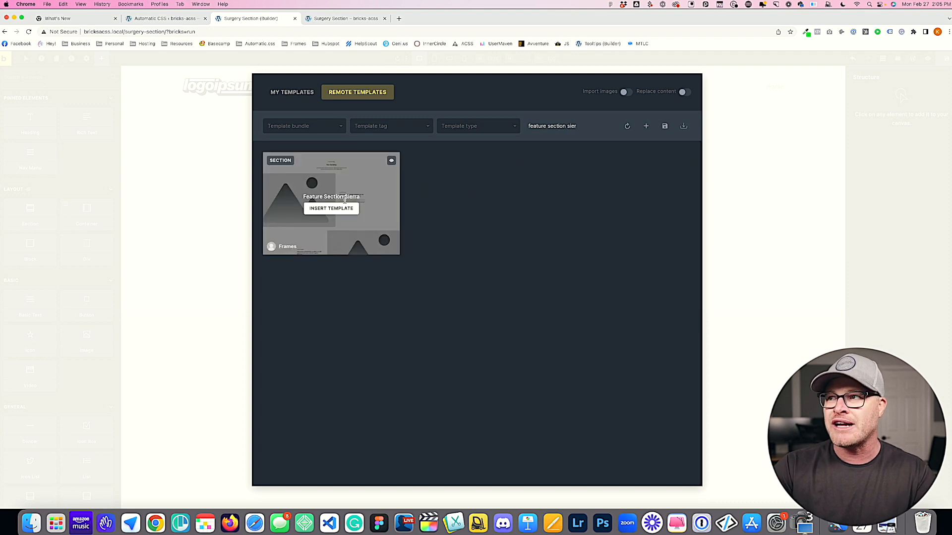
pyautogui.click(625, 92)
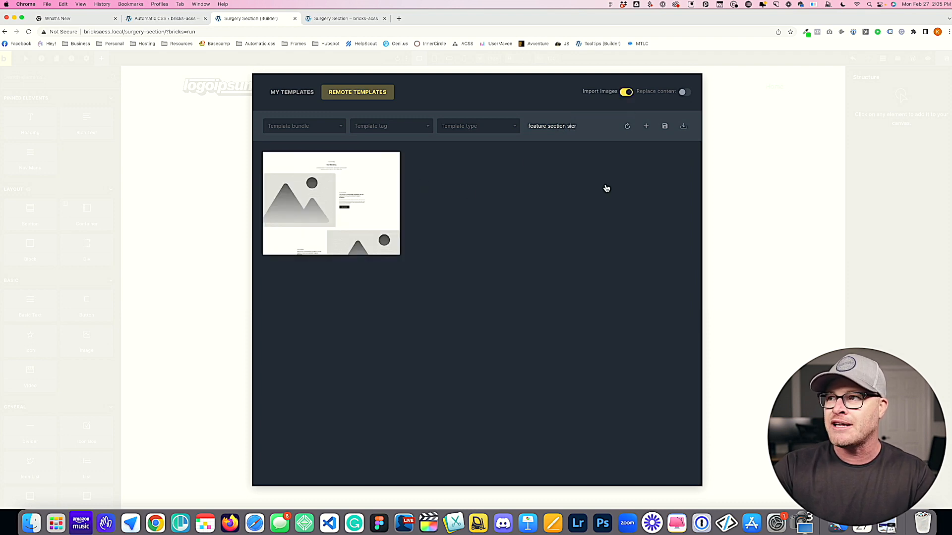
pyautogui.moveTo(331, 204)
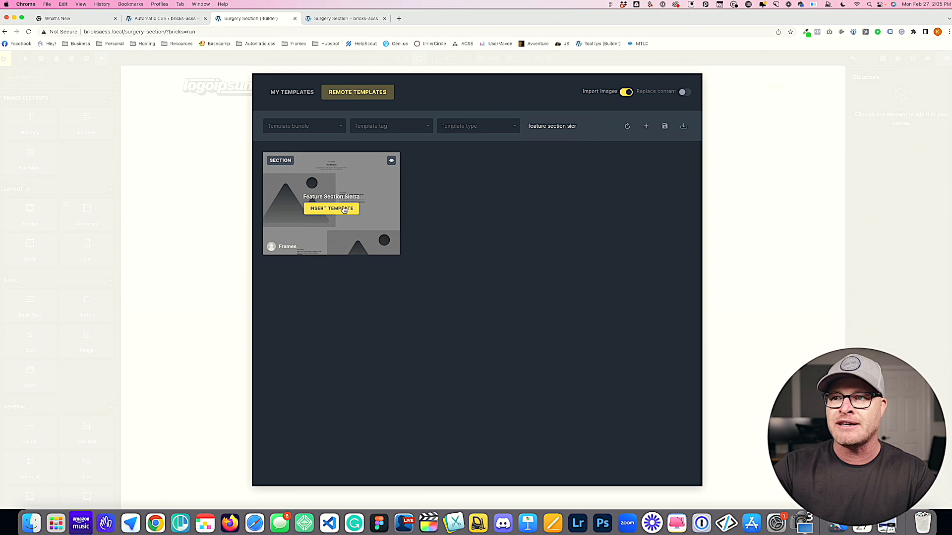
pyautogui.click(332, 208)
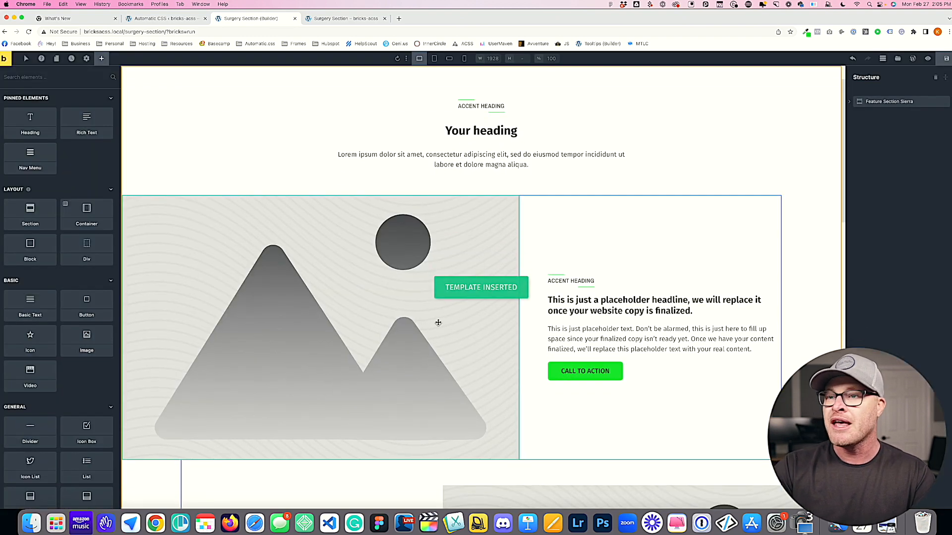
# Turn on Execute code for the JS code element inside Feature Grid Sierra
pyautogui.scroll(-3)
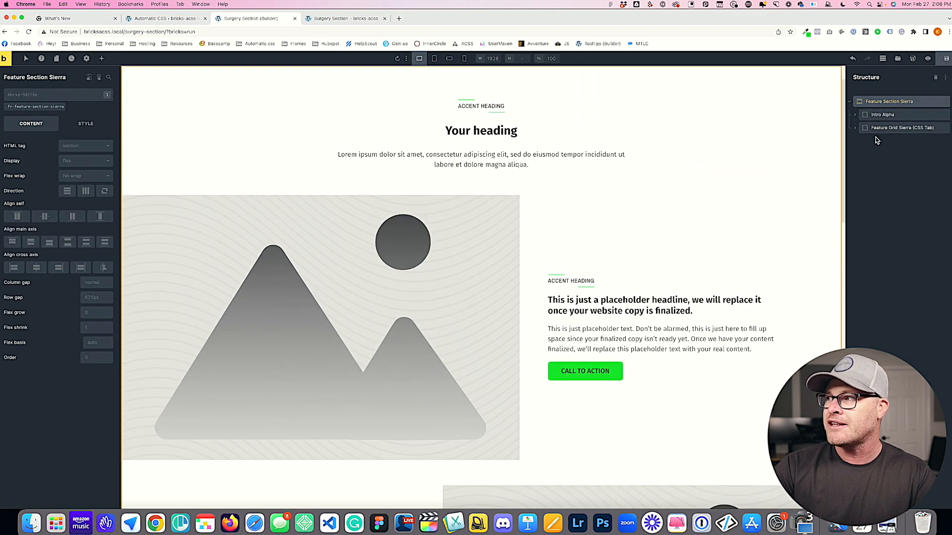
pyautogui.click(902, 128)
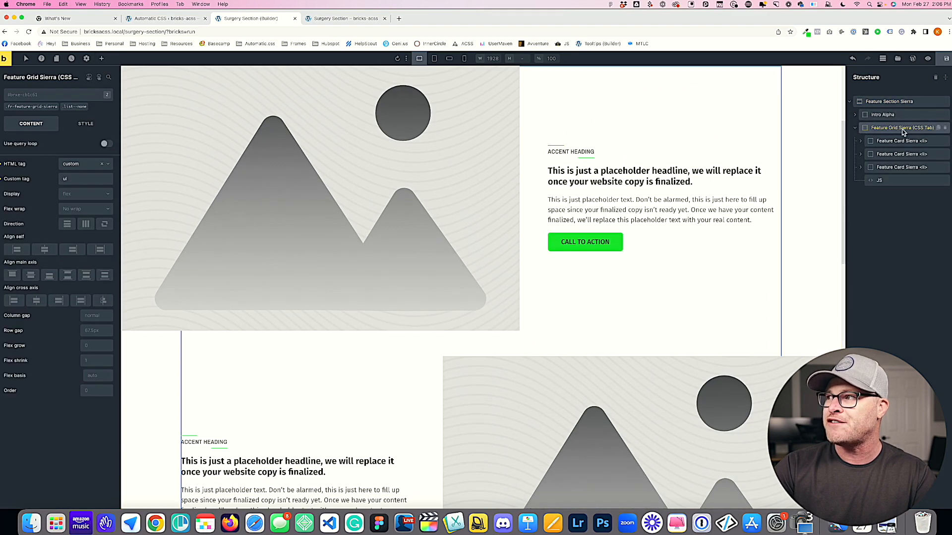
pyautogui.click(878, 181)
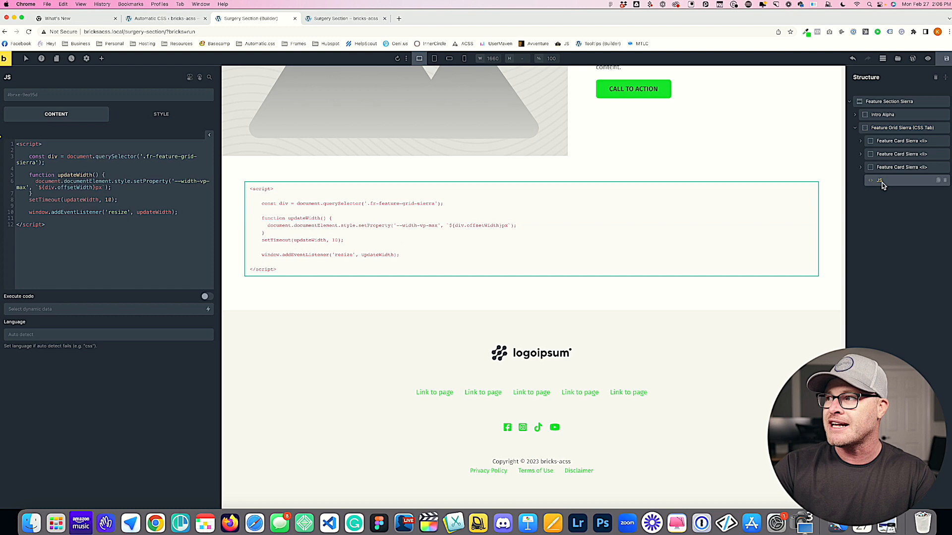
pyautogui.moveTo(884, 185)
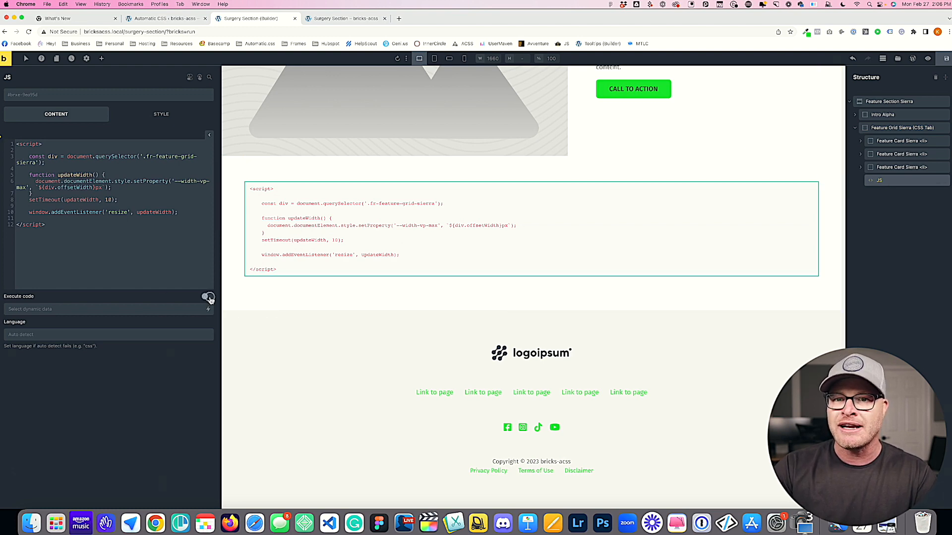
pyautogui.click(208, 297)
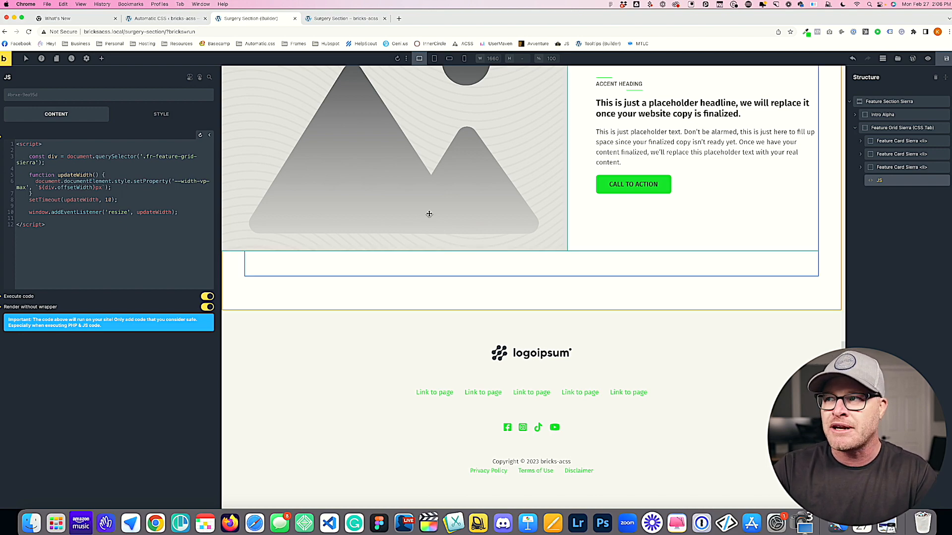
pyautogui.scroll(3)
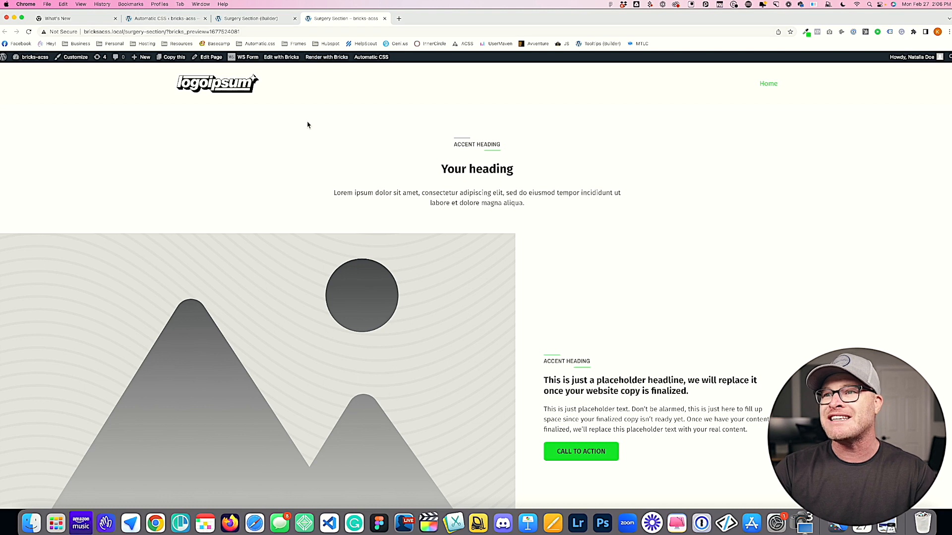
pyautogui.moveTo(479, 176)
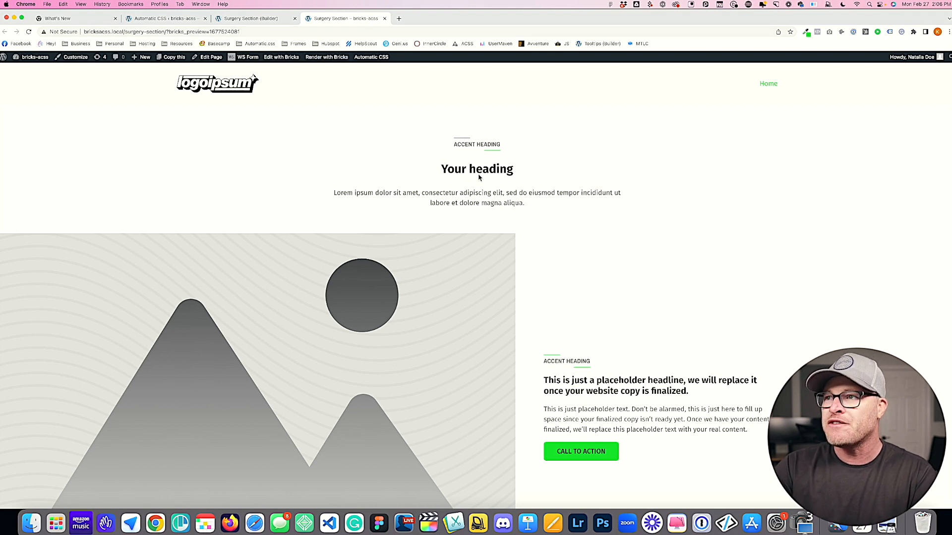
pyautogui.moveTo(453, 203)
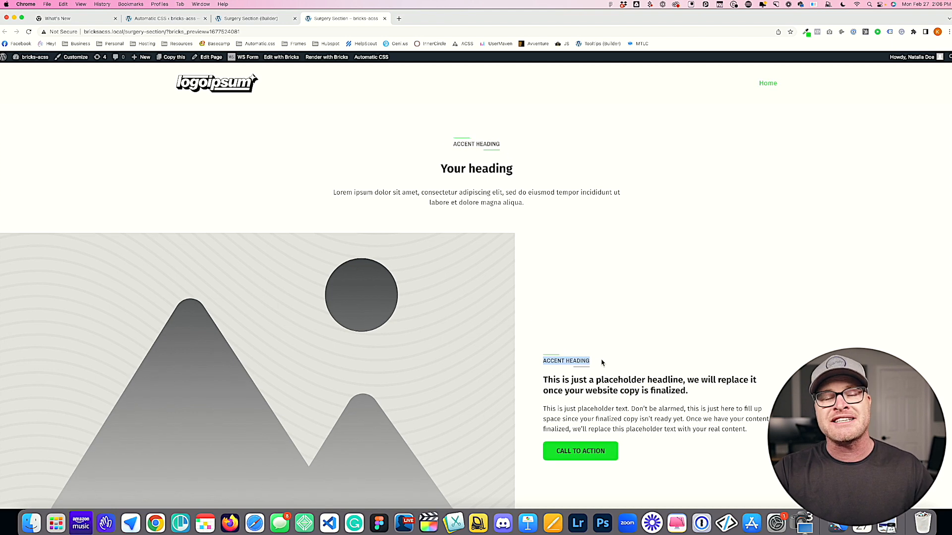
pyautogui.moveTo(369, 126)
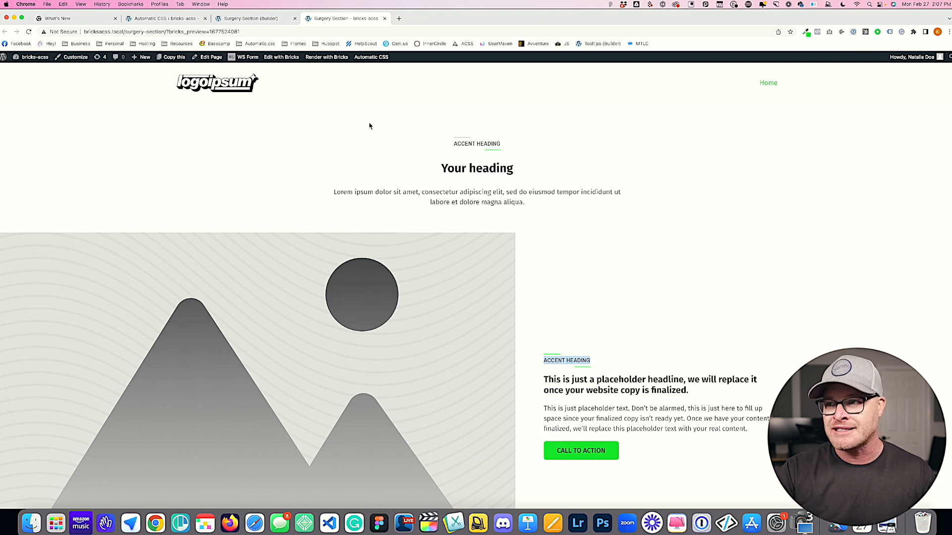
# Review the alternating feature cards on the front end, then go back to the builder
pyautogui.scroll(-3)
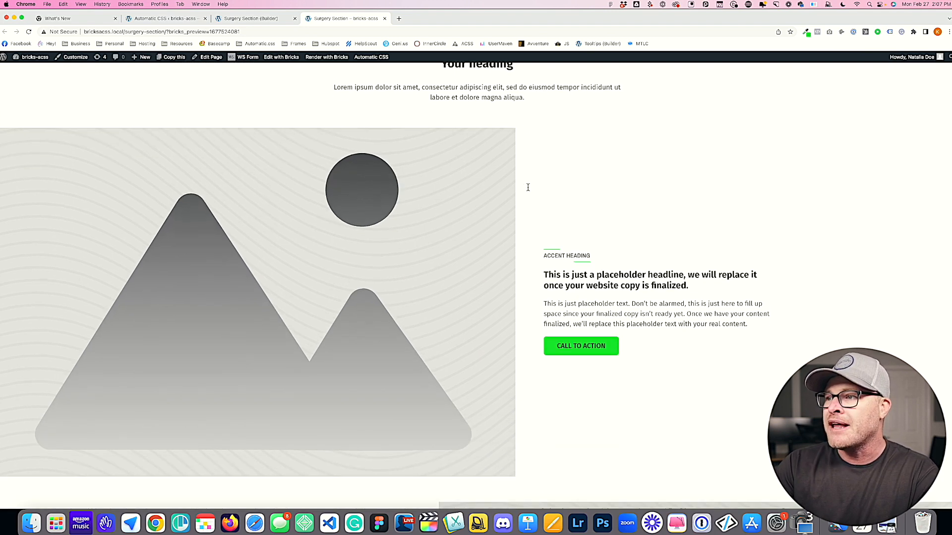
pyautogui.scroll(-3)
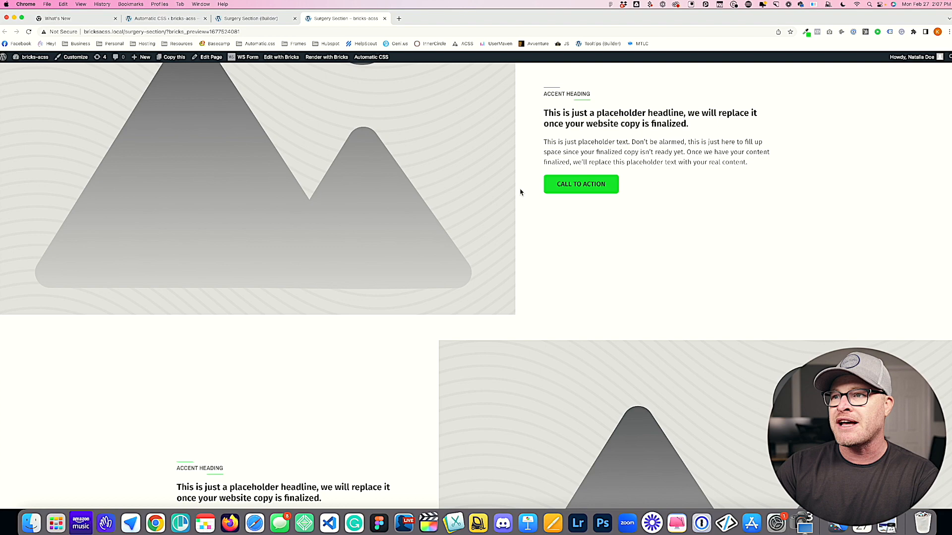
pyautogui.scroll(-3)
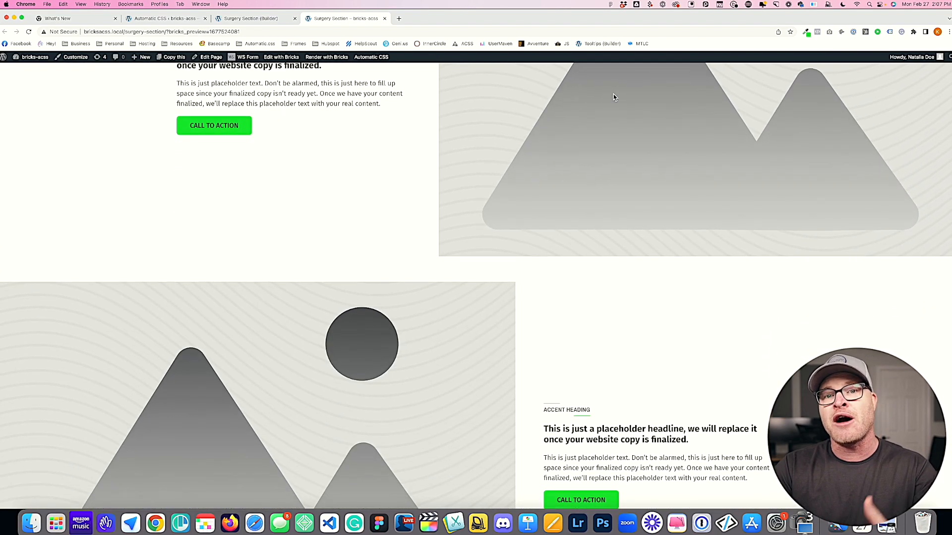
pyautogui.scroll(-3)
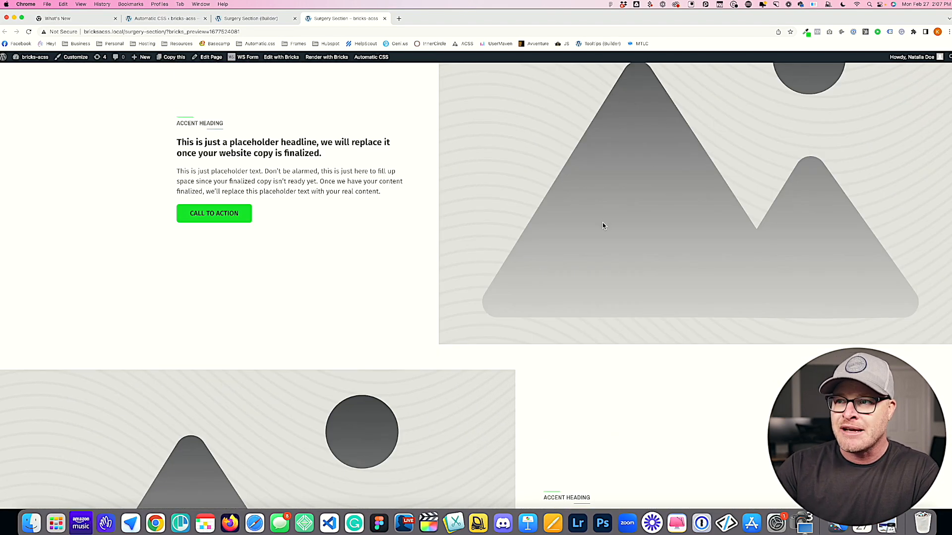
pyautogui.scroll(-3)
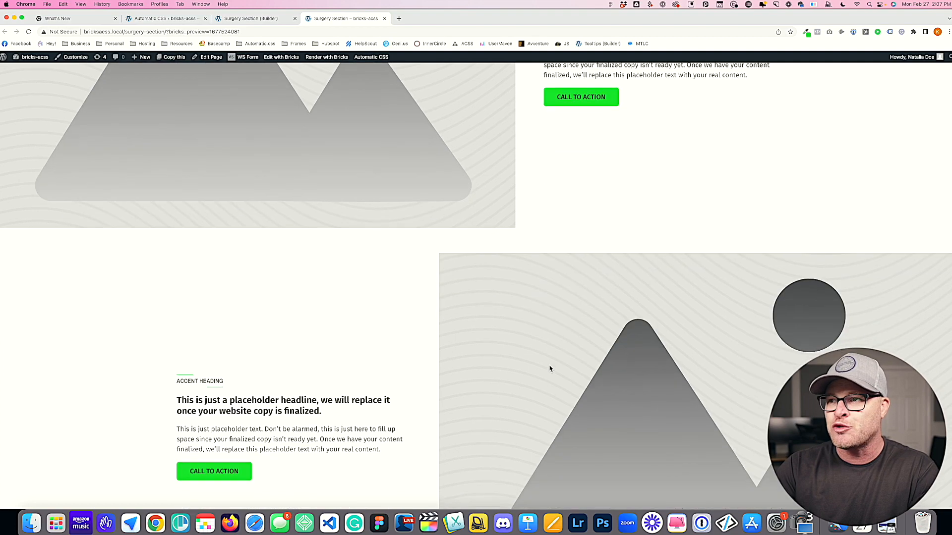
pyautogui.scroll(3)
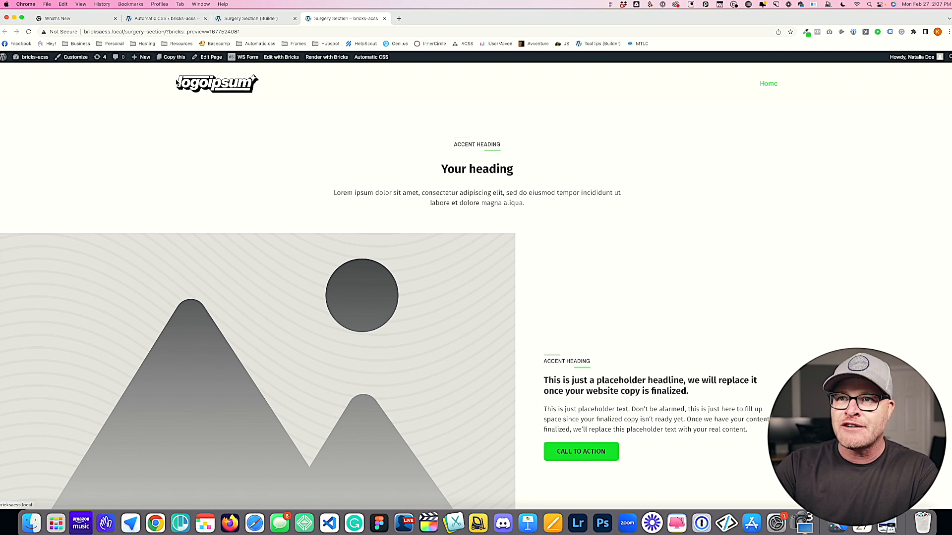
pyautogui.scroll(-3)
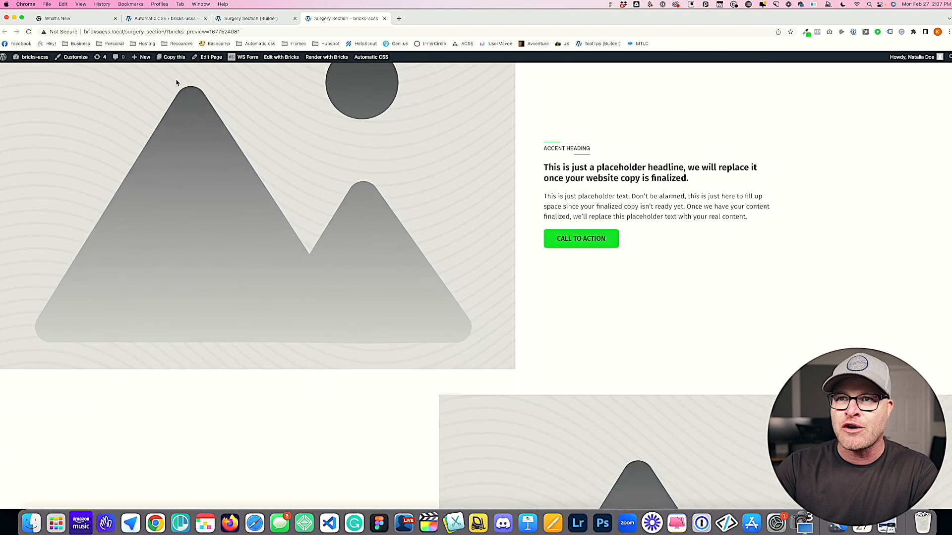
pyautogui.scroll(-3)
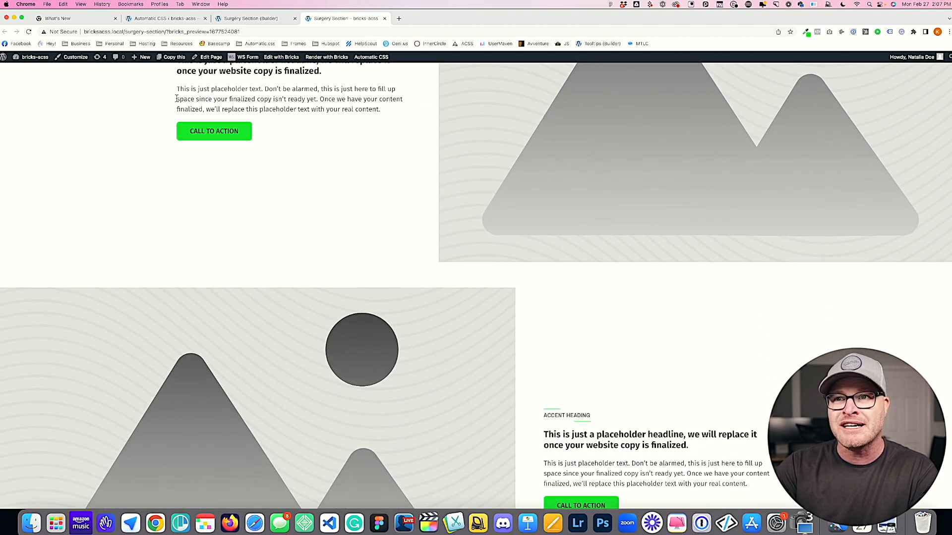
pyautogui.scroll(3)
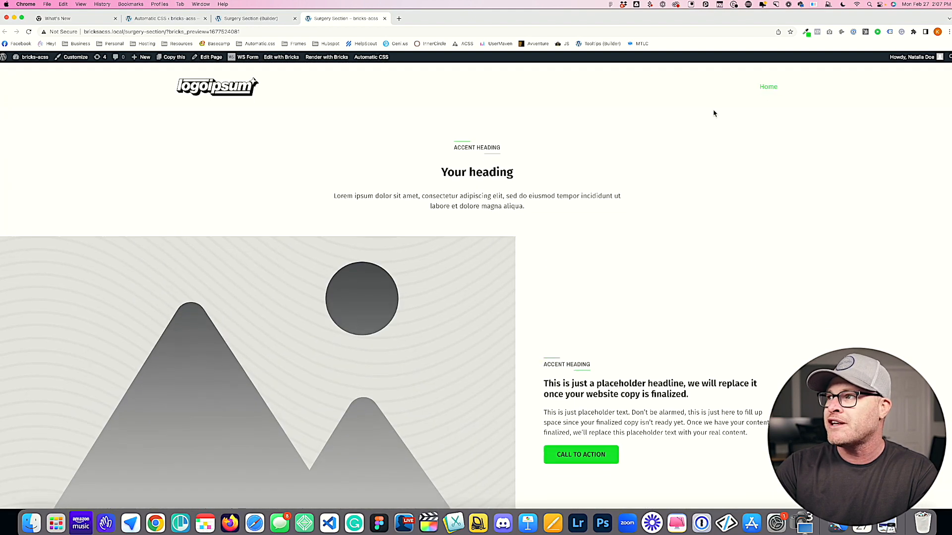
pyautogui.scroll(-3)
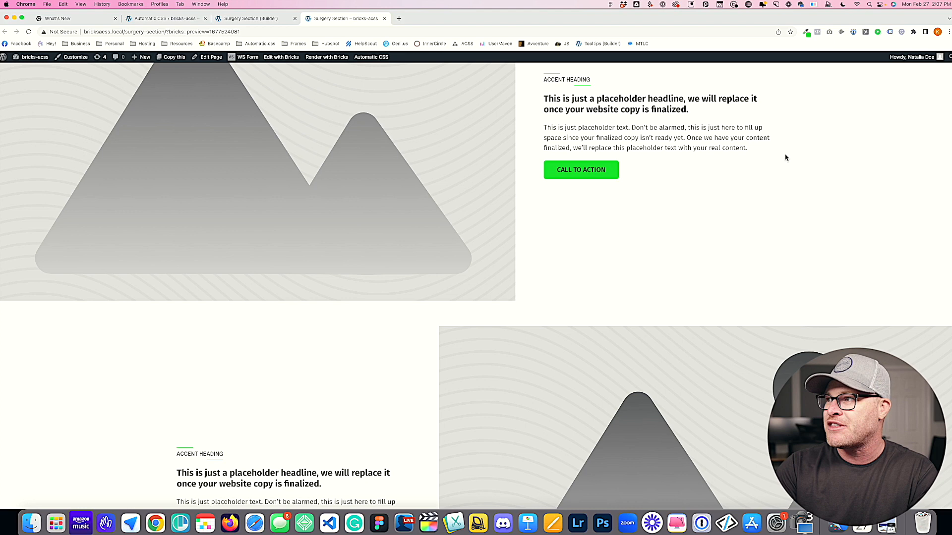
pyautogui.moveTo(777, 132)
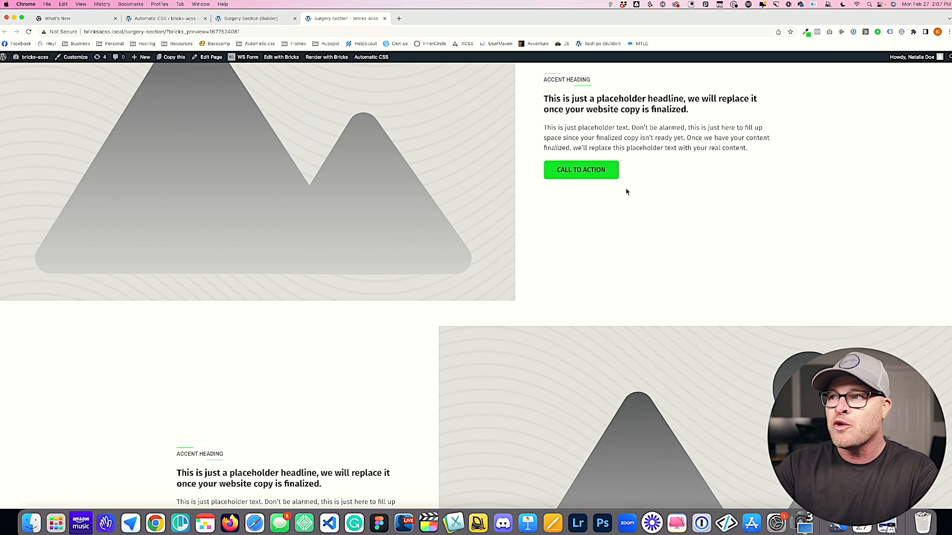
pyautogui.scroll(3)
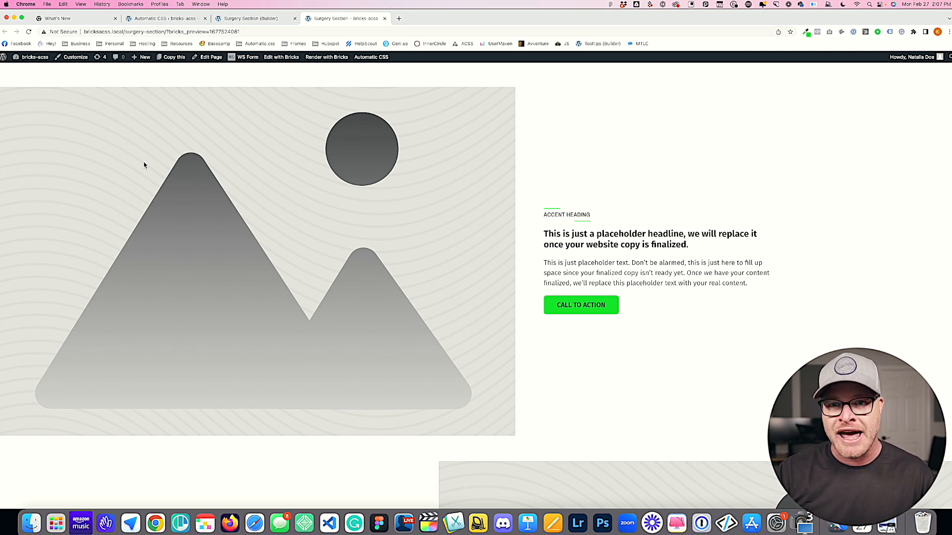
pyautogui.scroll(-3)
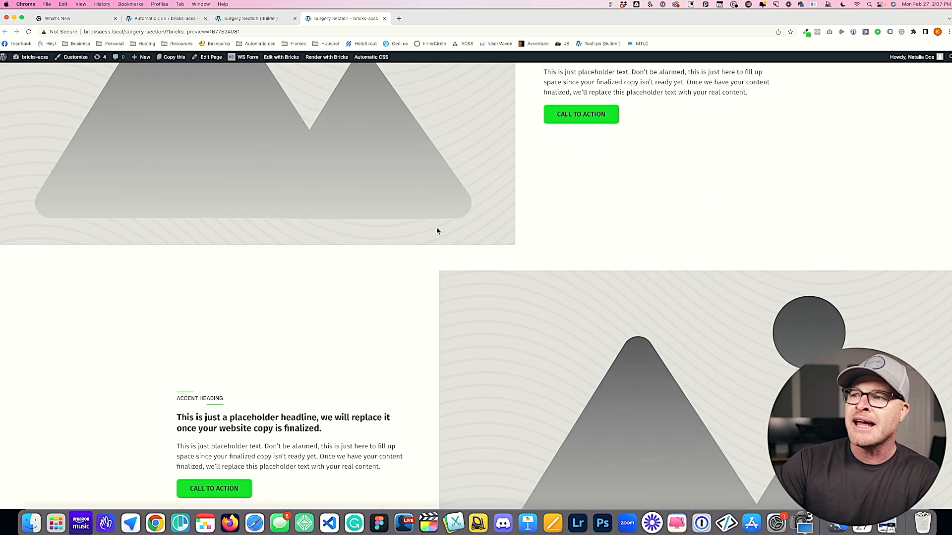
pyautogui.scroll(-3)
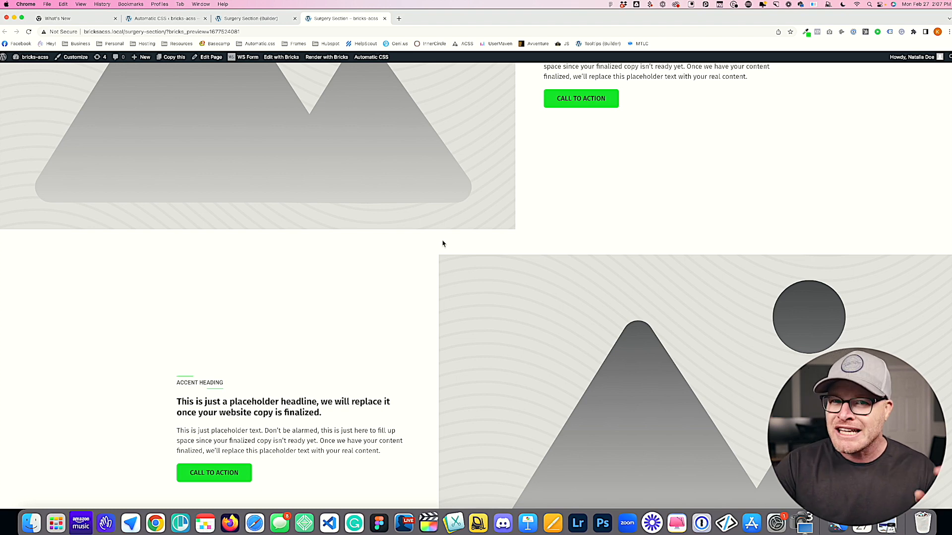
pyautogui.scroll(-3)
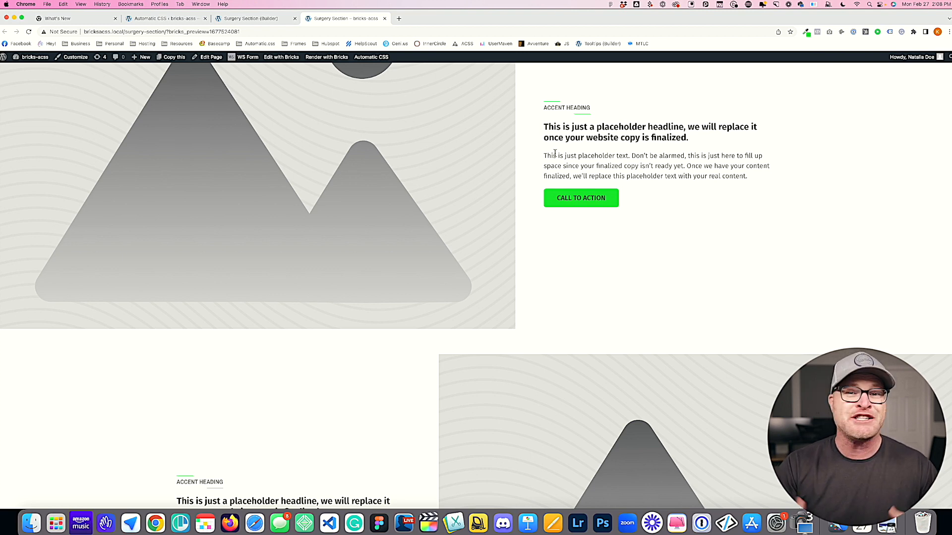
pyautogui.moveTo(452, 142)
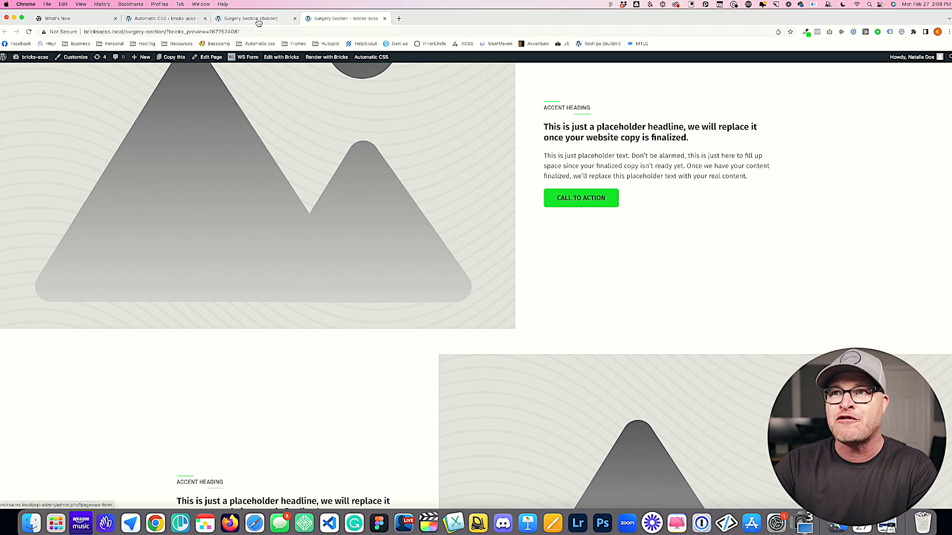
pyautogui.click(164, 18)
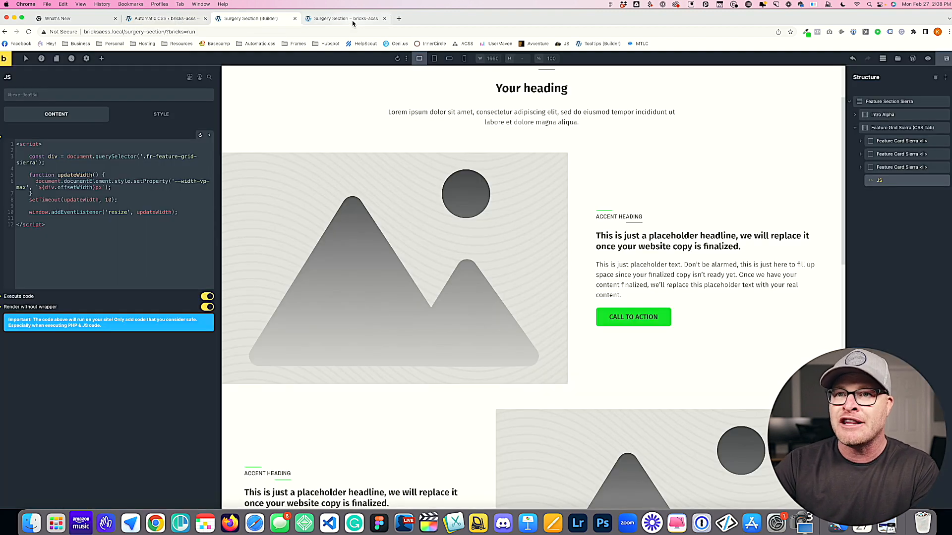
# Set --features-span to 5 on the fr-feature-grid-sierra class and check the front end
pyautogui.click(901, 128)
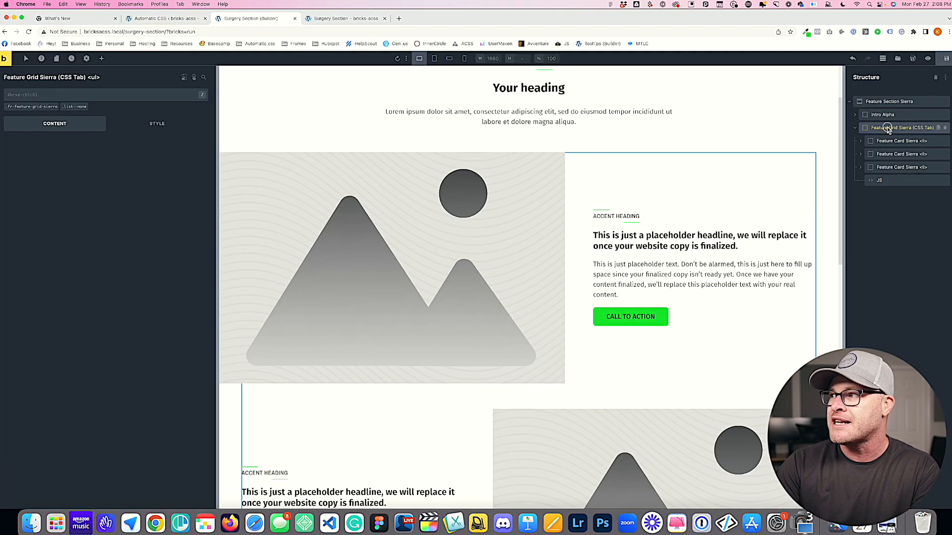
pyautogui.click(902, 127)
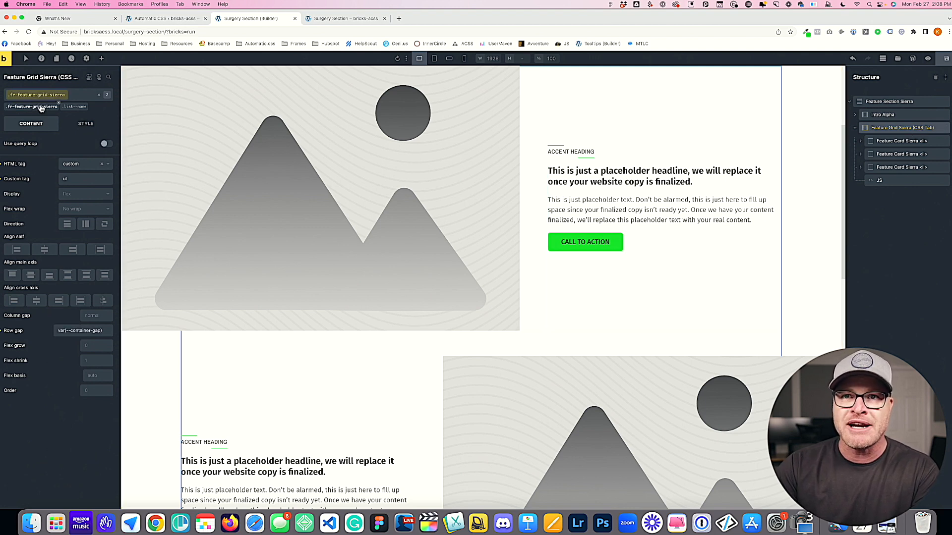
pyautogui.click(85, 106)
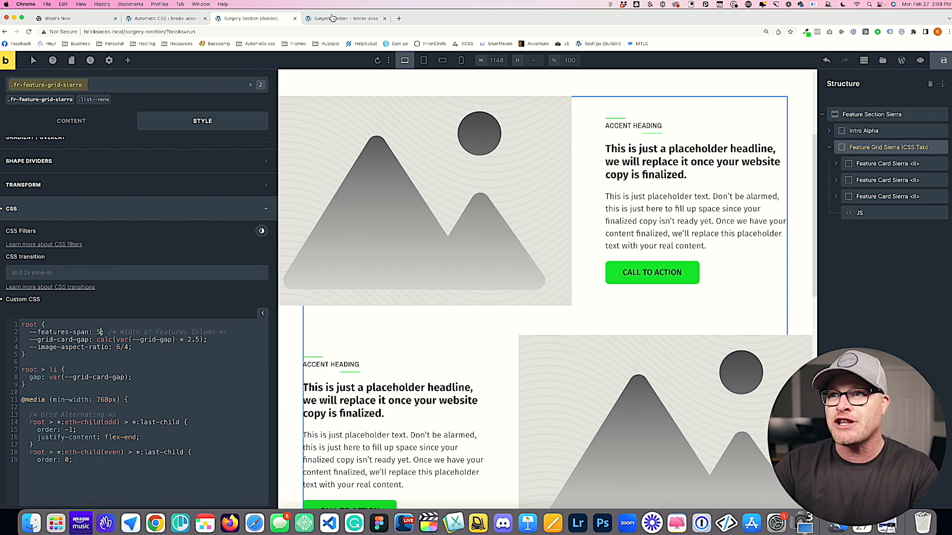
pyautogui.click(343, 19)
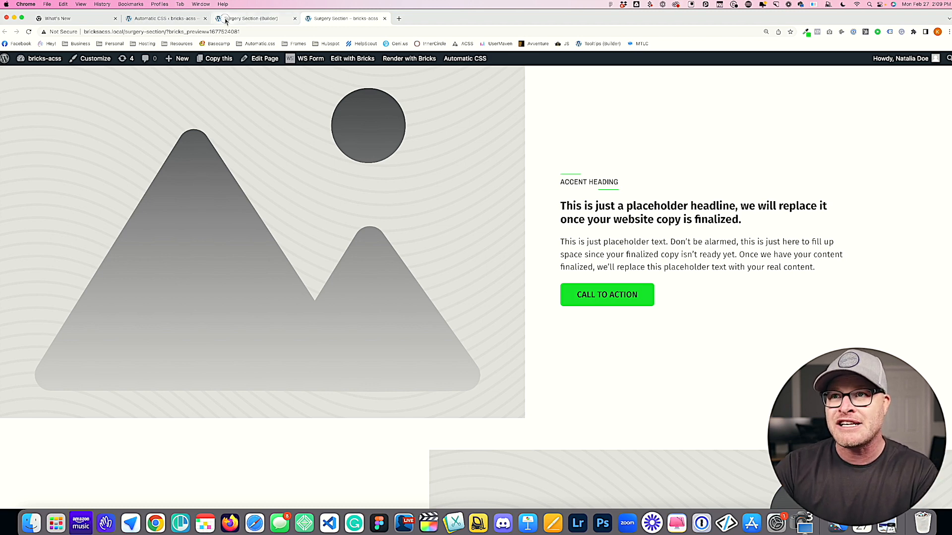
# Reload the front-end page and scroll through the feature cards' new column layout
pyautogui.click(164, 18)
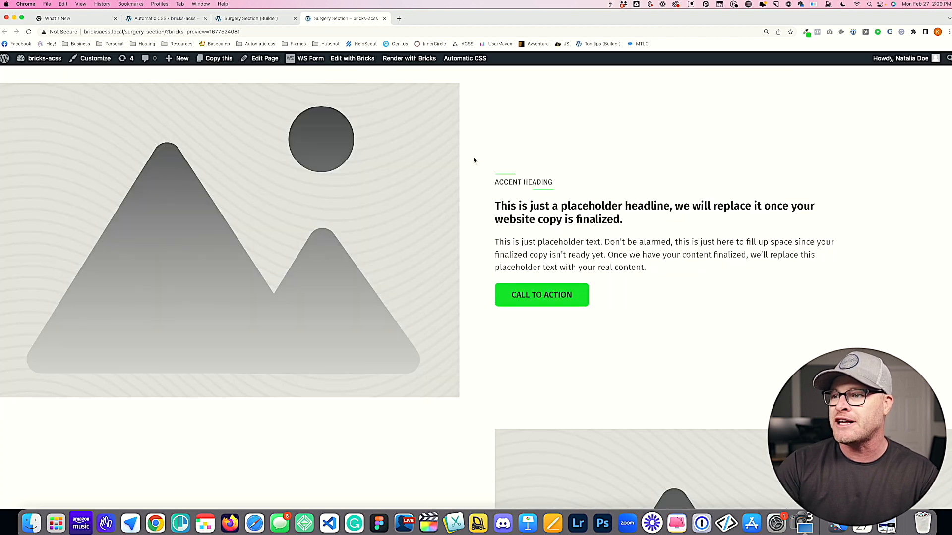
pyautogui.moveTo(531, 169)
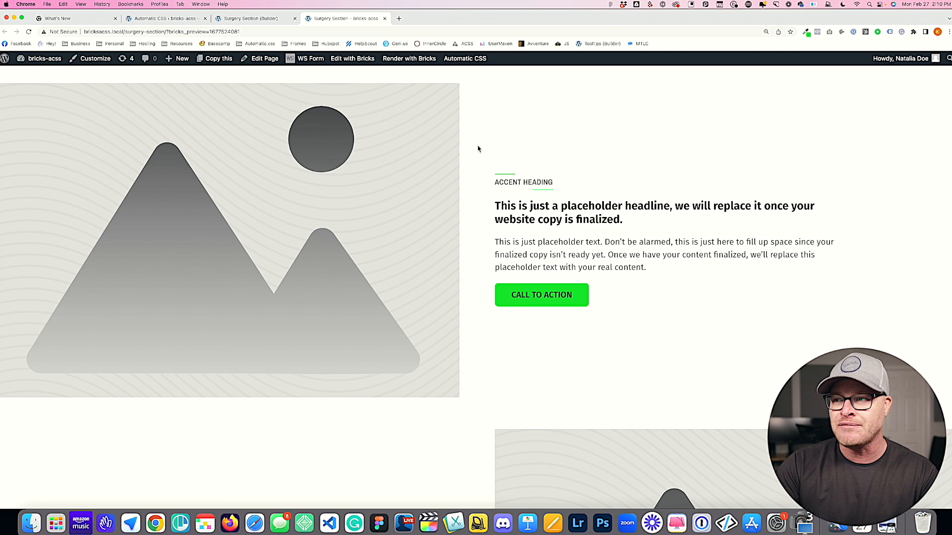
pyautogui.moveTo(226, 143)
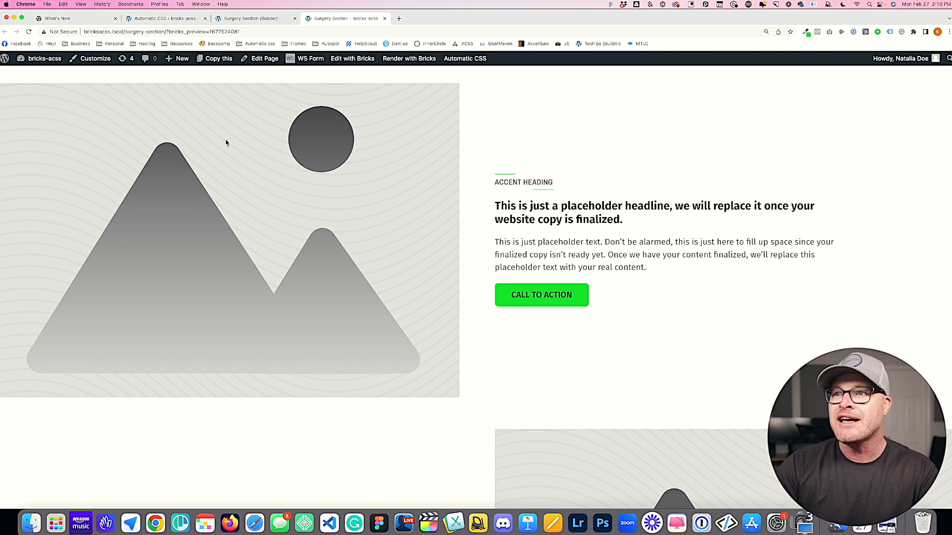
pyautogui.scroll(-3)
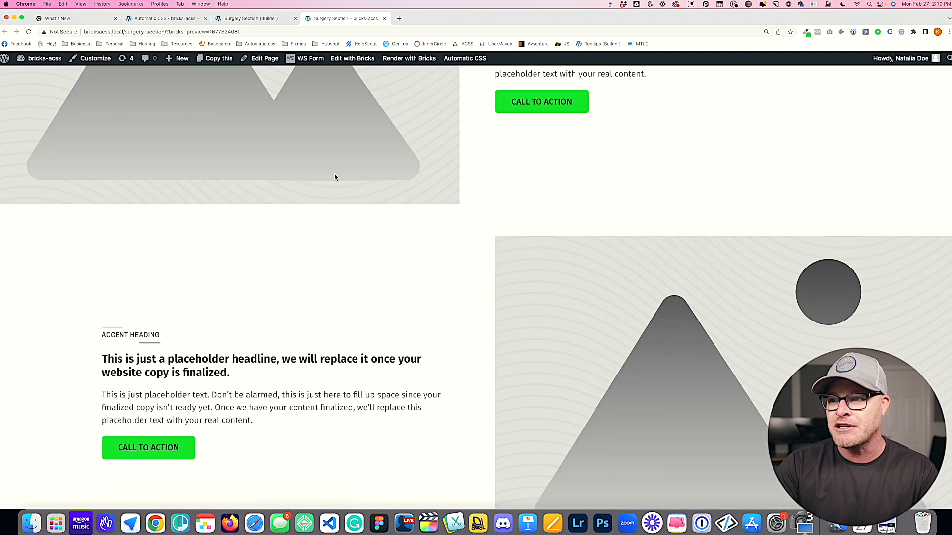
pyautogui.scroll(-3)
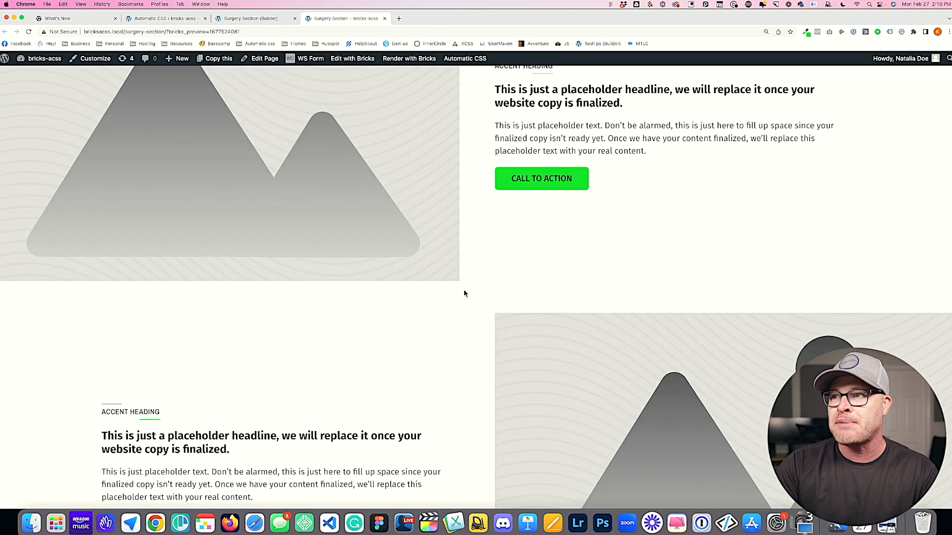
pyautogui.moveTo(483, 144)
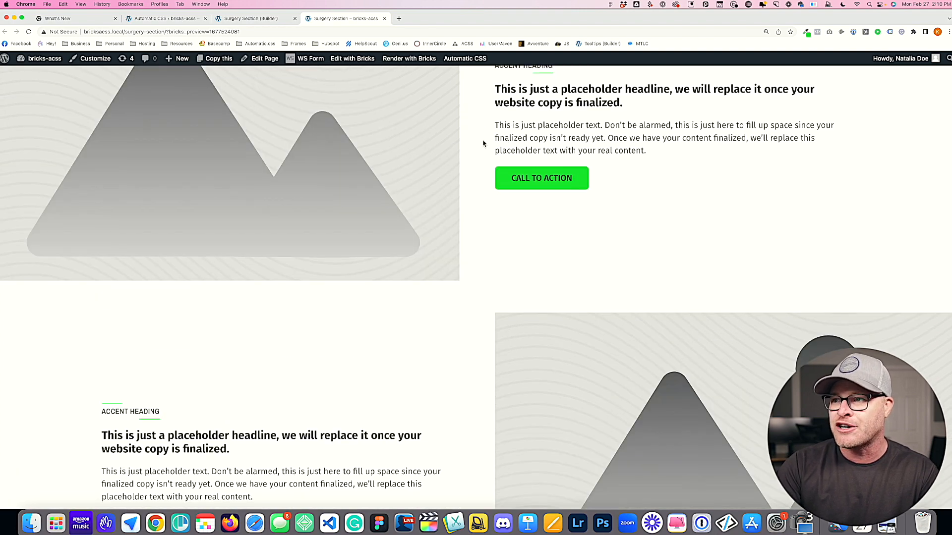
pyautogui.scroll(-3)
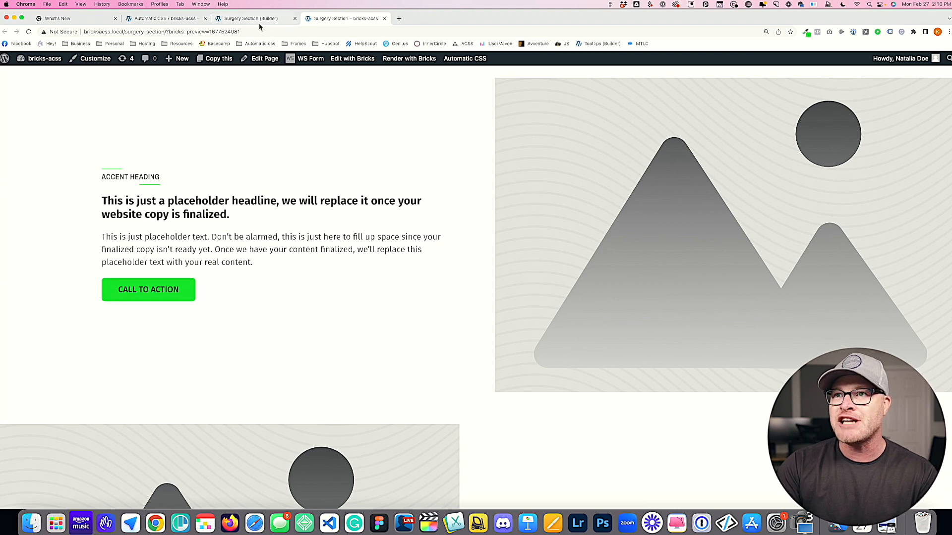
# Restore --features-span to 6, adjust the --grid-card-gap multiplier, and save
pyautogui.click(249, 19)
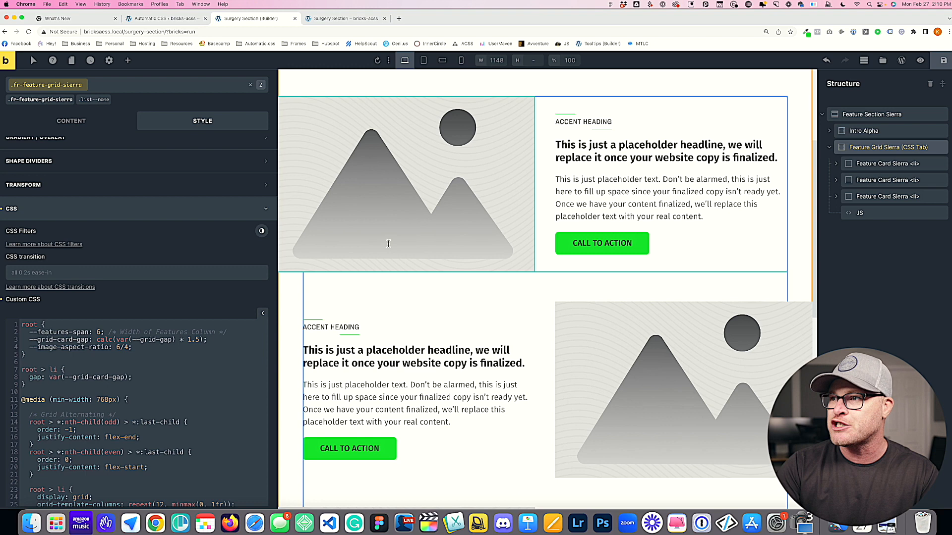
pyautogui.moveTo(432, 267)
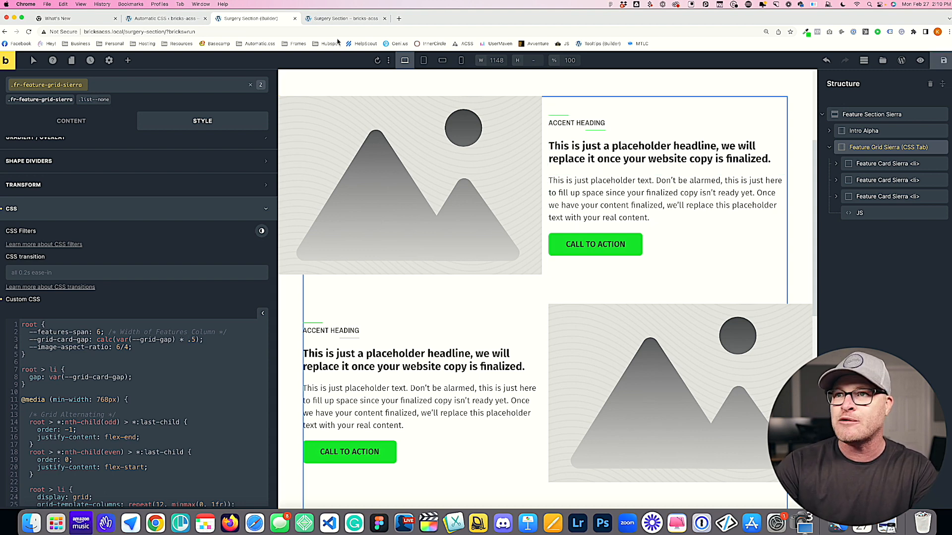
pyautogui.click(344, 18)
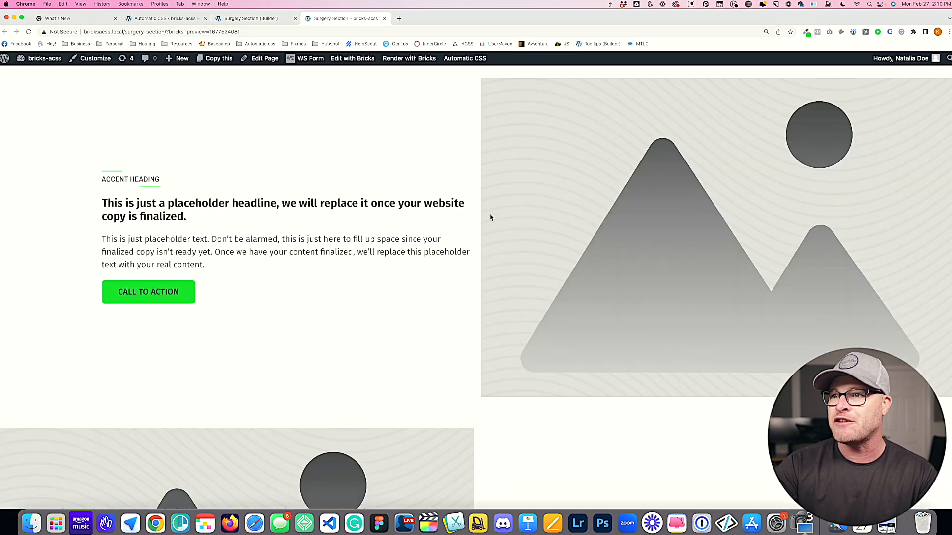
pyautogui.scroll(-3)
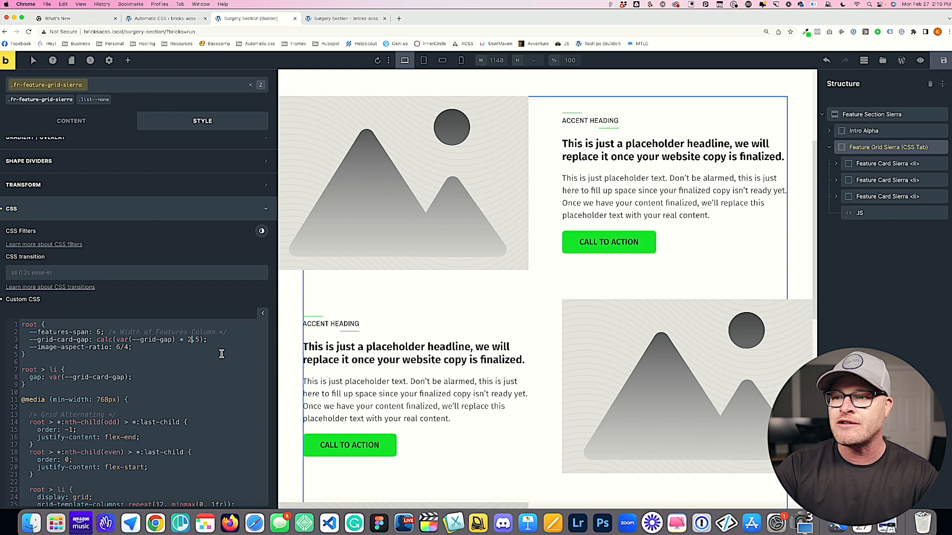
pyautogui.press('cmd+s')
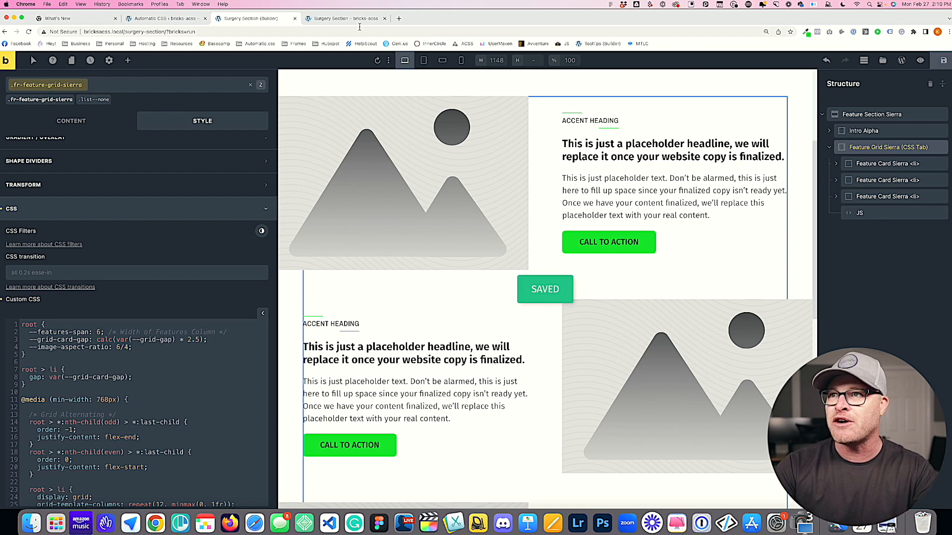
# Recheck the saved card spacing on the front end before returning to the builder
pyautogui.click(343, 19)
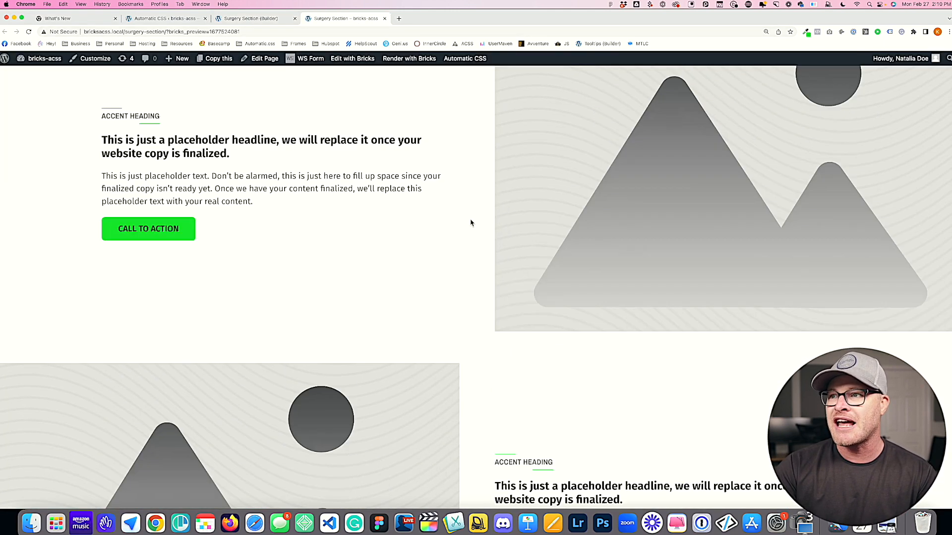
pyautogui.scroll(-3)
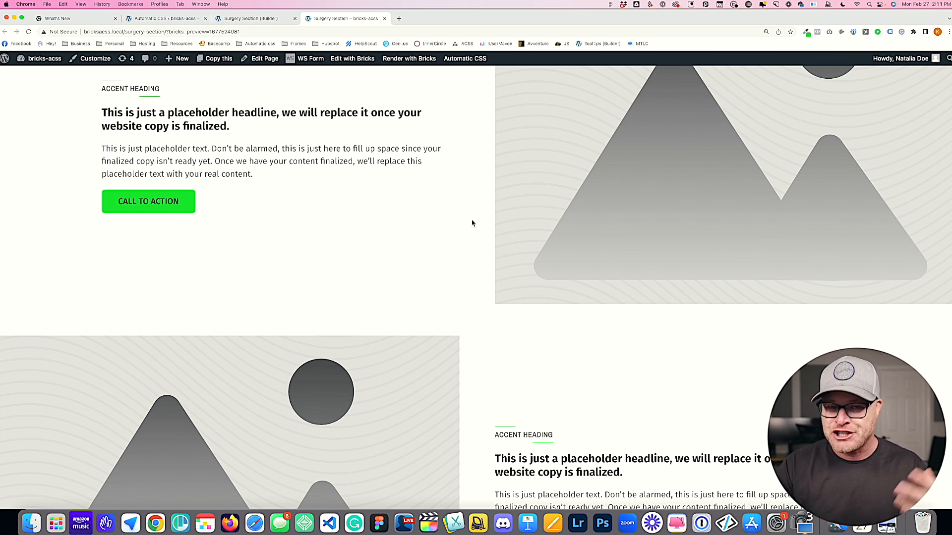
pyautogui.click(164, 18)
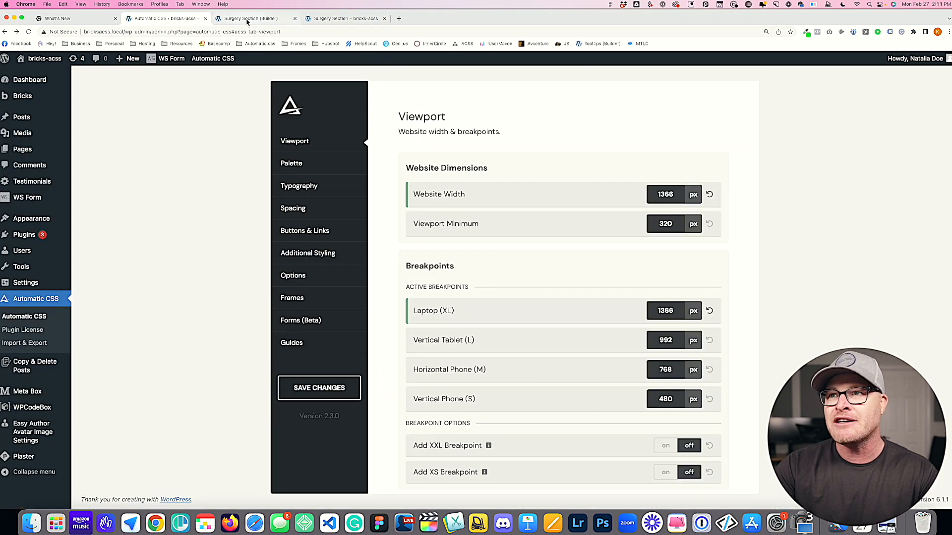
pyautogui.click(249, 18)
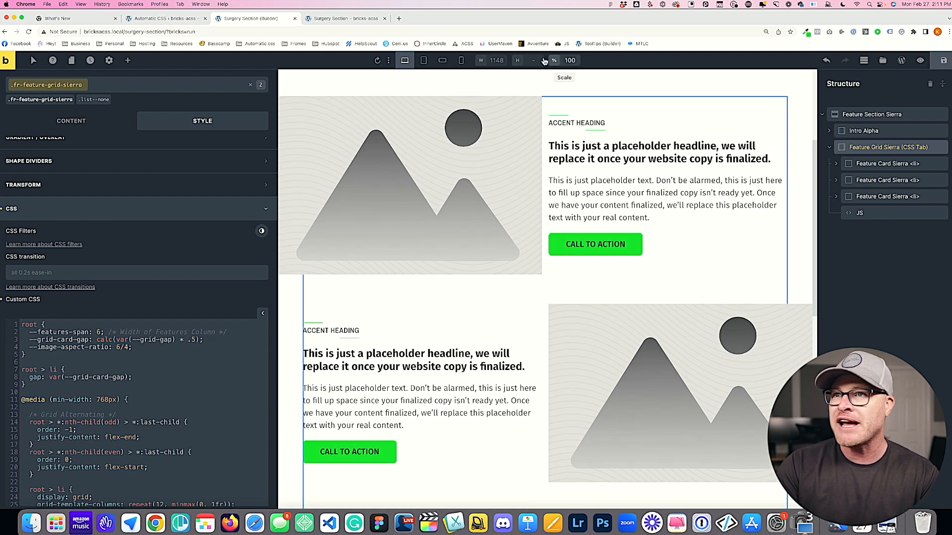
pyautogui.click(344, 18)
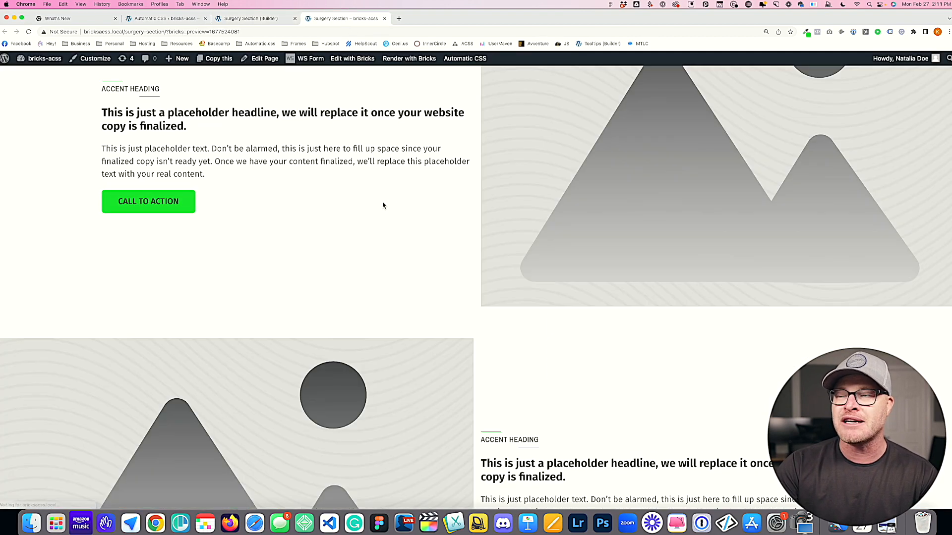
pyautogui.scroll(3)
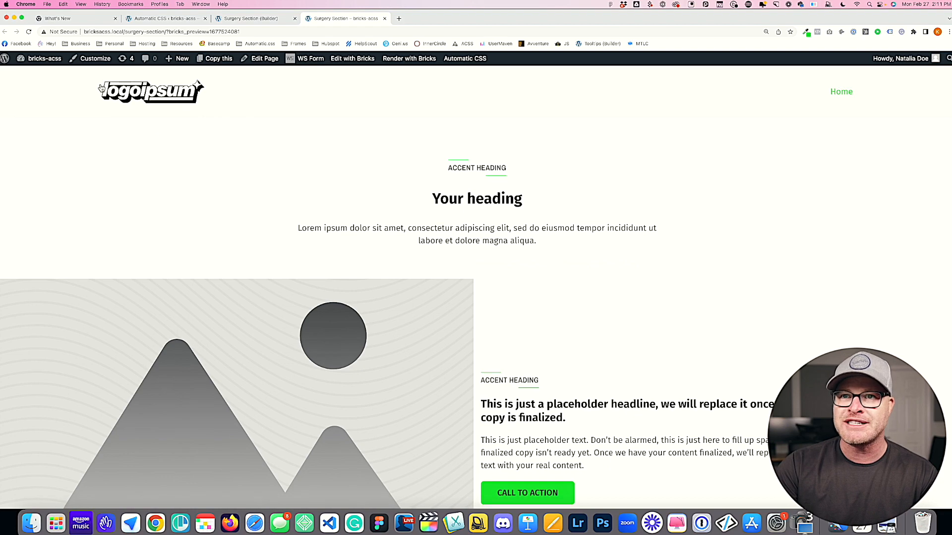
pyautogui.scroll(-3)
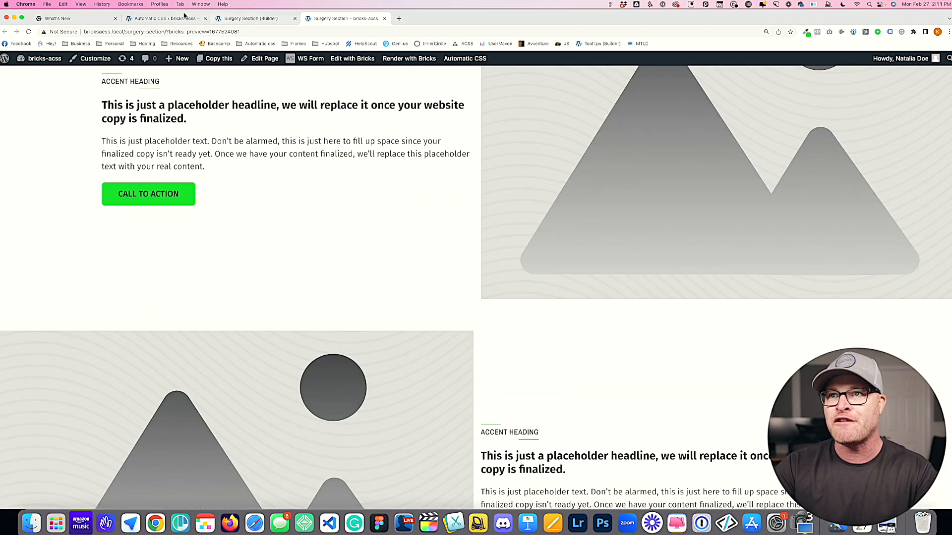
pyautogui.click(248, 19)
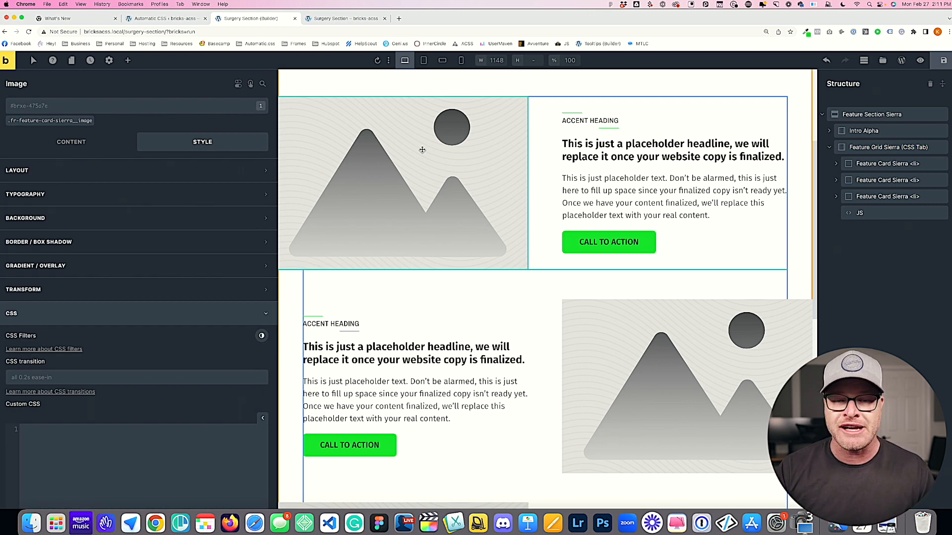
pyautogui.moveTo(381, 201)
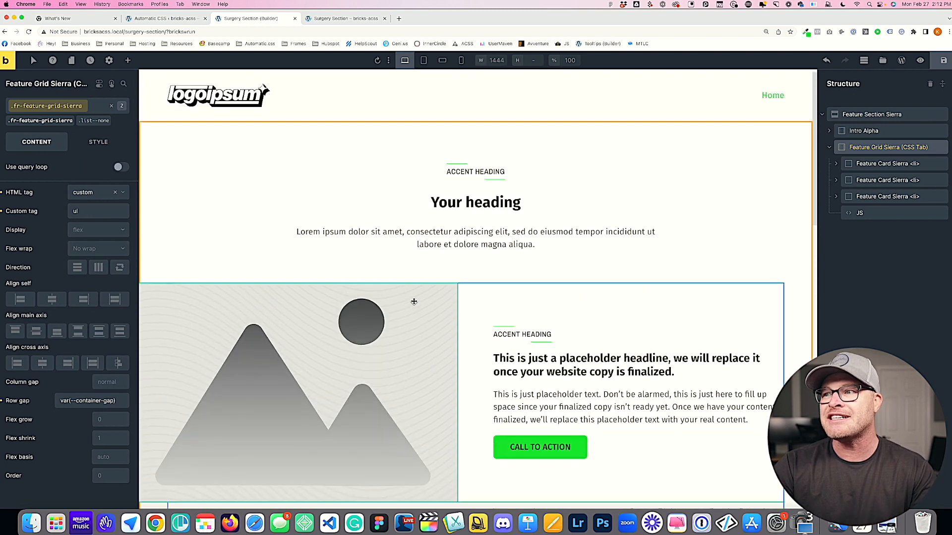
pyautogui.moveTo(365, 340)
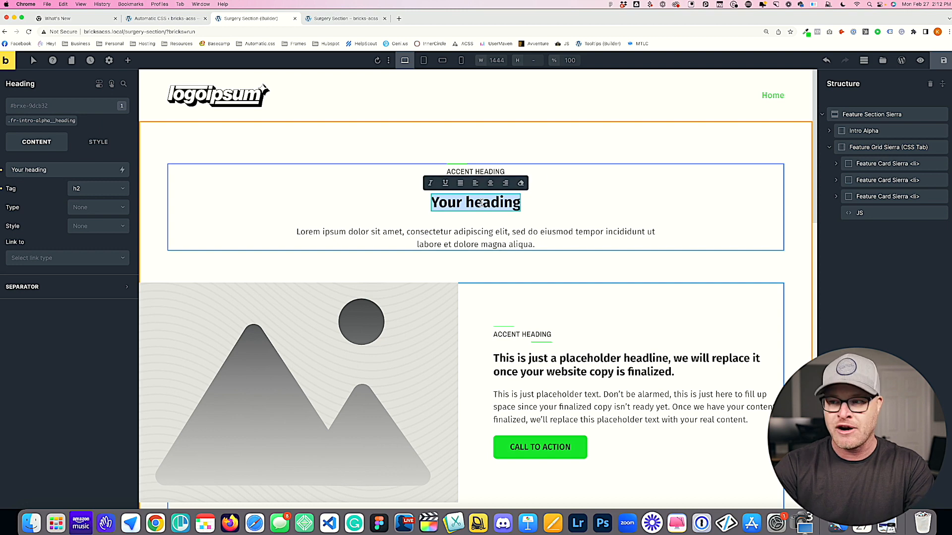
# Set the H2 intro heading to 'An Image Guided Surgical System With Unprecedented Benefits'
pyautogui.write('An Image Guided Surgical System With Unprecedented Benefits')
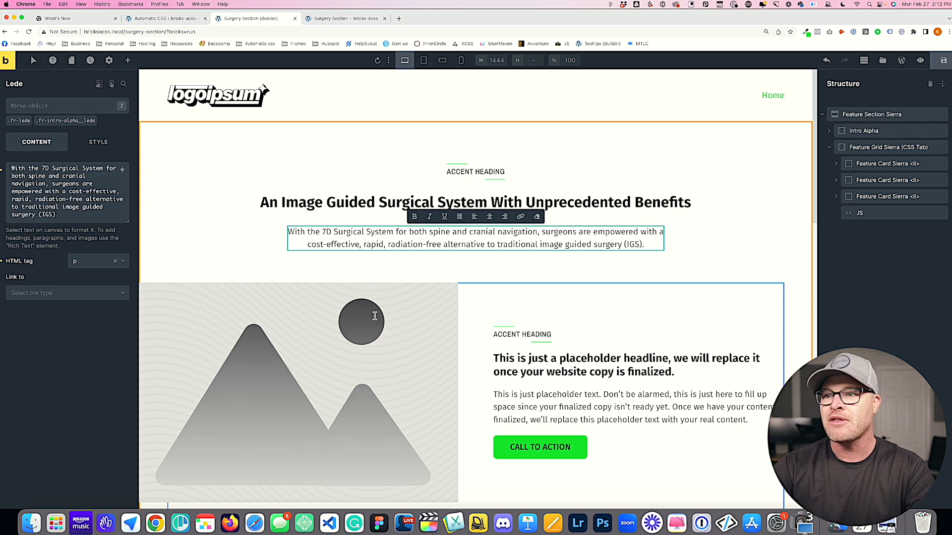
pyautogui.scroll(-3)
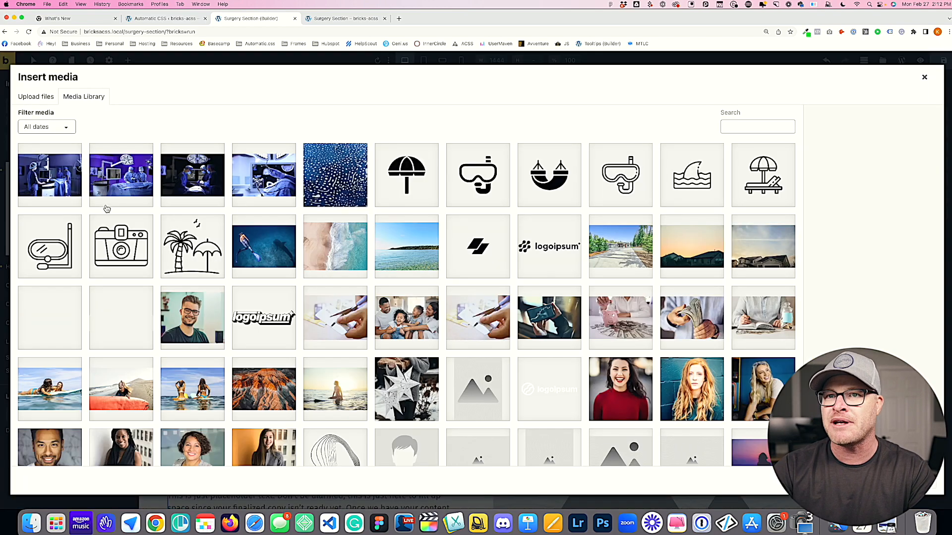
# Insert the purple operating-room photo from the Media Library into the card image
pyautogui.click(192, 175)
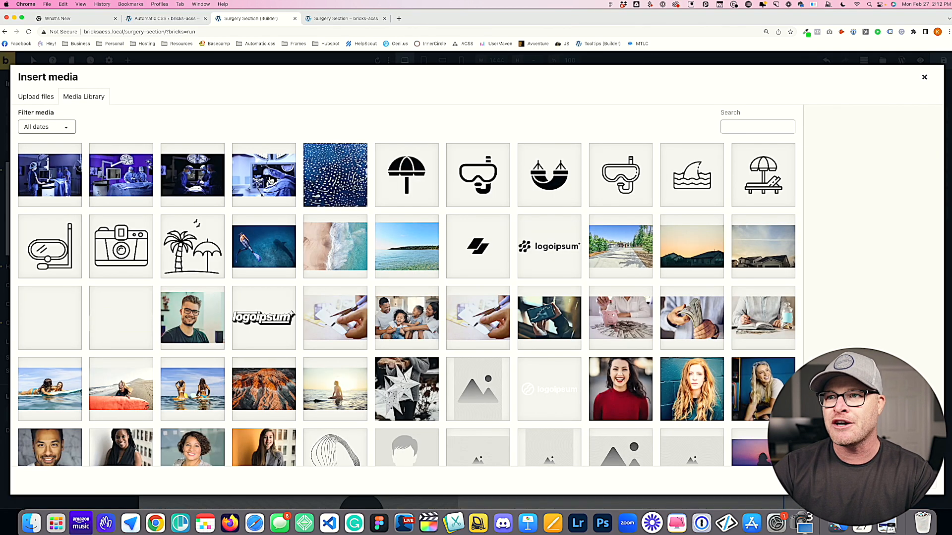
pyautogui.click(49, 175)
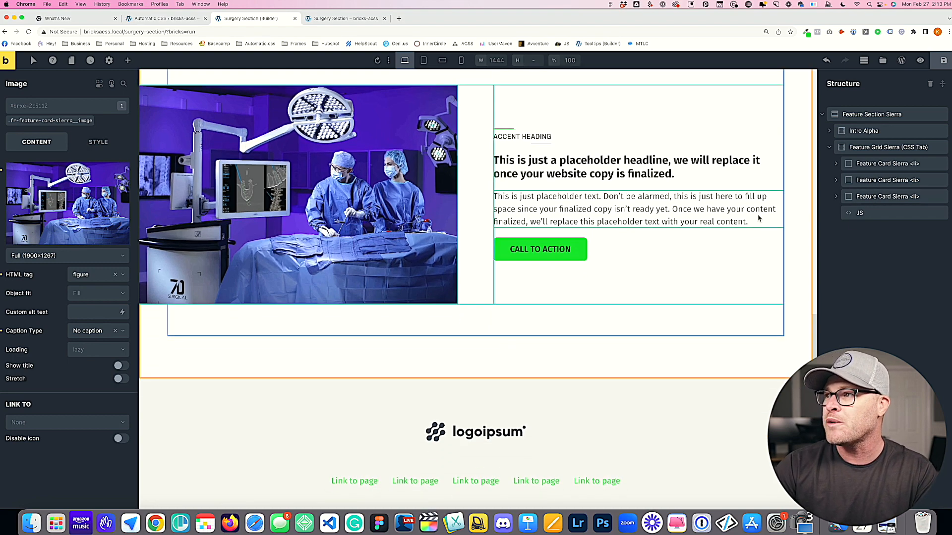
pyautogui.scroll(-3)
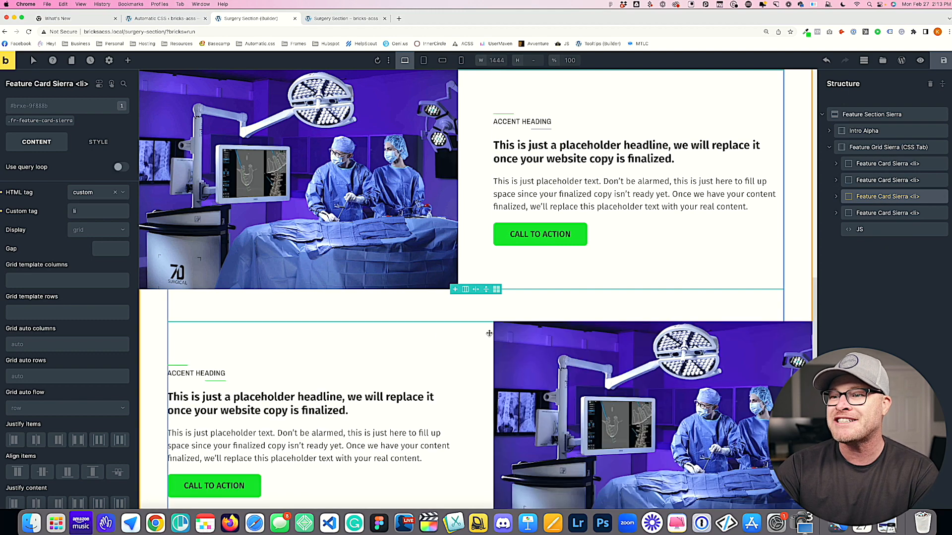
pyautogui.moveTo(474, 360)
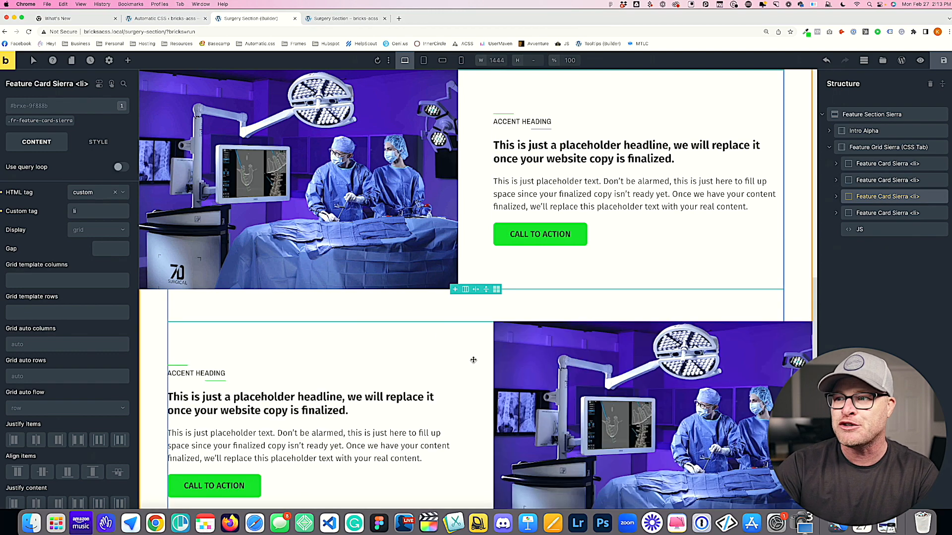
# Select a feature card's Image element and swap in a different surgery photo
pyautogui.scroll(-3)
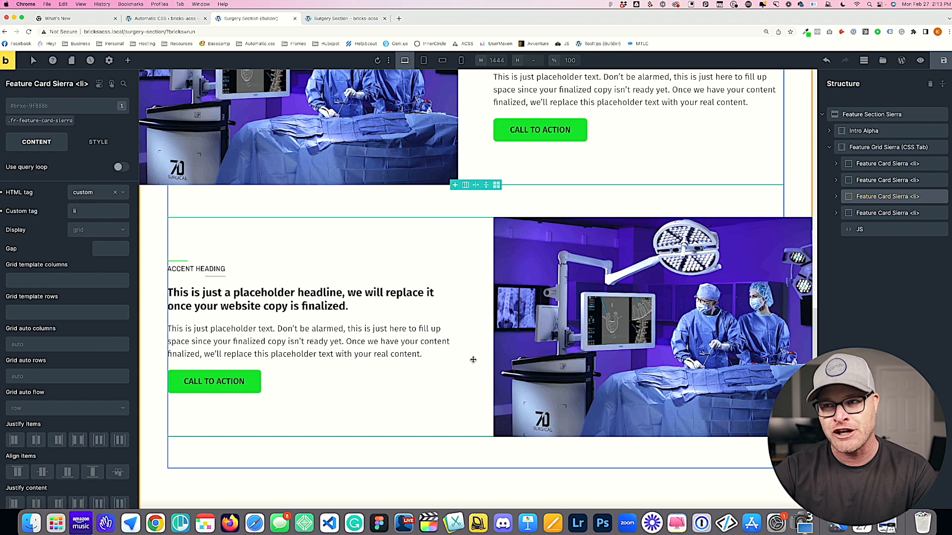
pyautogui.scroll(-3)
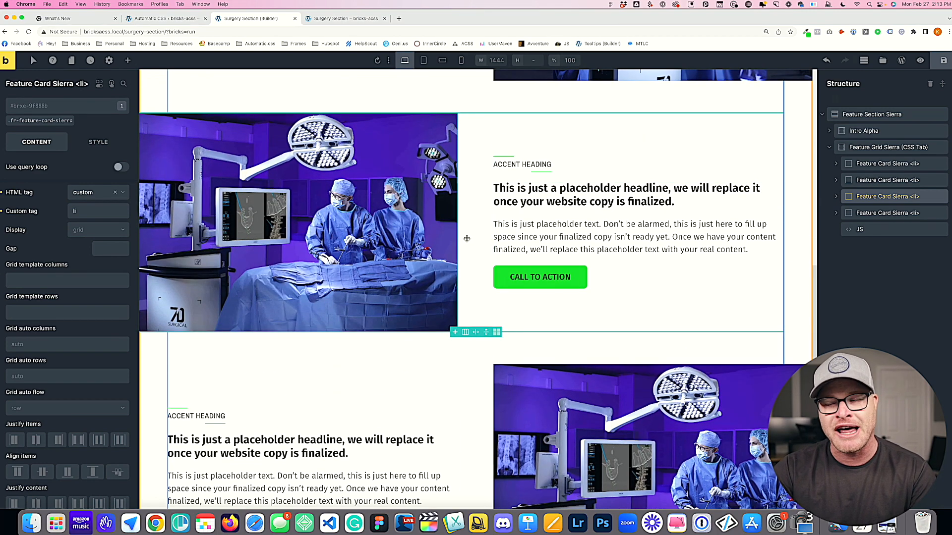
pyautogui.scroll(-3)
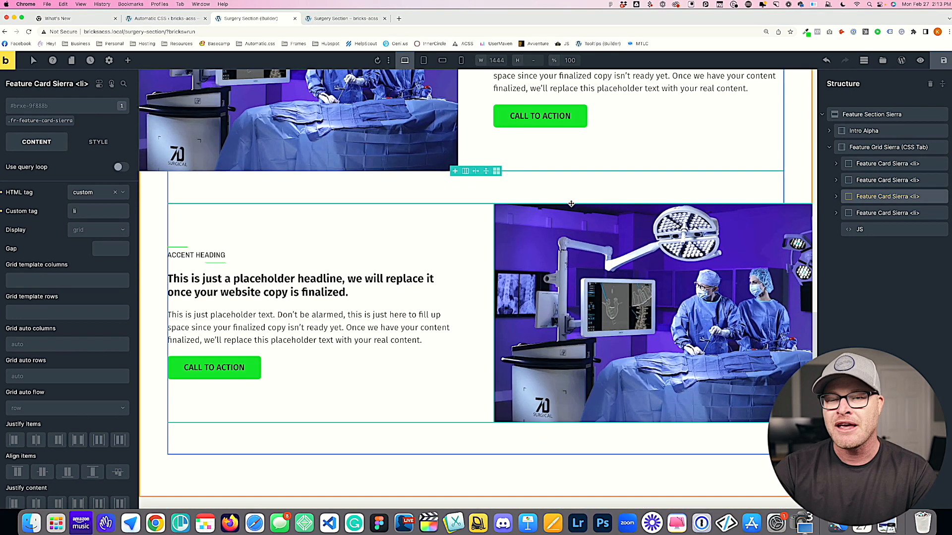
pyautogui.moveTo(595, 309)
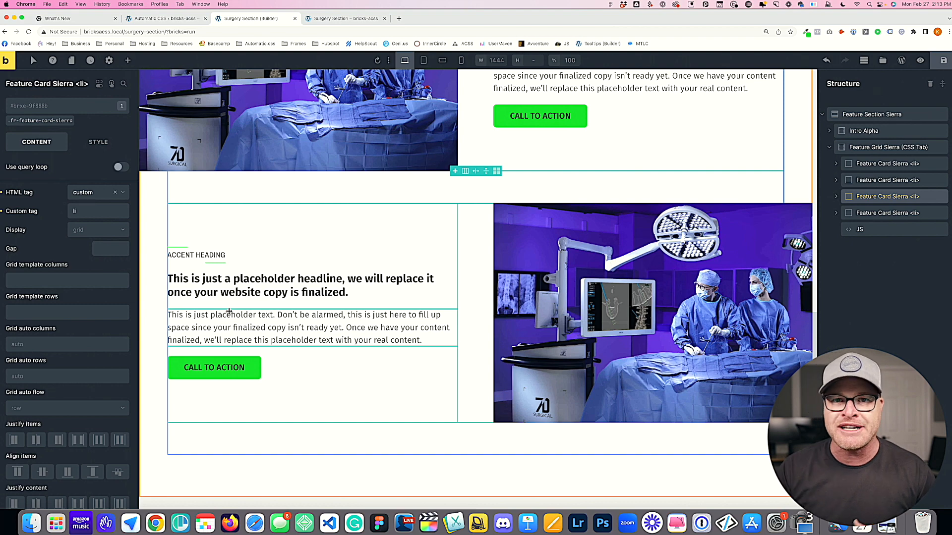
pyautogui.click(887, 213)
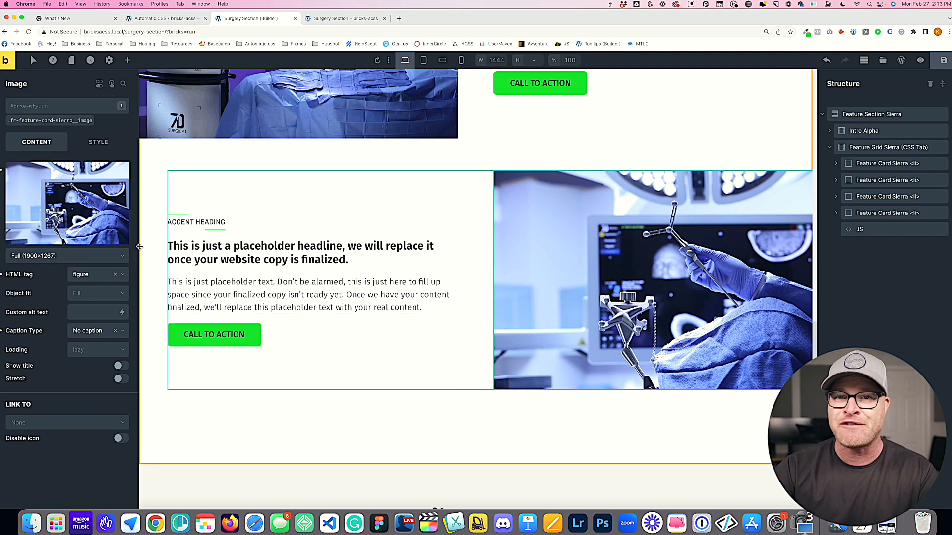
pyautogui.scroll(3)
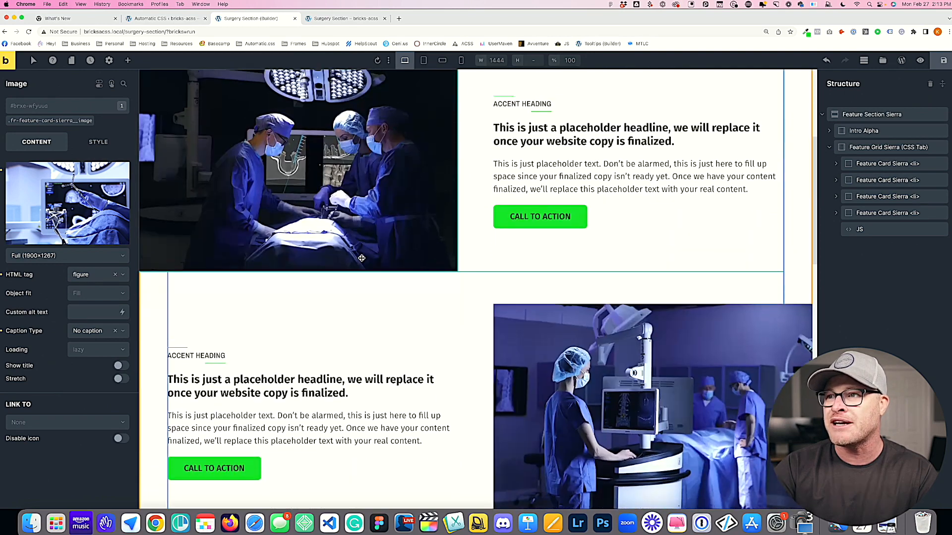
pyautogui.scroll(3)
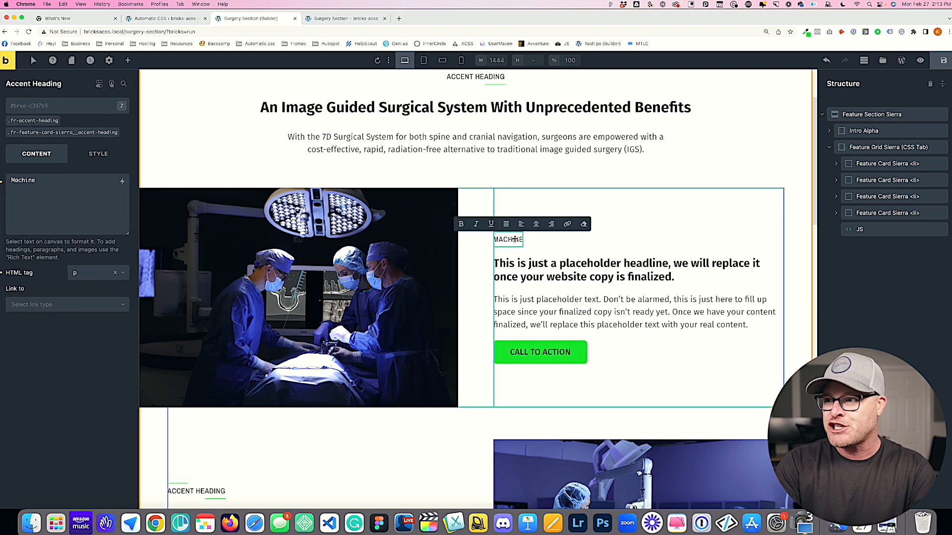
# Finish the first card's 'Machine Vision' heading and retitle the second card Flash Navigation
pyautogui.write('vision')
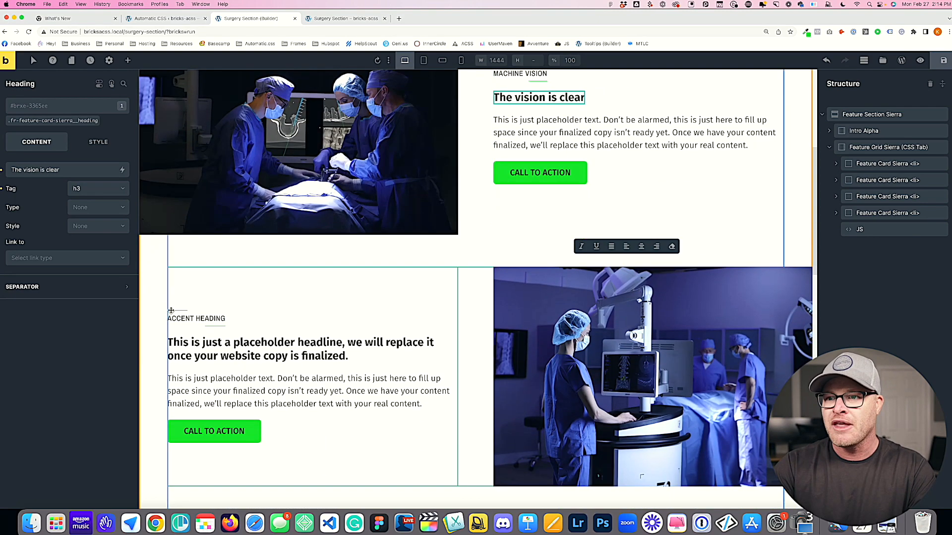
pyautogui.click(196, 318)
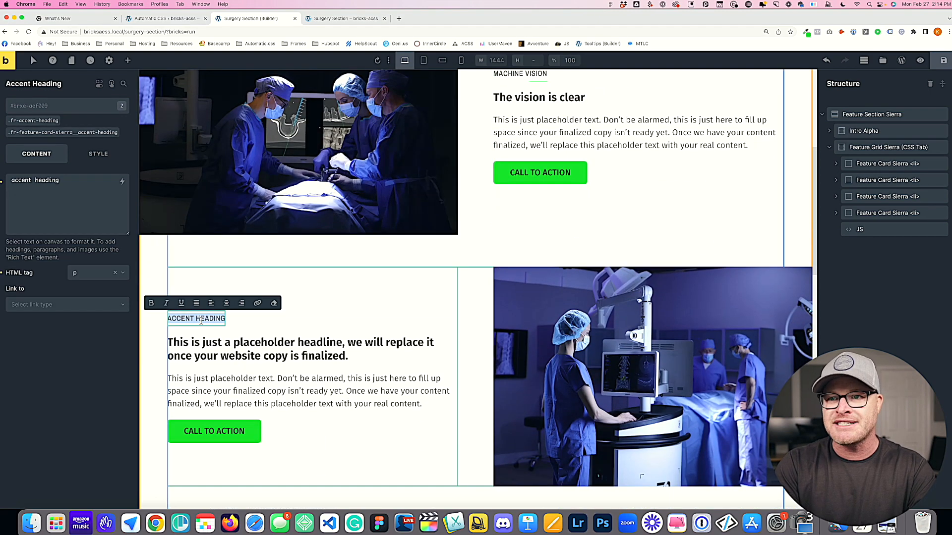
pyautogui.write('Flash Navig')
pyautogui.click(302, 349)
pyautogui.write('Reimagine')
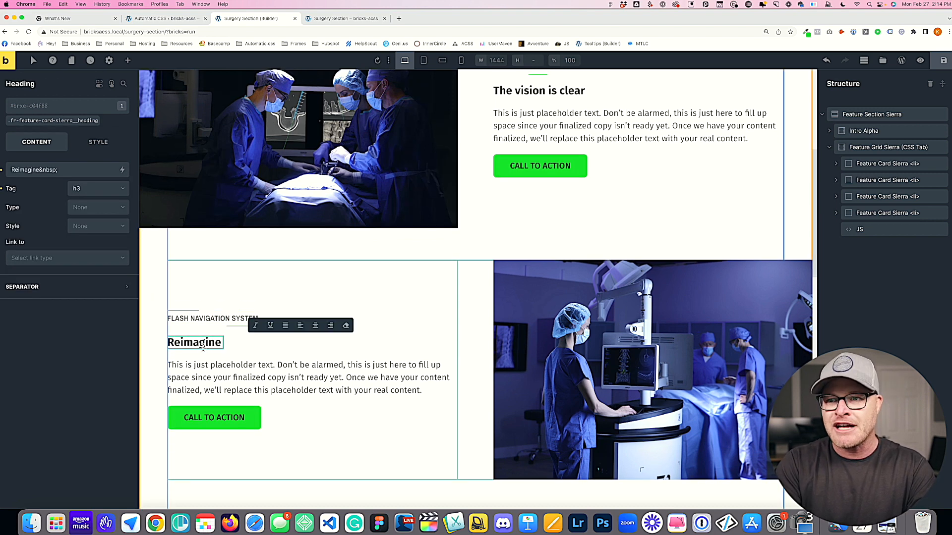
pyautogui.write('rapid fr')
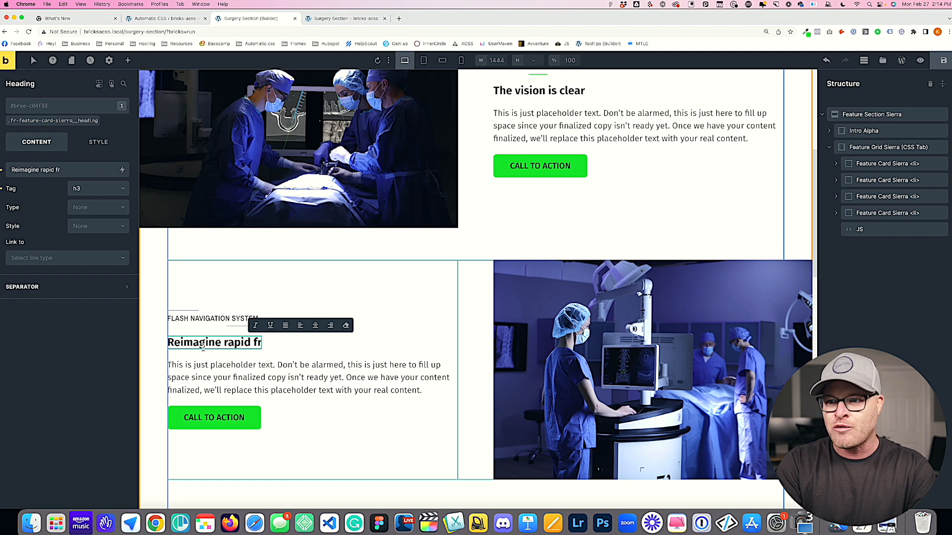
pyautogui.write('egistration in a flash')
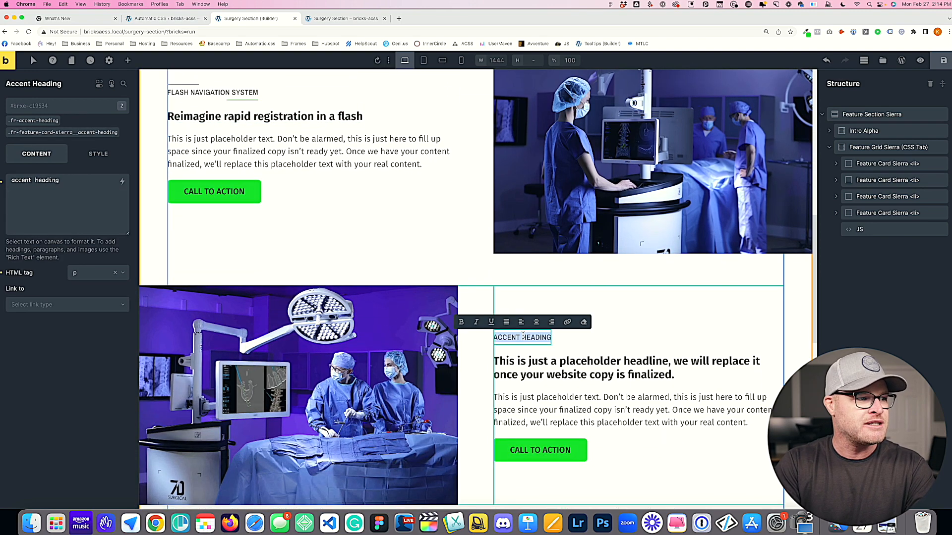
# Retitle the remaining cards Spine Navigation and Cranial Navigation with new surgical headlines
pyautogui.write('Spine navigation')
pyautogui.click(627, 368)
pyautogui.write('Radiation-free image')
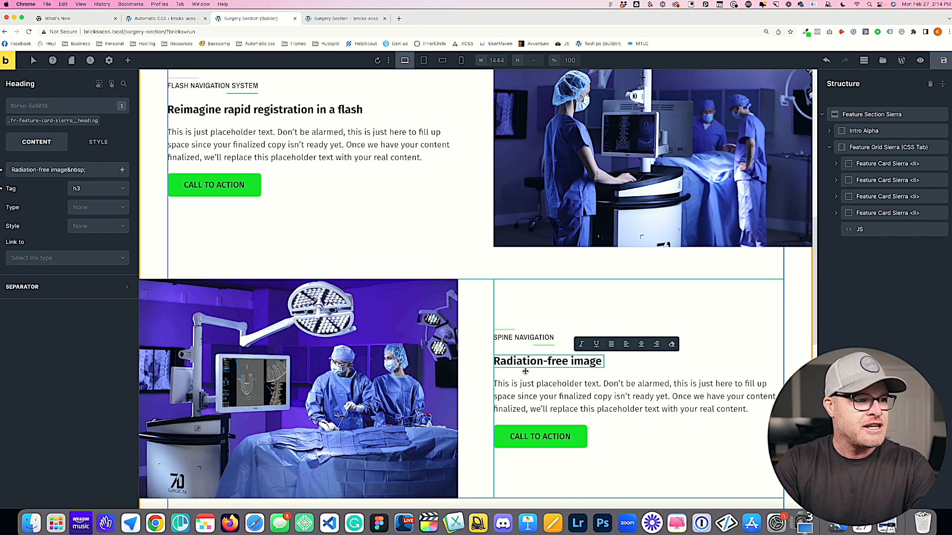
pyautogui.write('guided surgery')
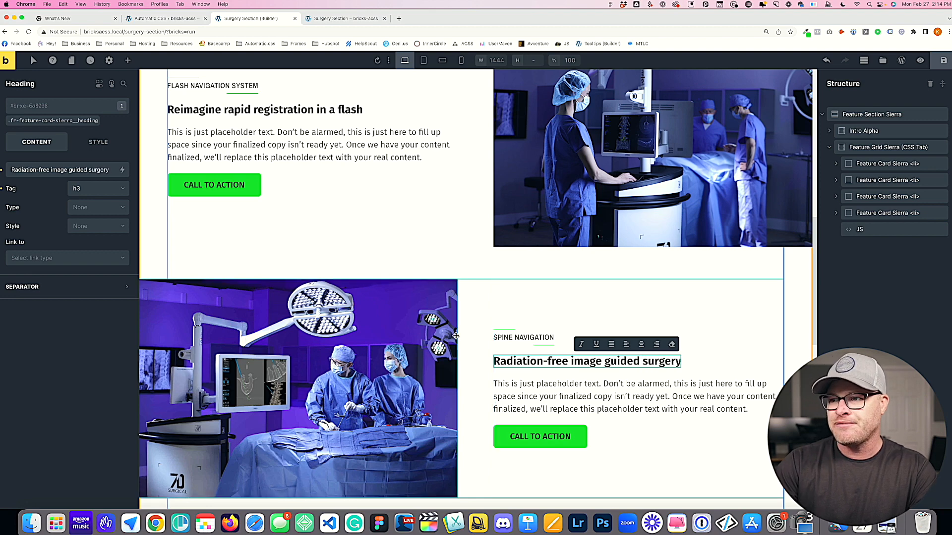
pyautogui.scroll(-3)
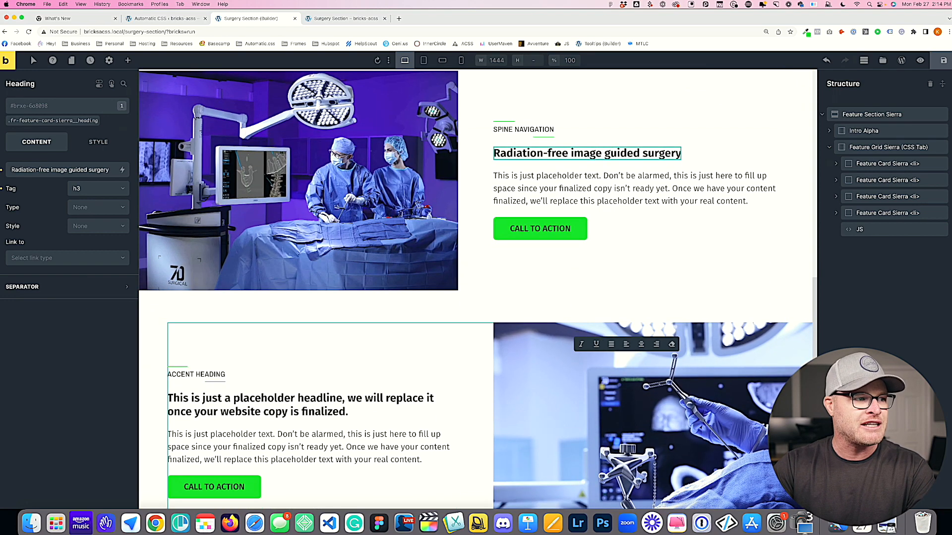
pyautogui.click(196, 375)
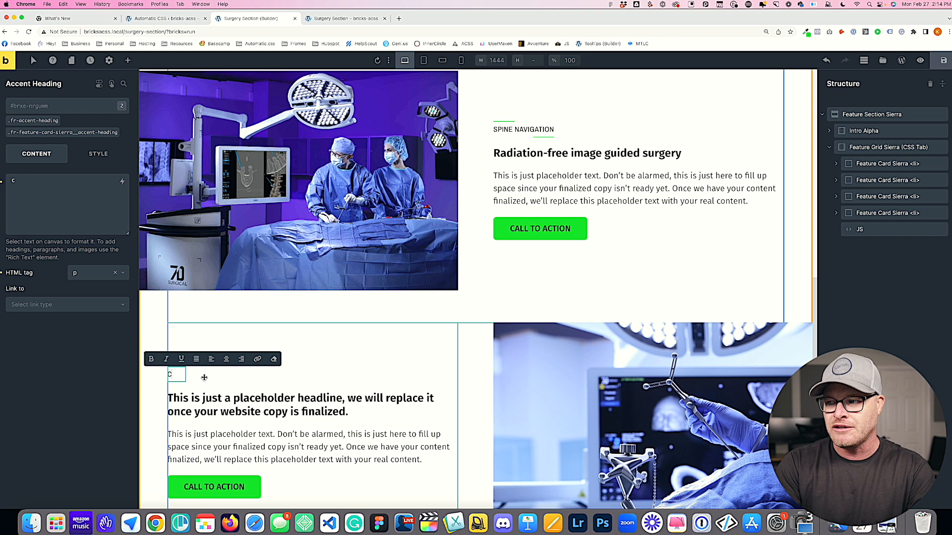
pyautogui.write('cranial navigation')
pyautogui.click(306, 405)
pyautogui.write('Entirely')
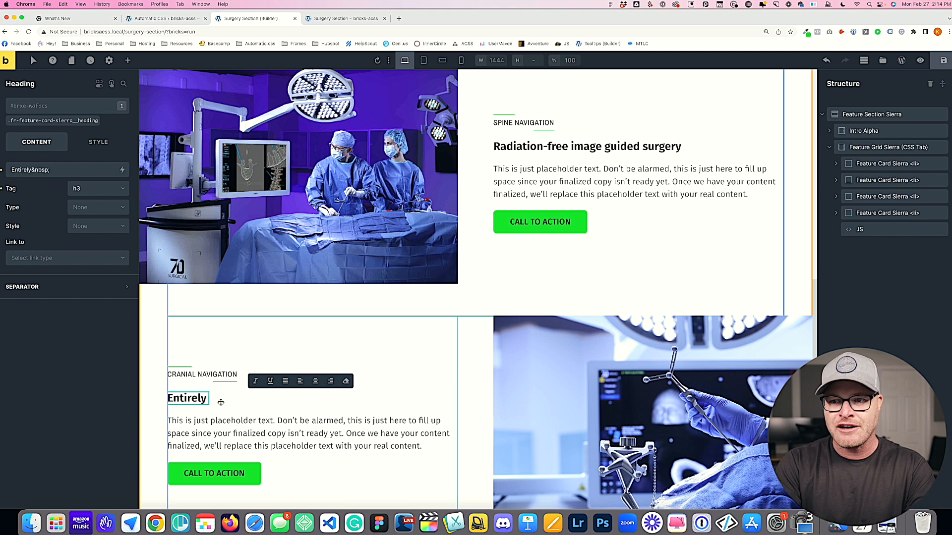
pyautogui.write('contactless registration for image-guid')
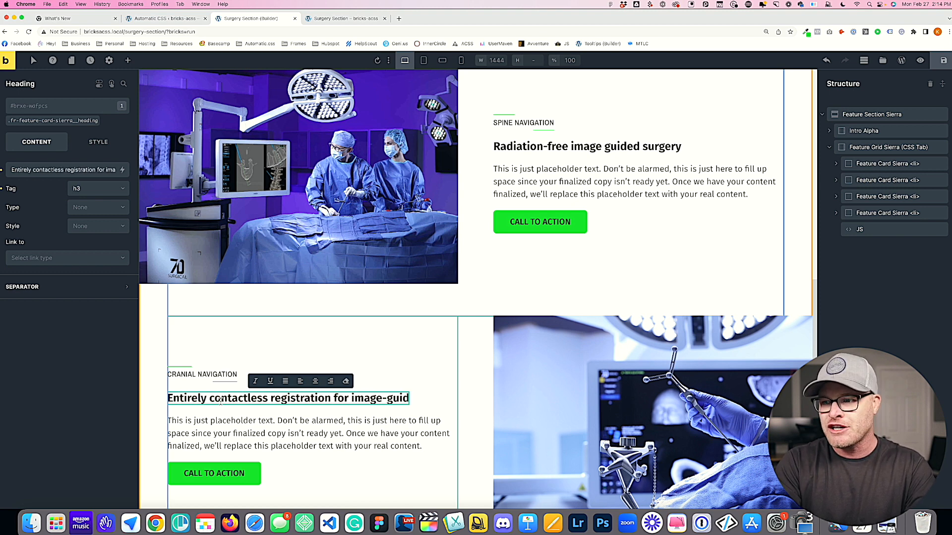
pyautogui.scroll(-3)
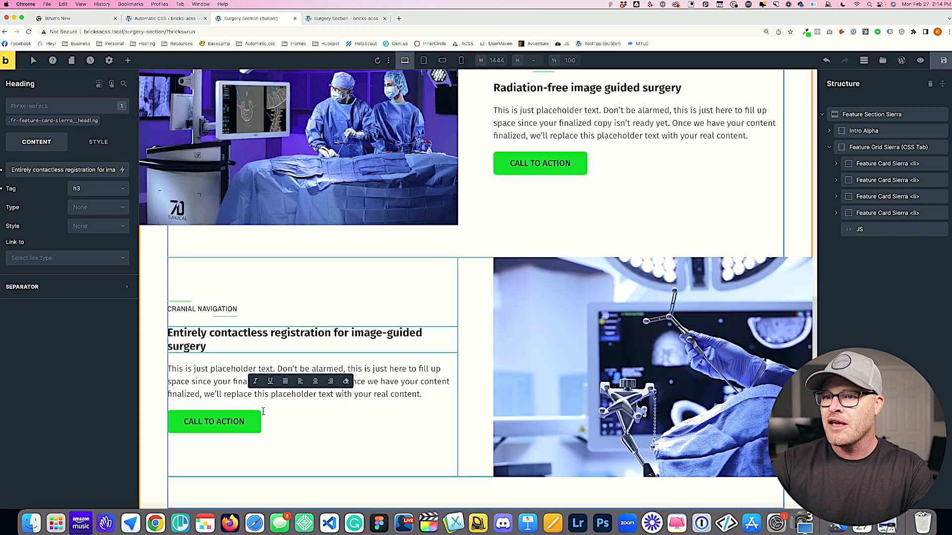
# Give the first and second feature cards' Learn More buttons the Primary button style
pyautogui.scroll(-3)
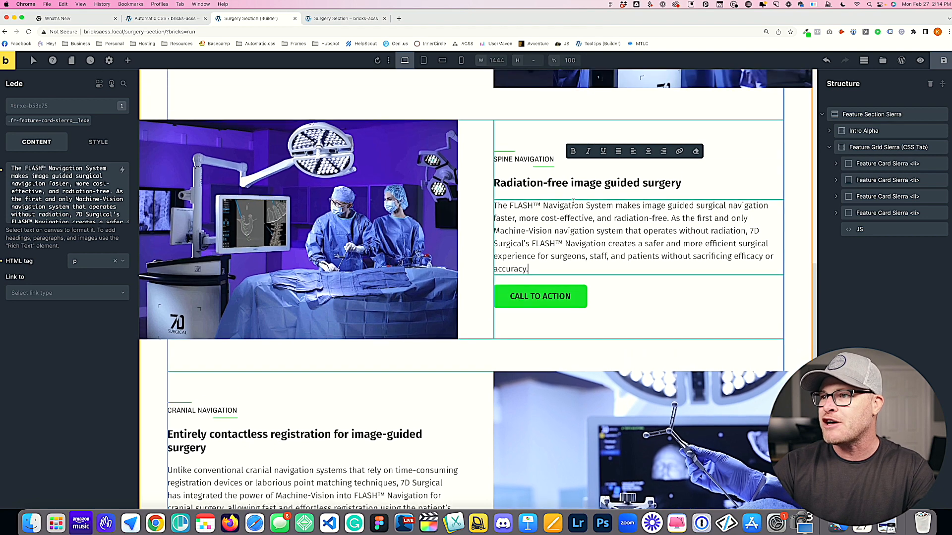
pyautogui.scroll(-3)
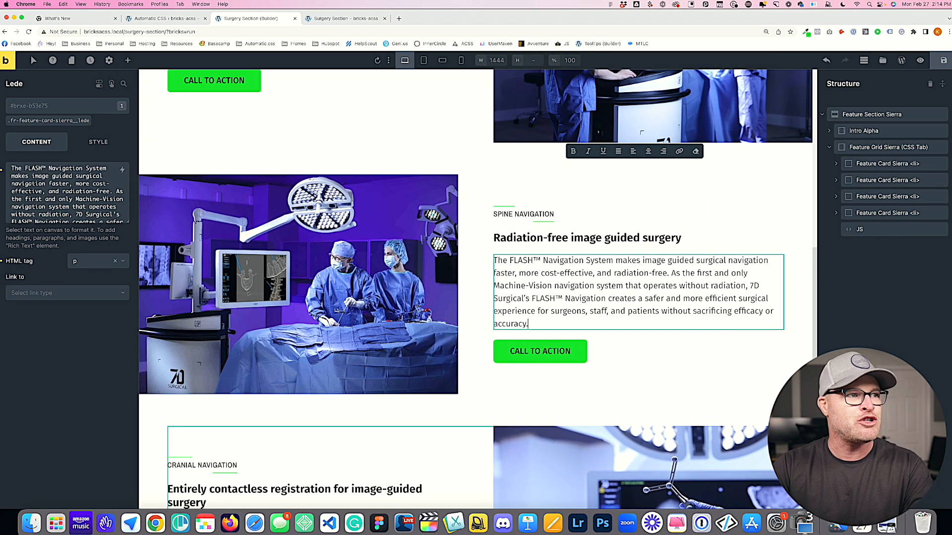
pyautogui.scroll(3)
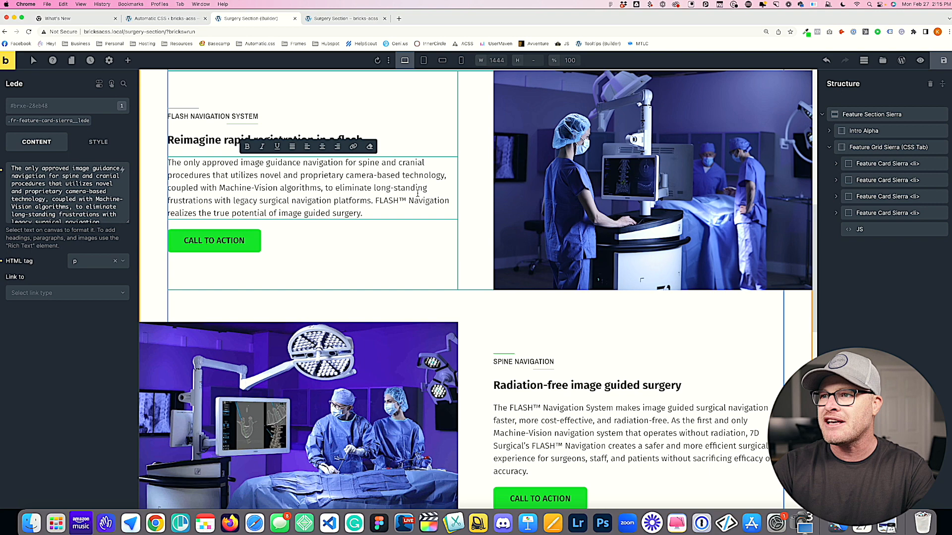
pyautogui.scroll(3)
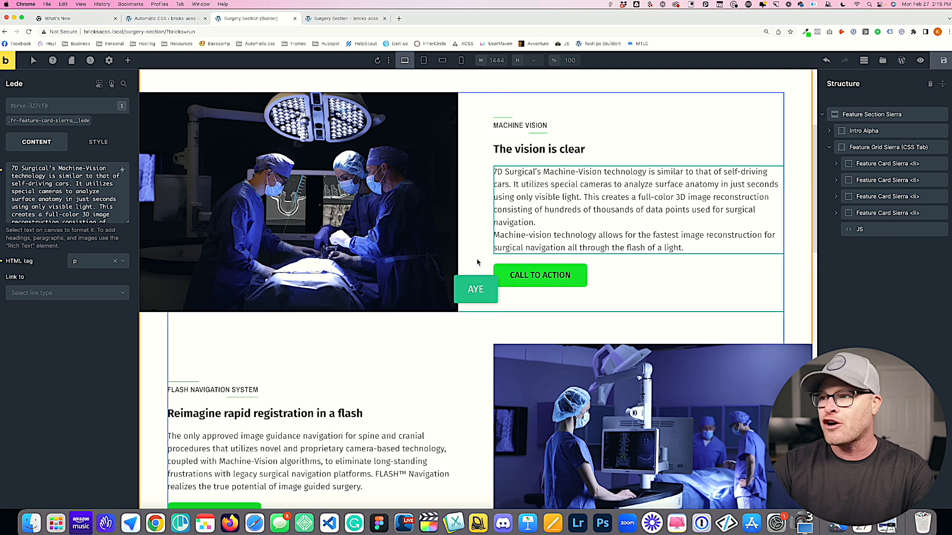
pyautogui.click(540, 276)
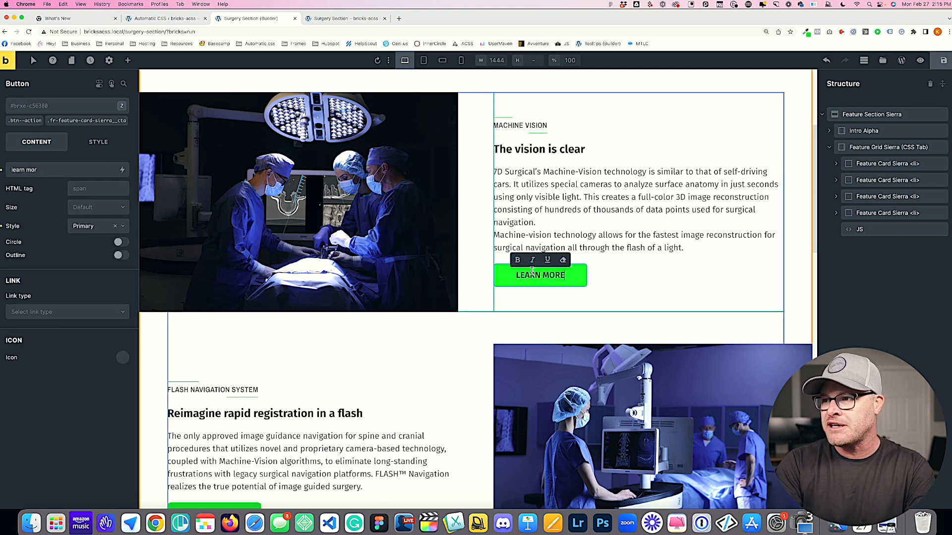
pyautogui.scroll(-3)
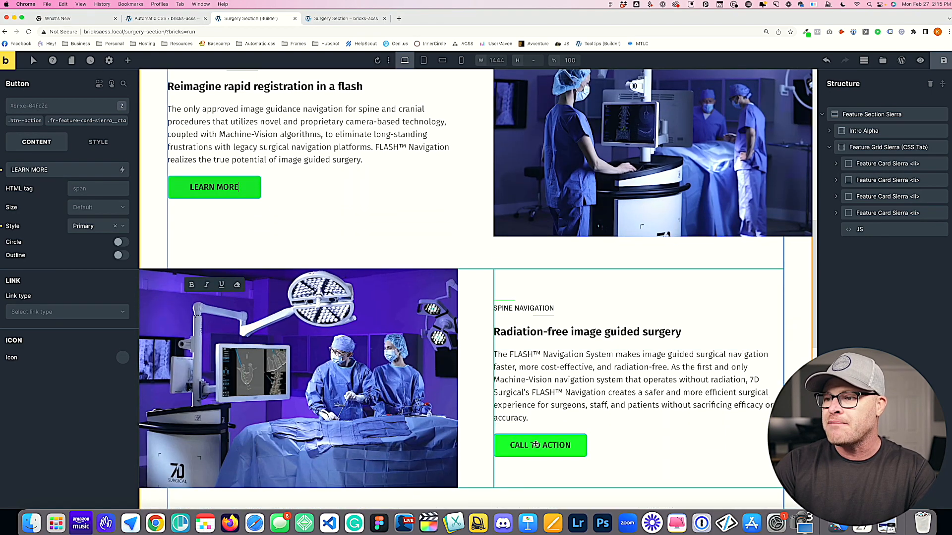
pyautogui.scroll(-3)
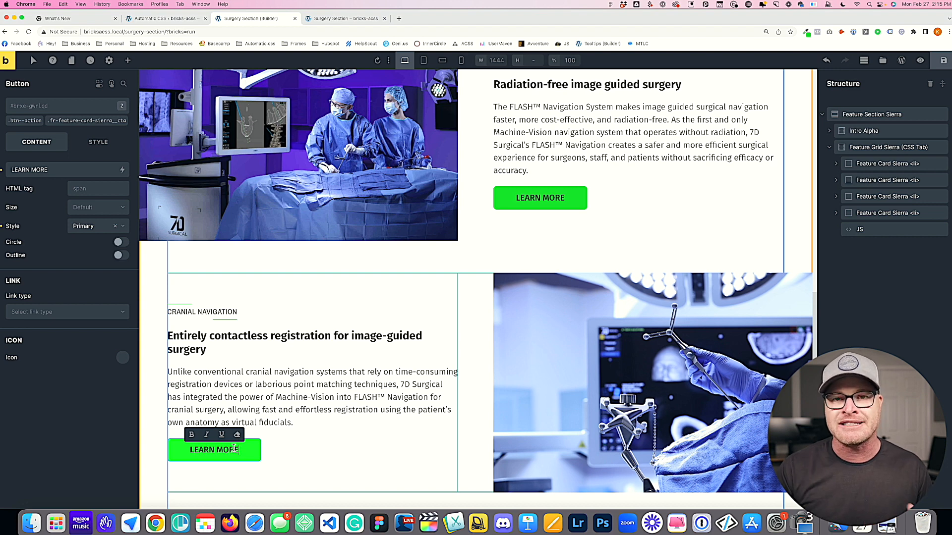
pyautogui.click(880, 147)
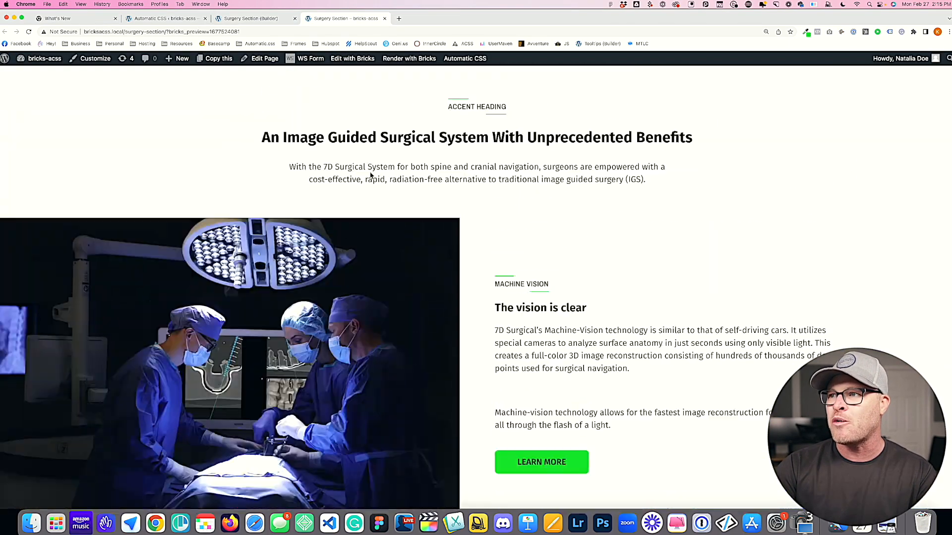
# Delete the Accent Heading from Intro Alpha and scroll the live page to confirm it's gone
pyautogui.scroll(3)
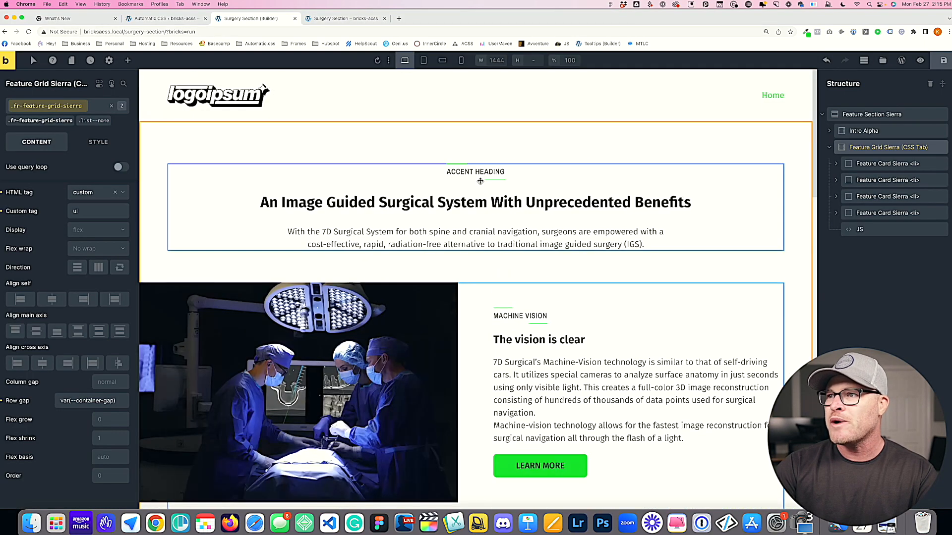
pyautogui.click(128, 60)
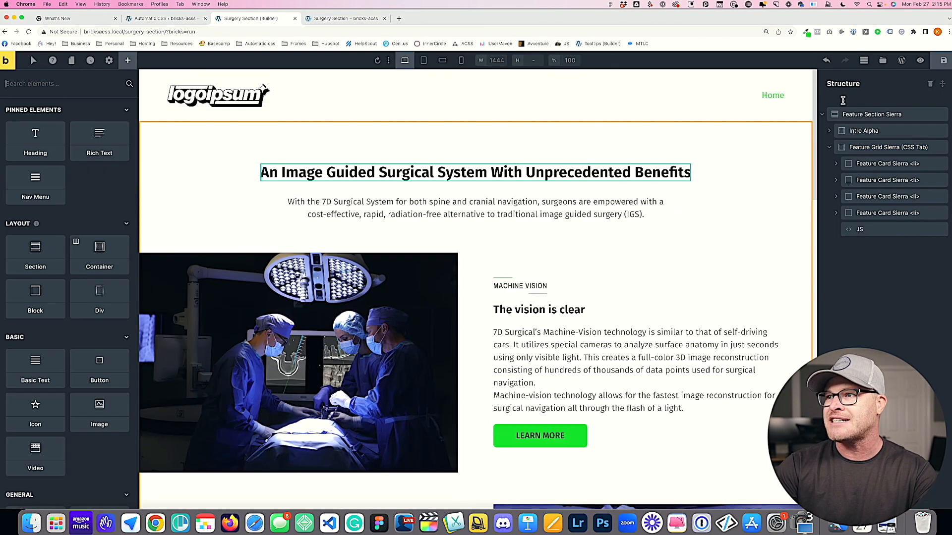
pyautogui.click(346, 19)
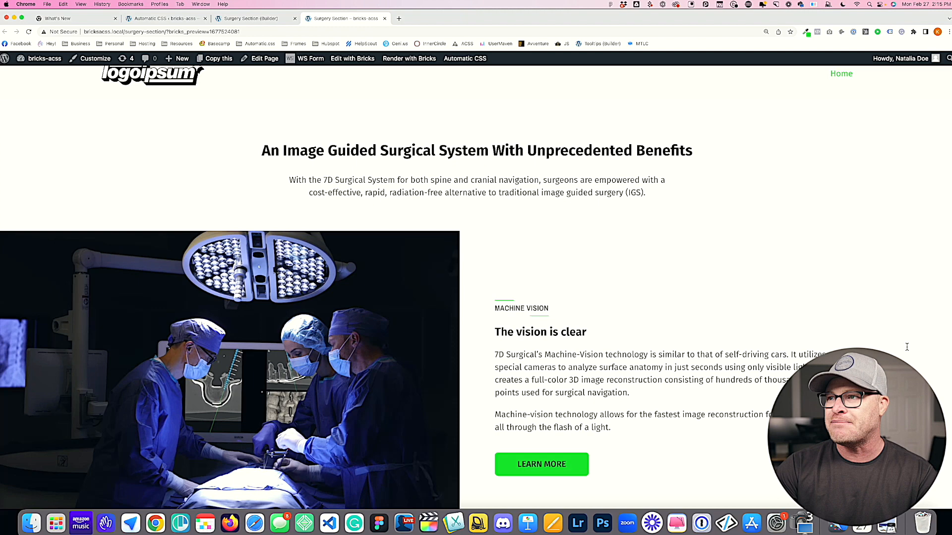
pyautogui.scroll(-3)
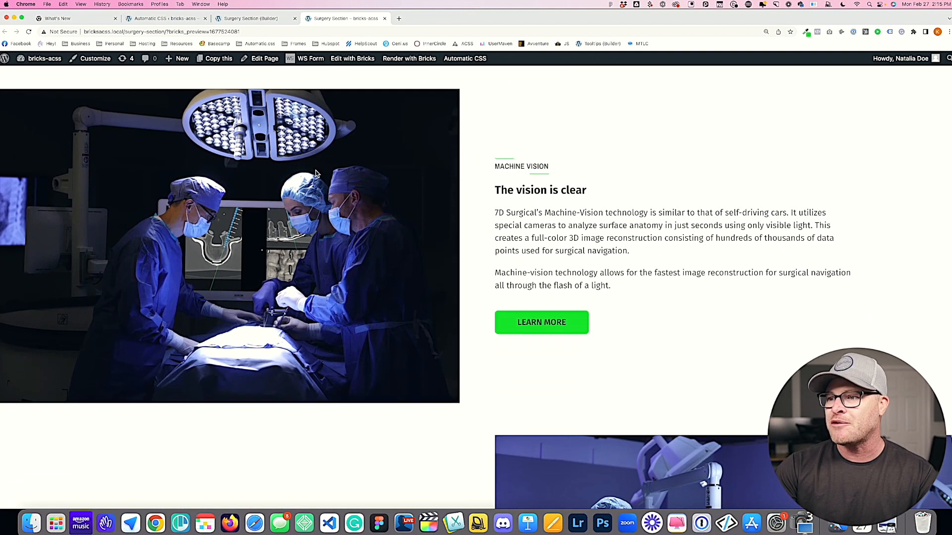
pyautogui.moveTo(607, 389)
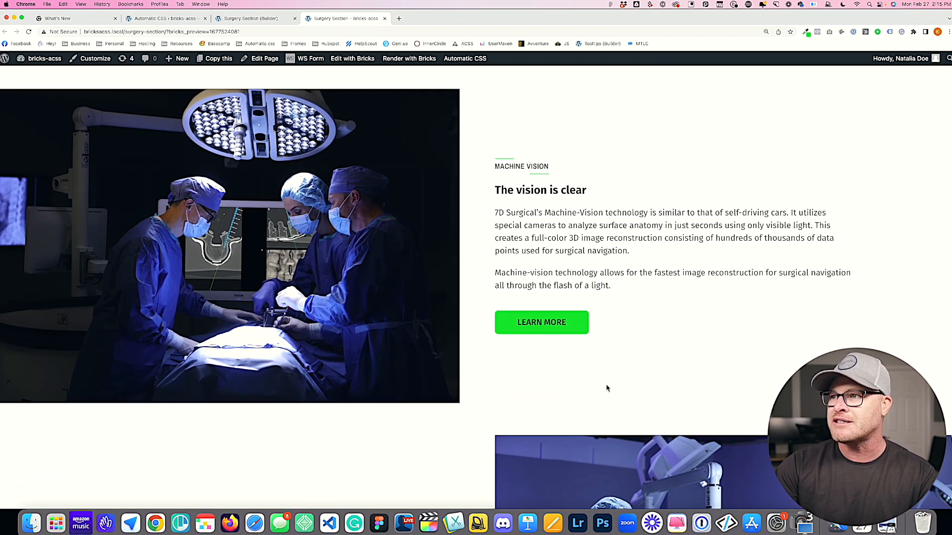
pyautogui.scroll(-3)
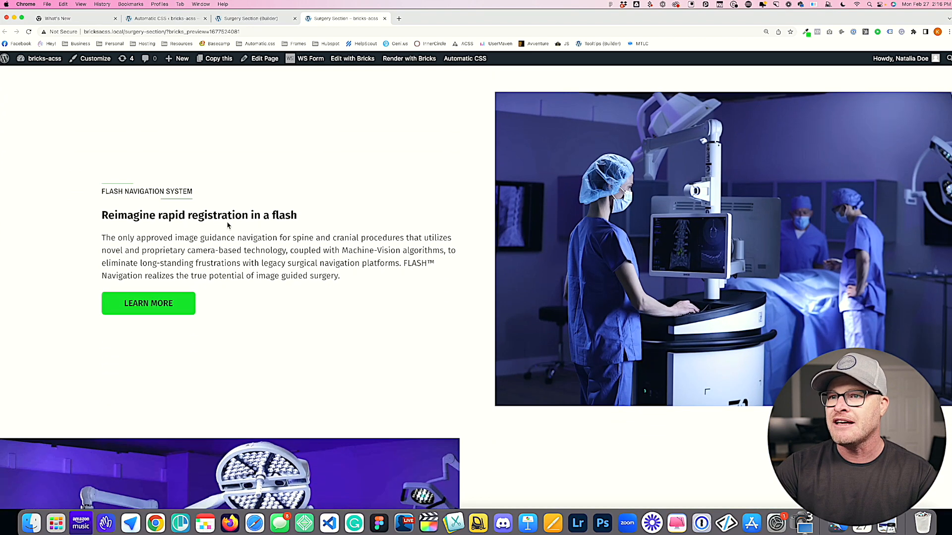
pyautogui.moveTo(676, 218)
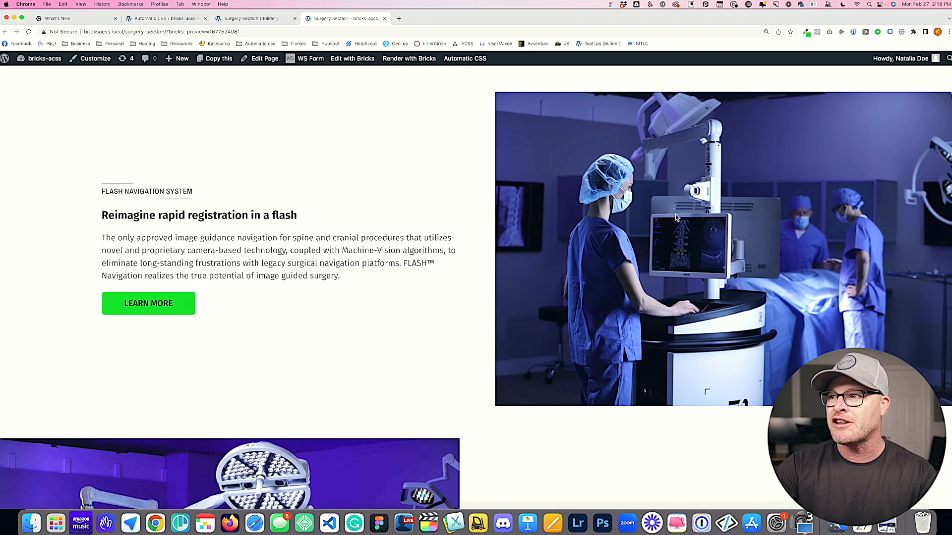
pyautogui.scroll(-3)
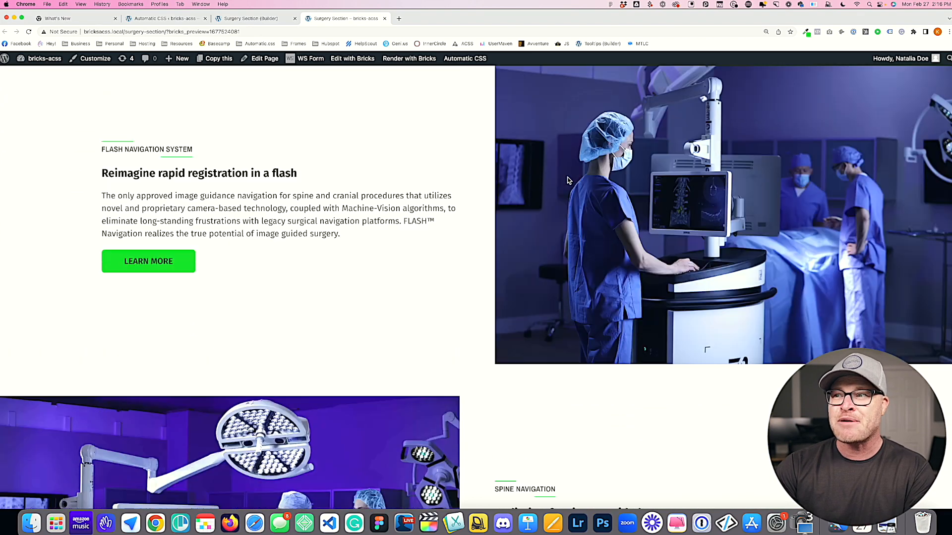
pyautogui.scroll(-3)
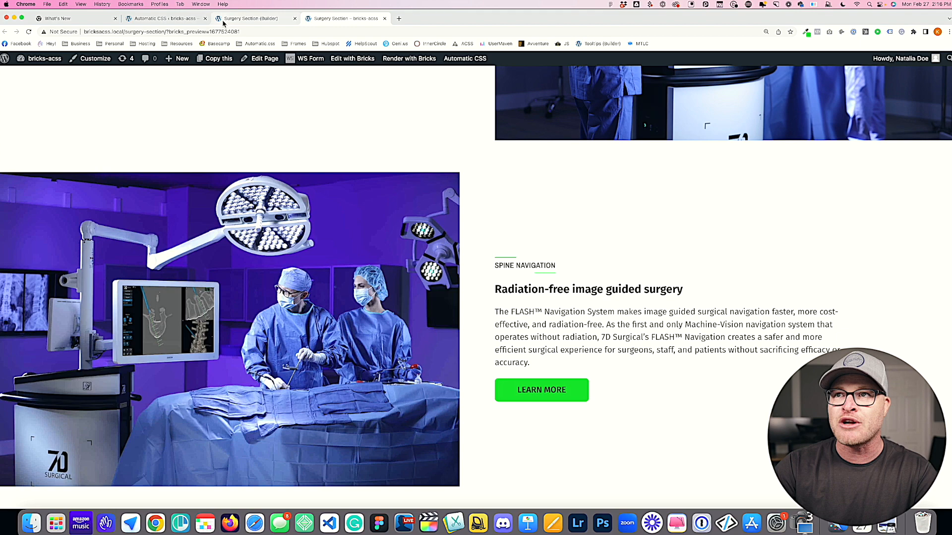
pyautogui.click(249, 18)
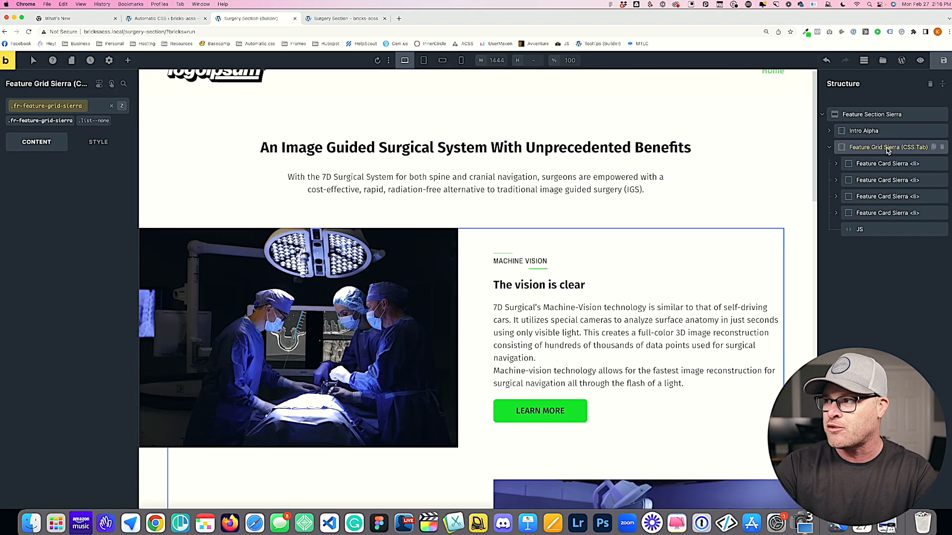
# Edit --features-span in Feature Grid Sierra's Custom CSS, then scroll the front end to review
pyautogui.click(98, 120)
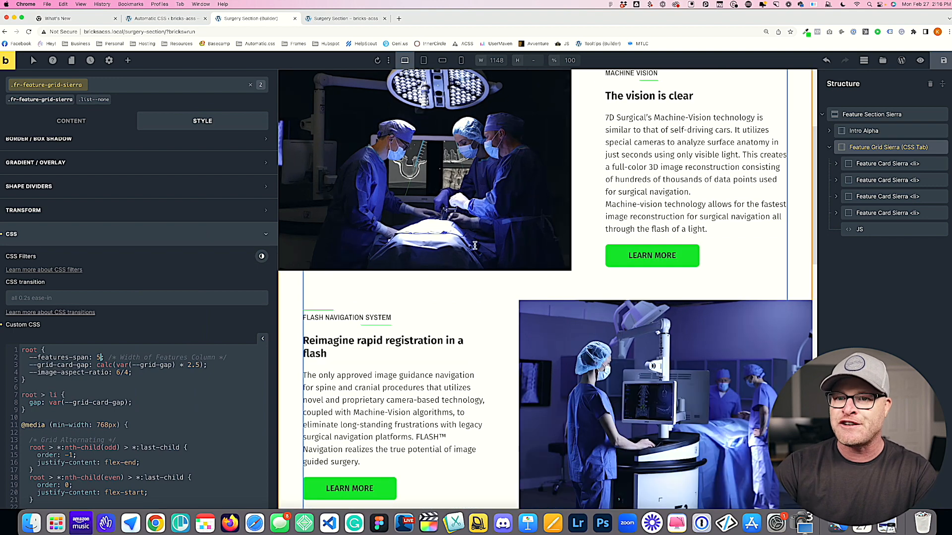
pyautogui.click(344, 18)
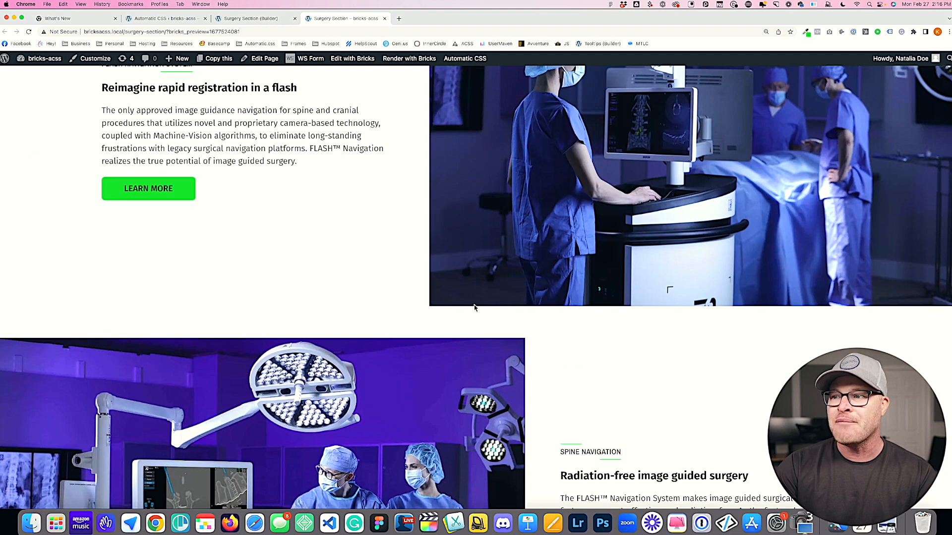
pyautogui.scroll(-3)
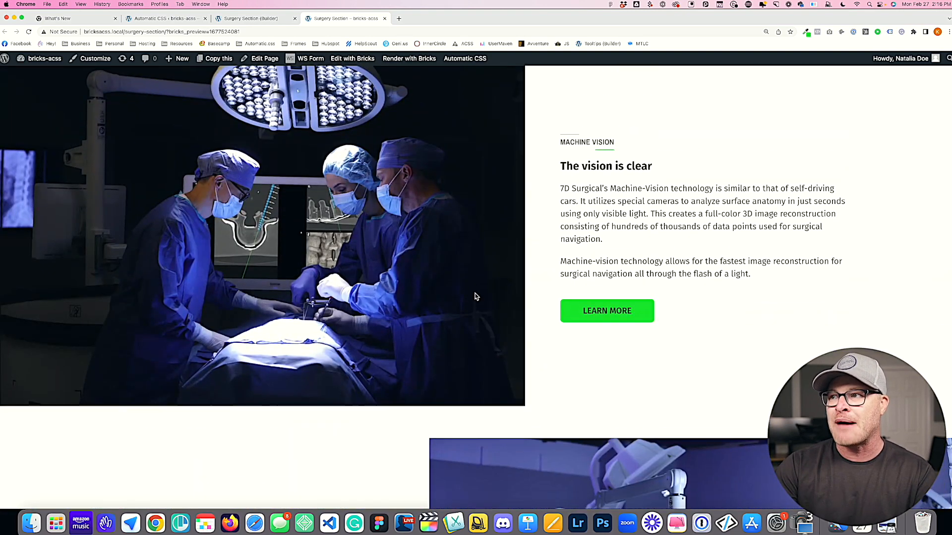
pyautogui.scroll(3)
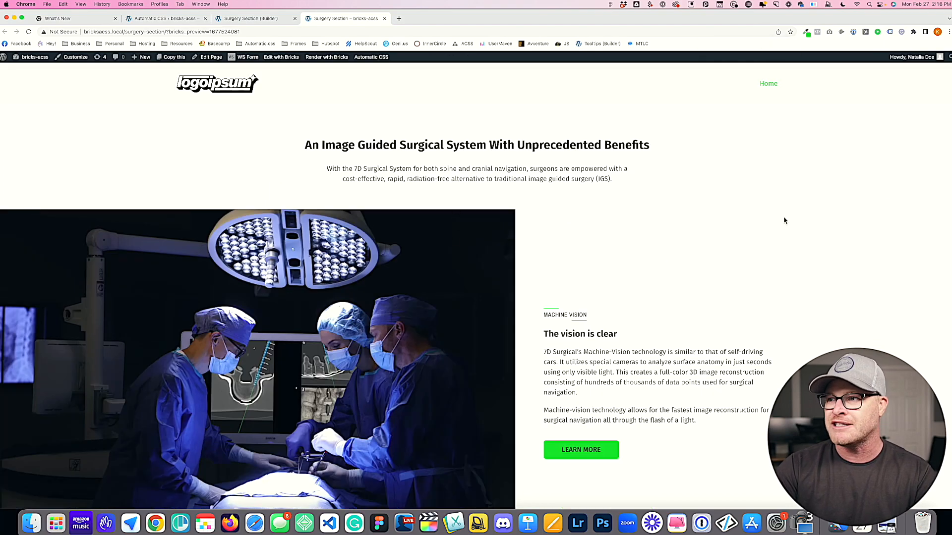
pyautogui.scroll(-3)
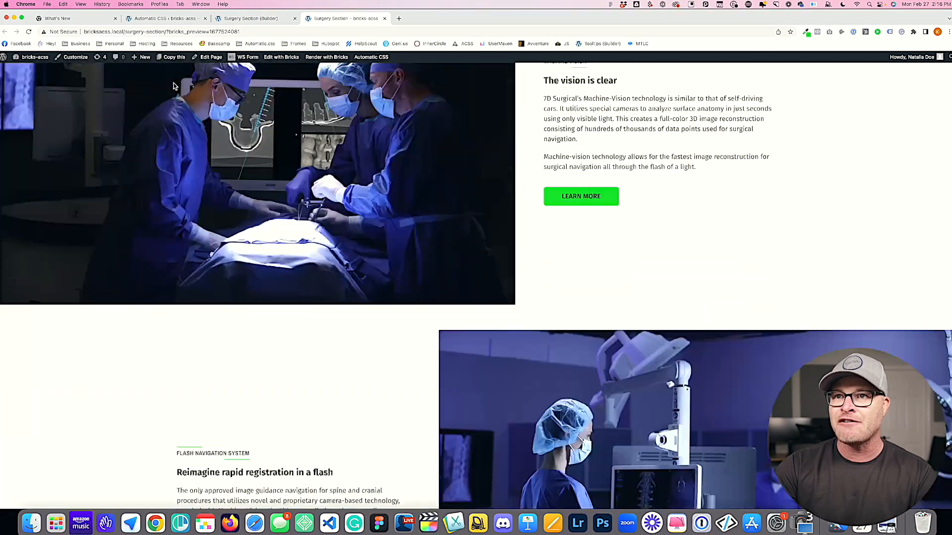
pyautogui.scroll(-3)
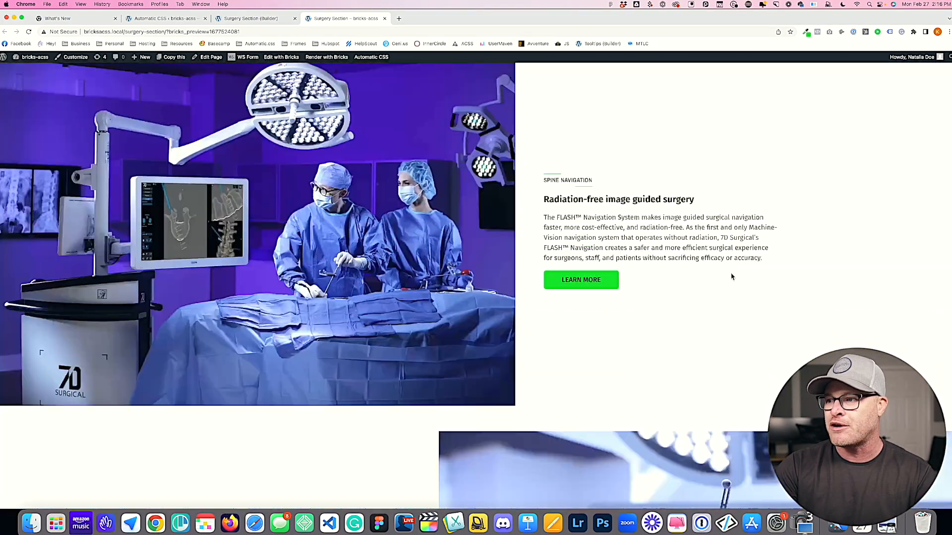
pyautogui.scroll(-3)
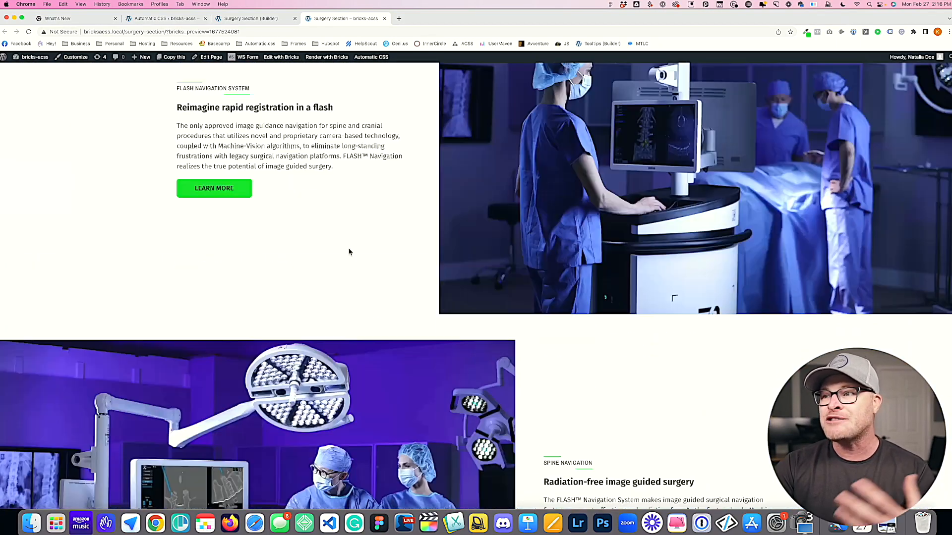
pyautogui.scroll(3)
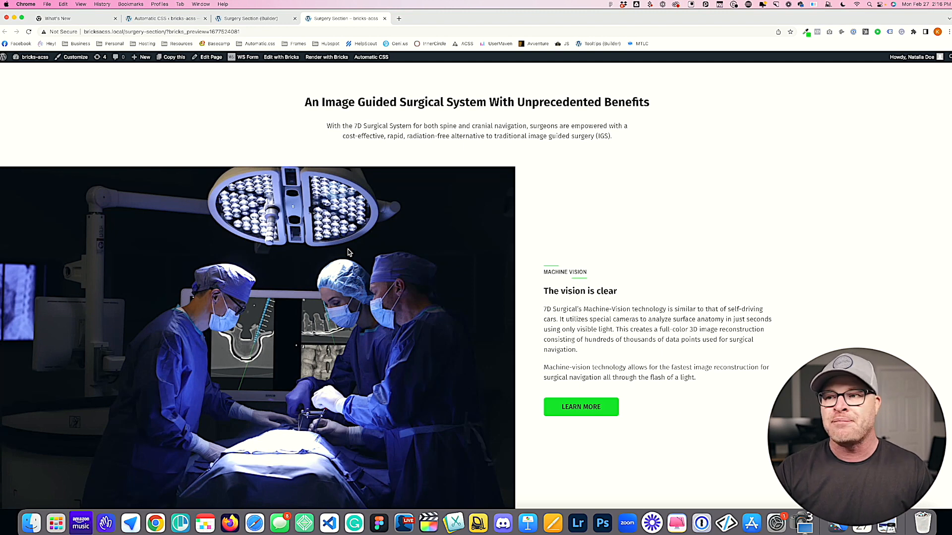
pyautogui.moveTo(468, 268)
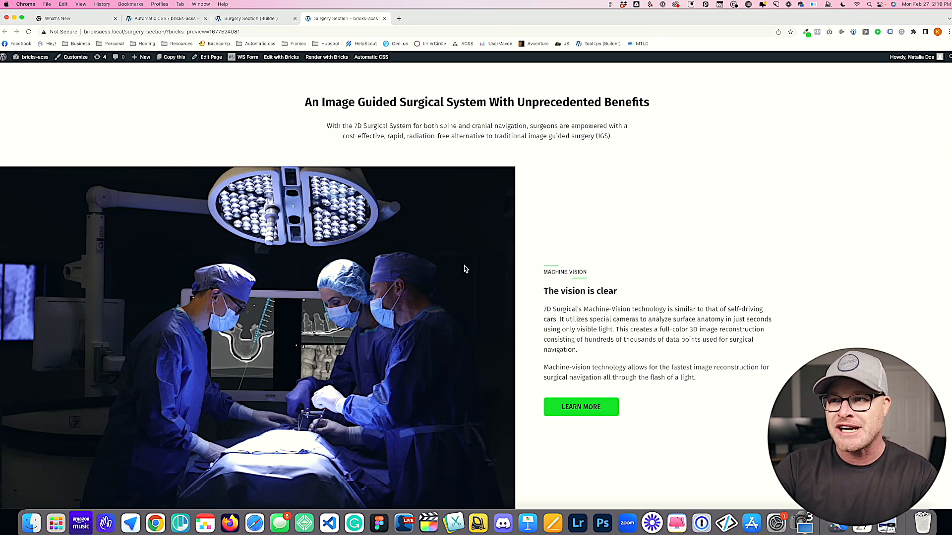
pyautogui.moveTo(215, 142)
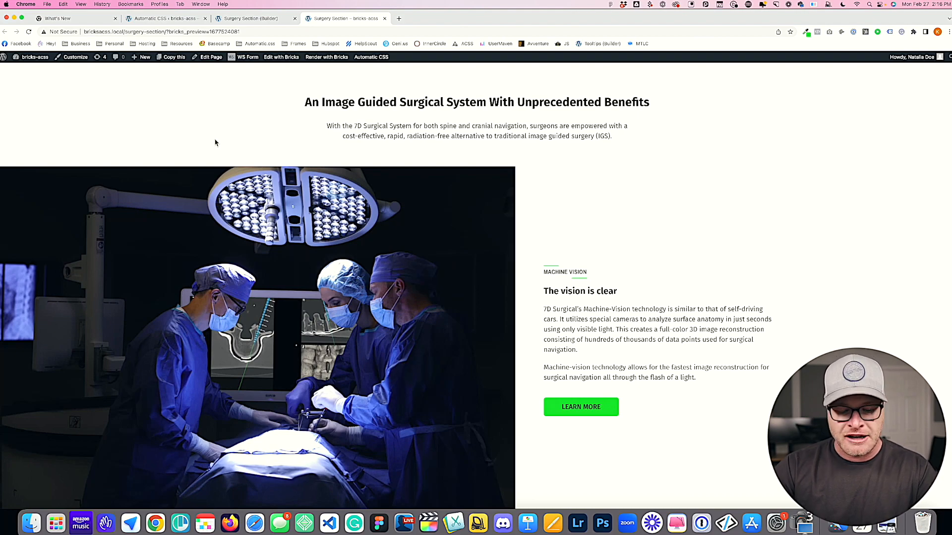
# Scroll through the feature cards in DevTools responsive mode at 686 px width
pyautogui.press('F12')
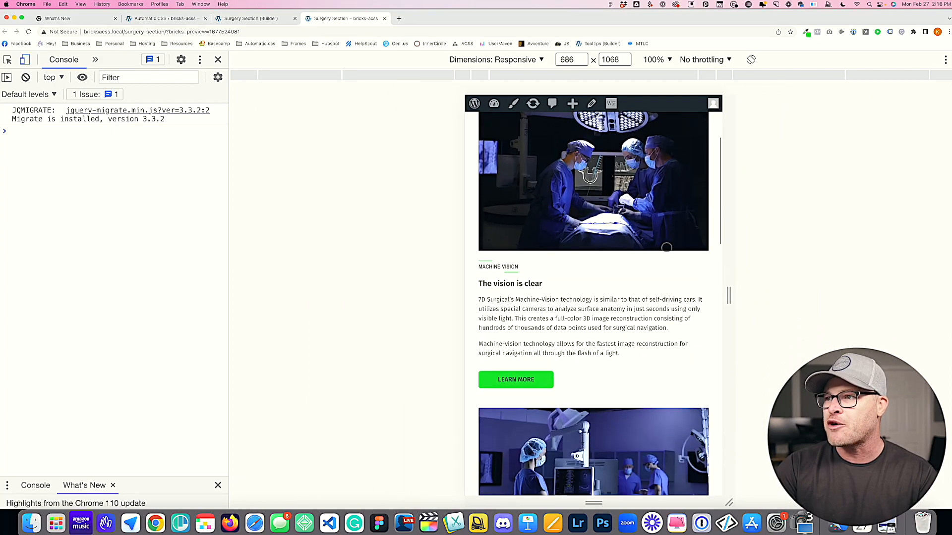
pyautogui.scroll(-3)
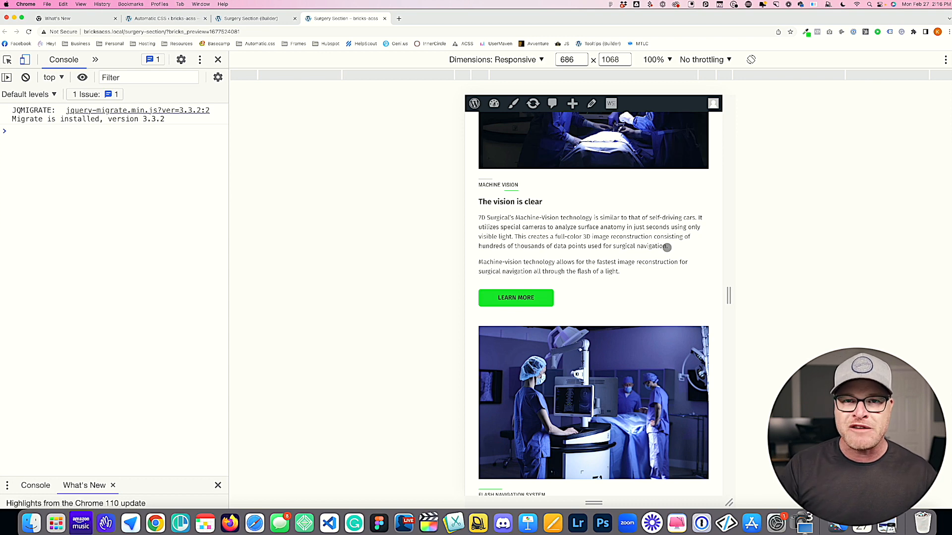
pyautogui.scroll(-3)
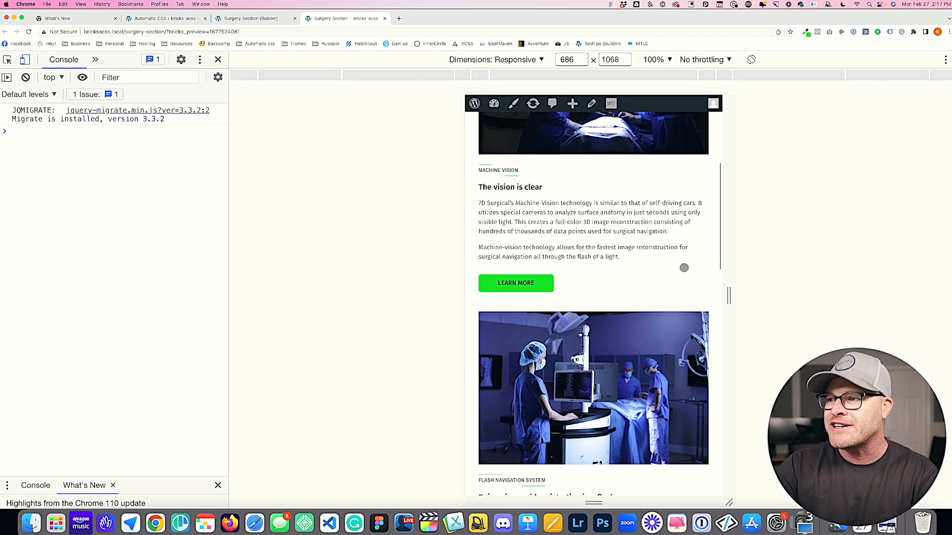
pyautogui.scroll(-3)
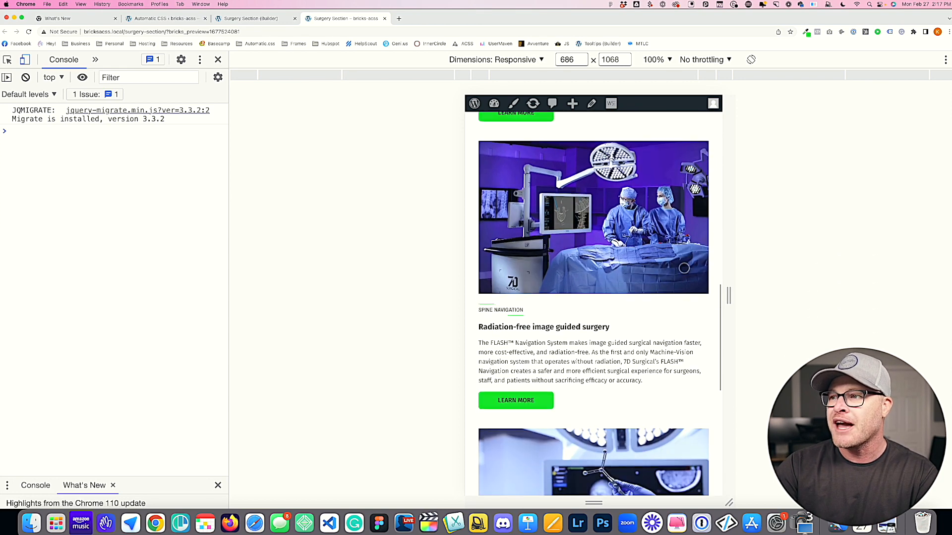
pyautogui.scroll(3)
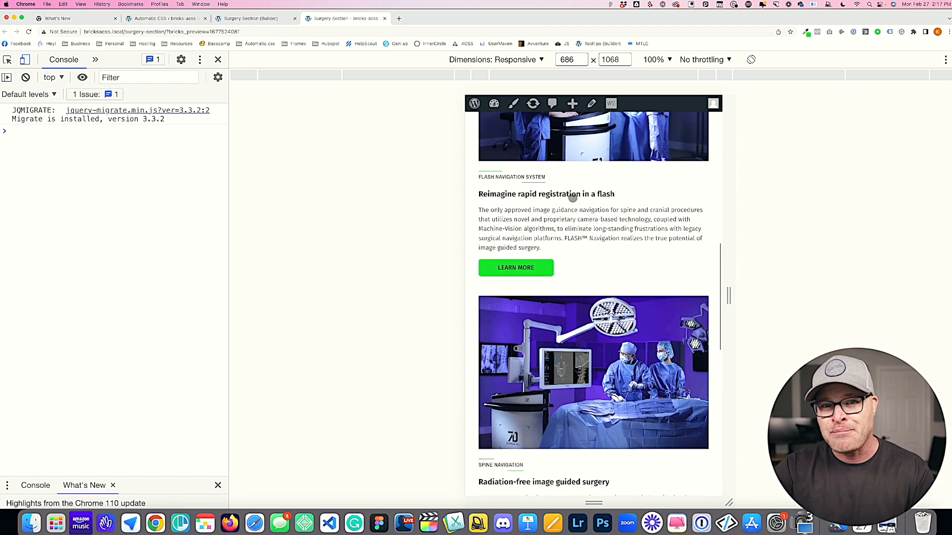
pyautogui.scroll(-3)
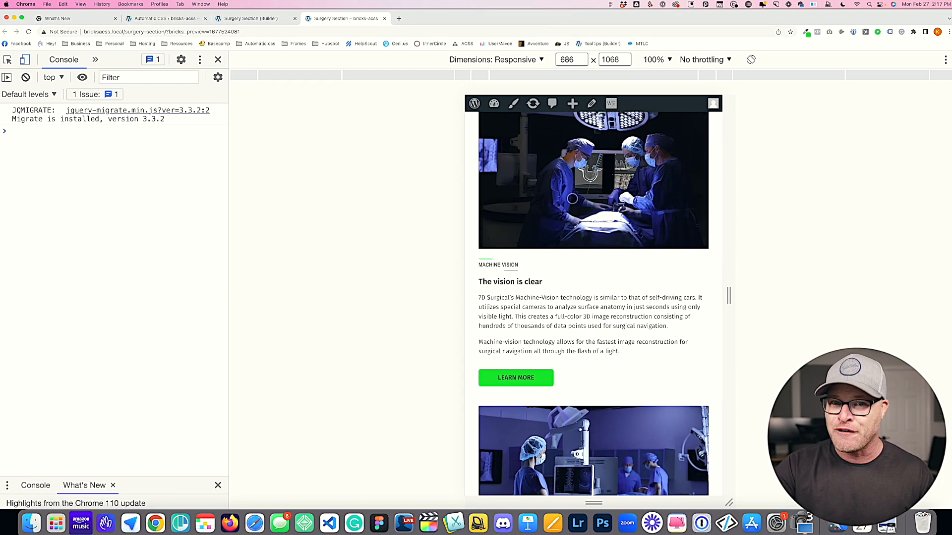
pyautogui.scroll(3)
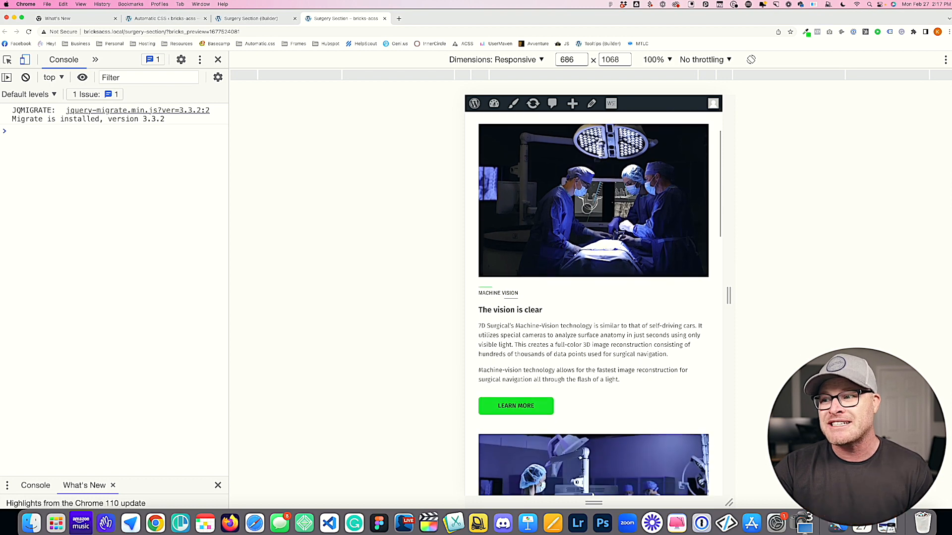
pyautogui.scroll(-3)
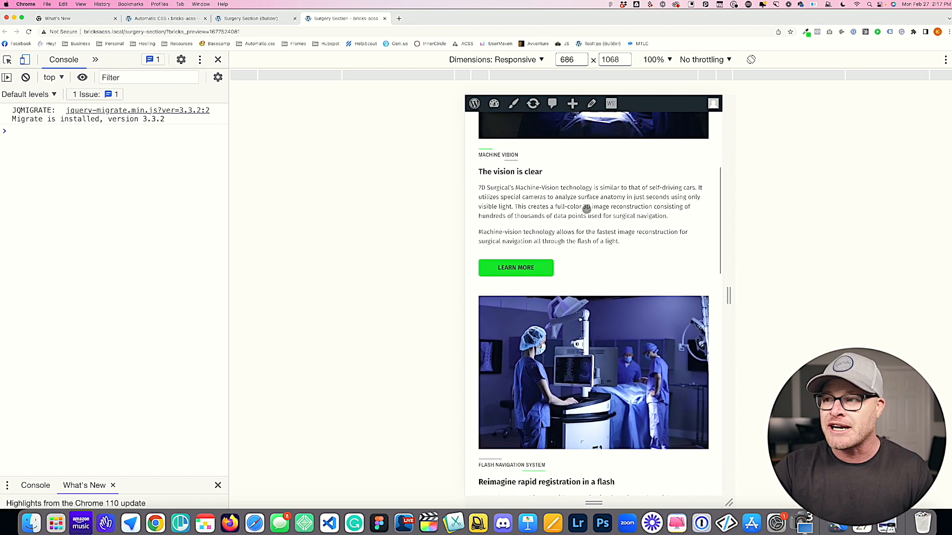
pyautogui.scroll(-3)
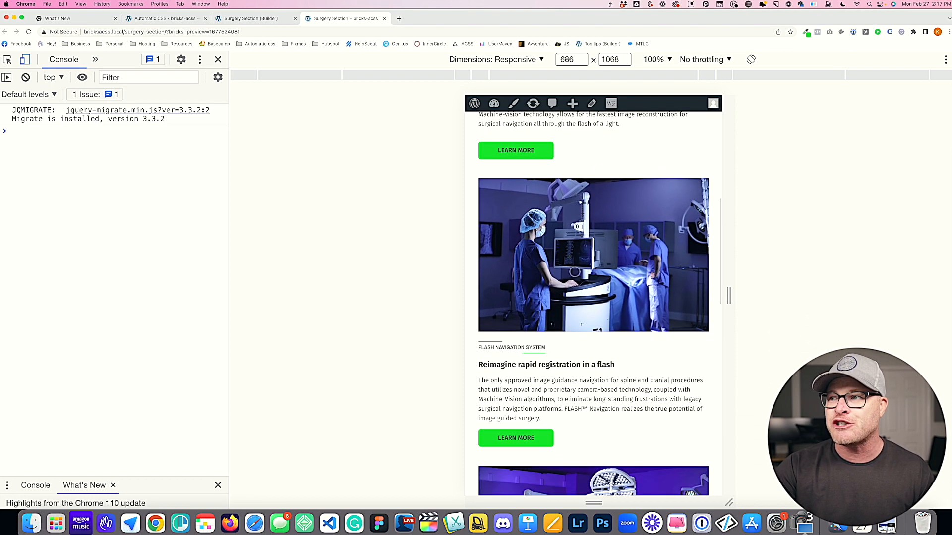
pyautogui.scroll(-3)
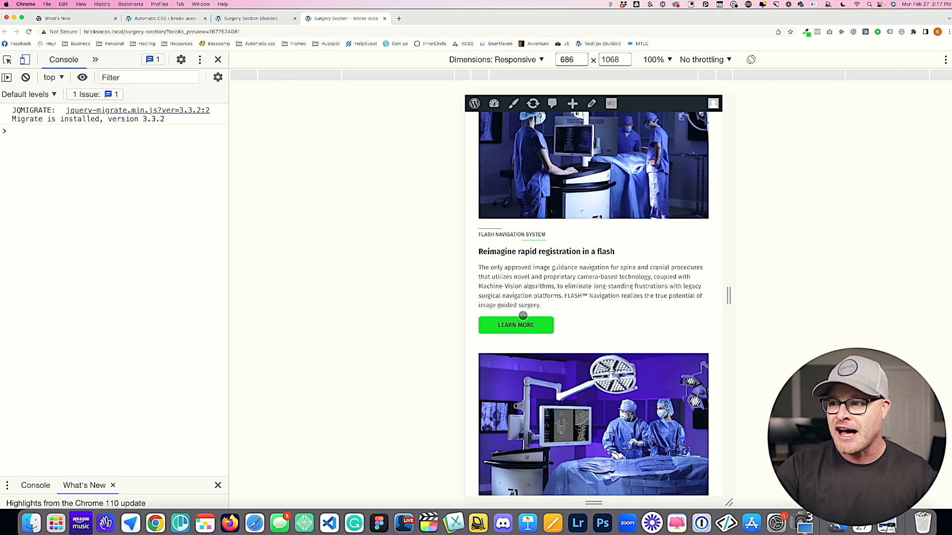
pyautogui.scroll(-3)
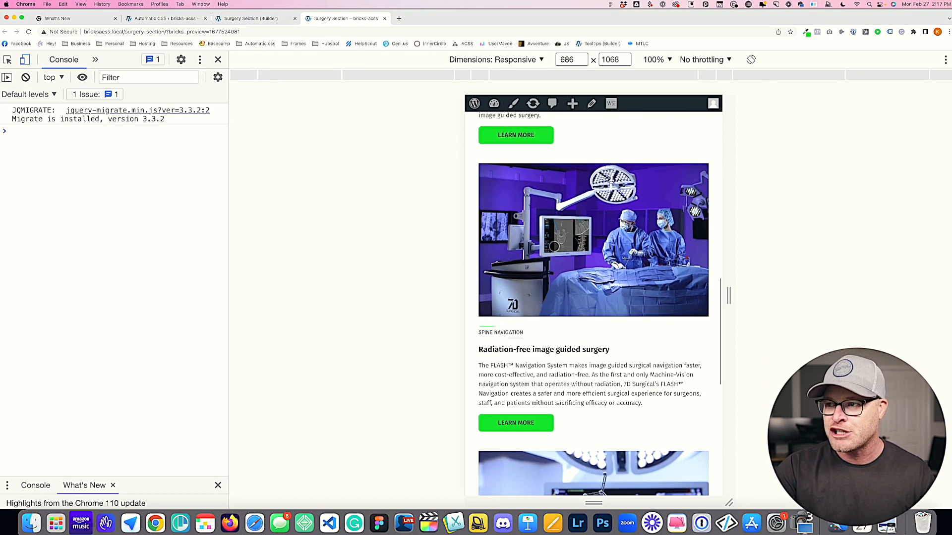
pyautogui.scroll(-3)
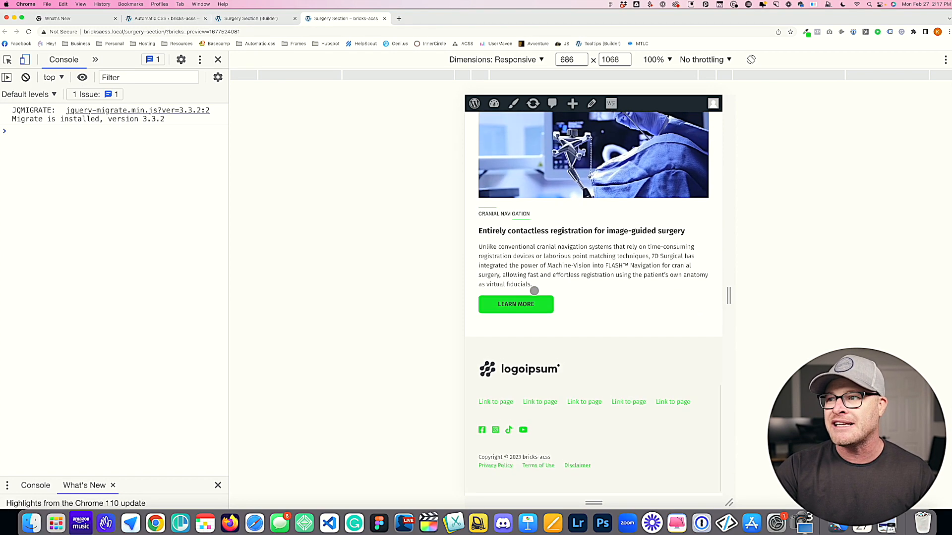
pyautogui.scroll(3)
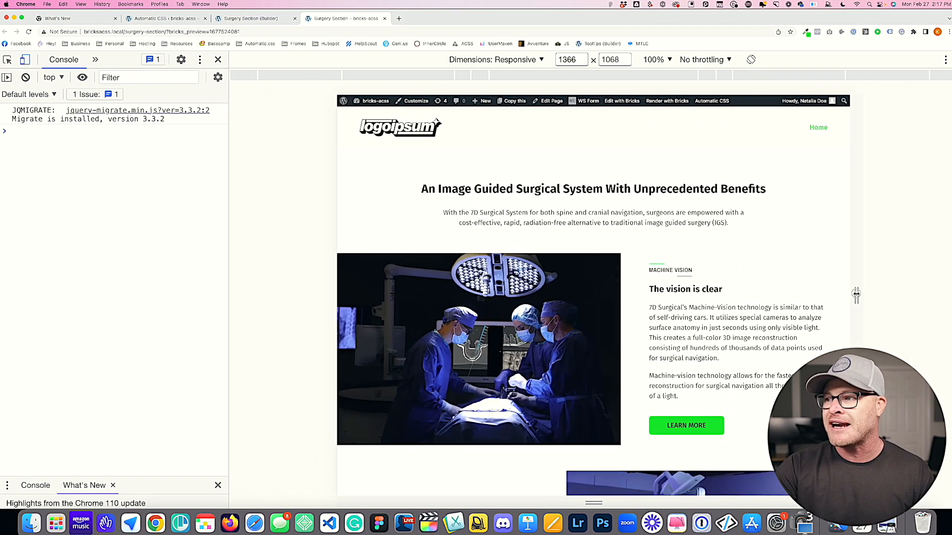
# Scroll the desktop-width front end and highlight the 'Entirely contactless registration' heading
pyautogui.scroll(-3)
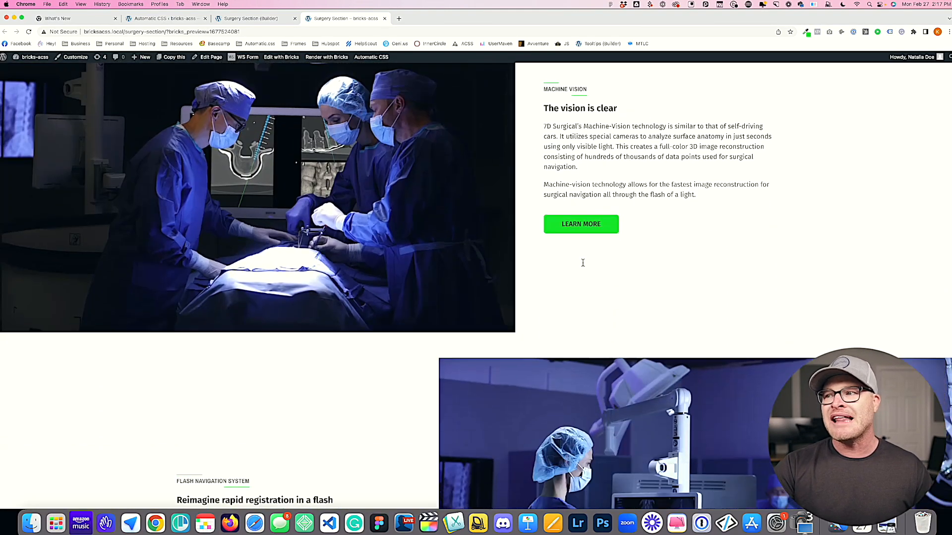
pyautogui.scroll(-3)
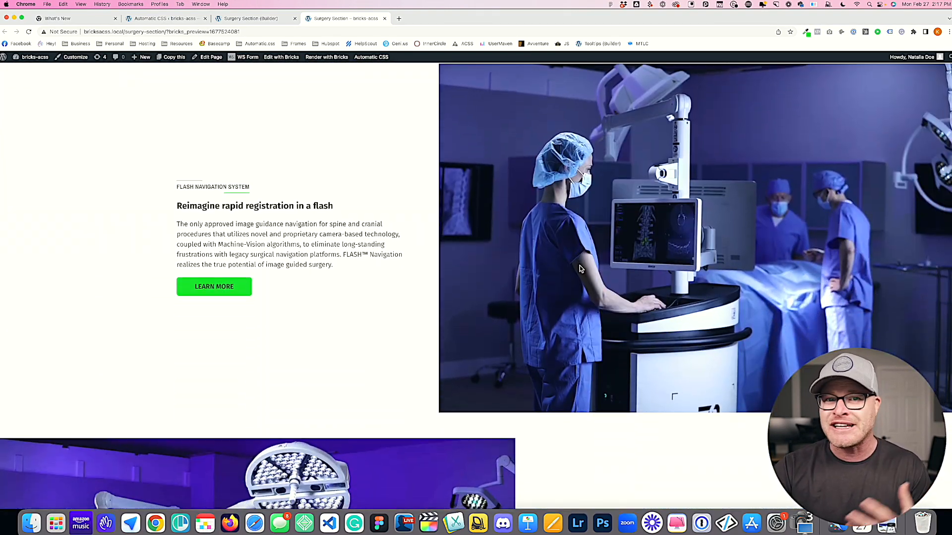
pyautogui.scroll(-3)
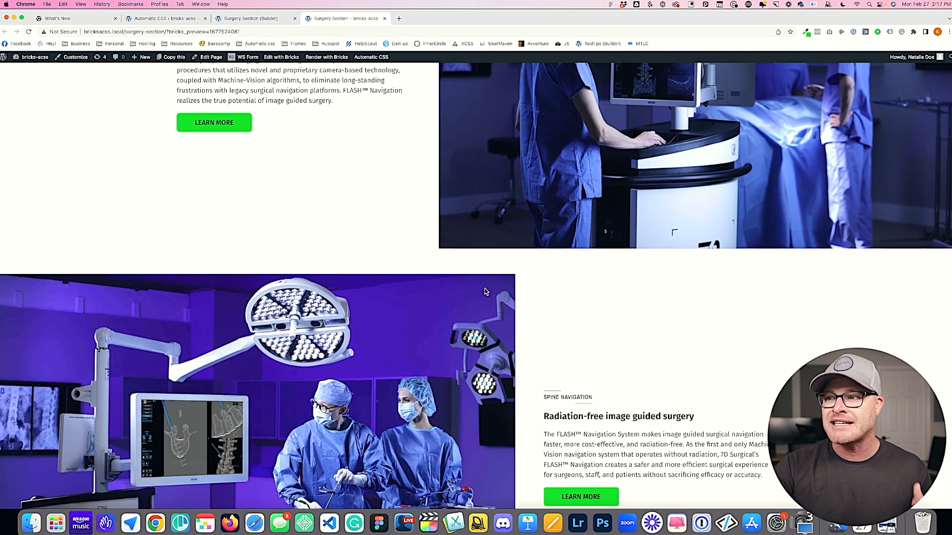
pyautogui.scroll(-3)
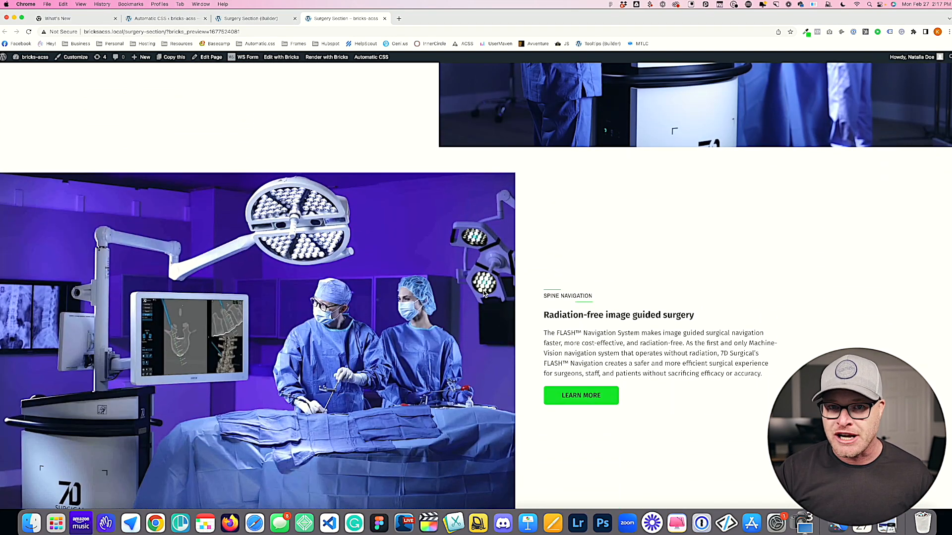
pyautogui.scroll(-3)
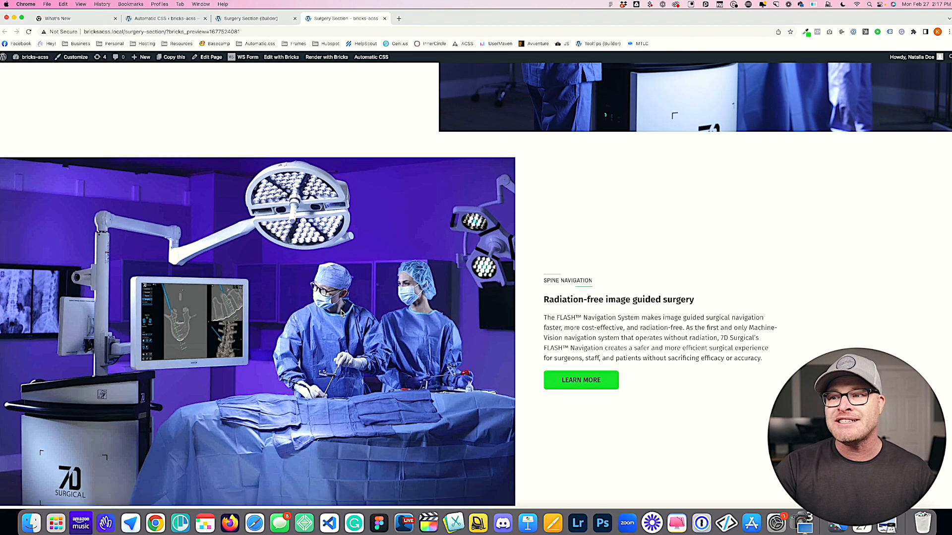
pyautogui.scroll(-3)
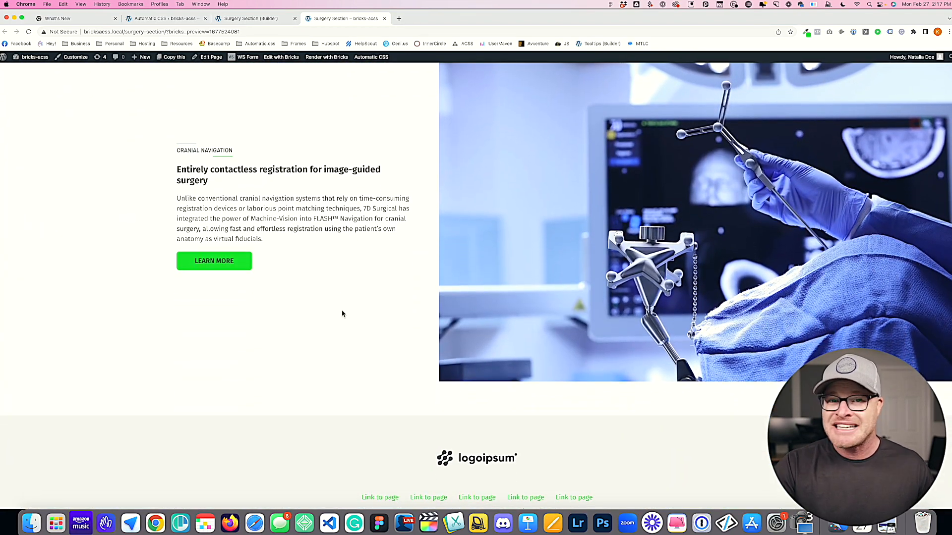
pyautogui.scroll(3)
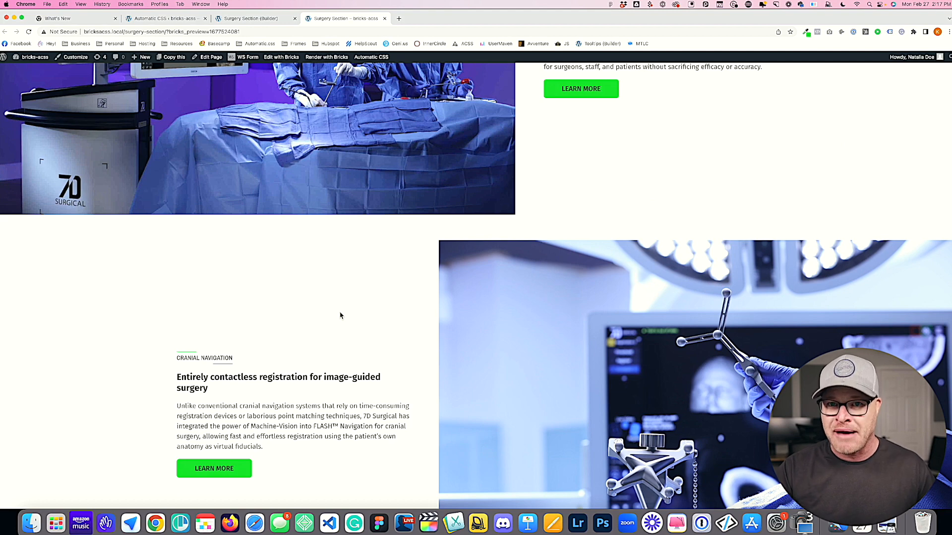
pyautogui.moveTo(378, 328)
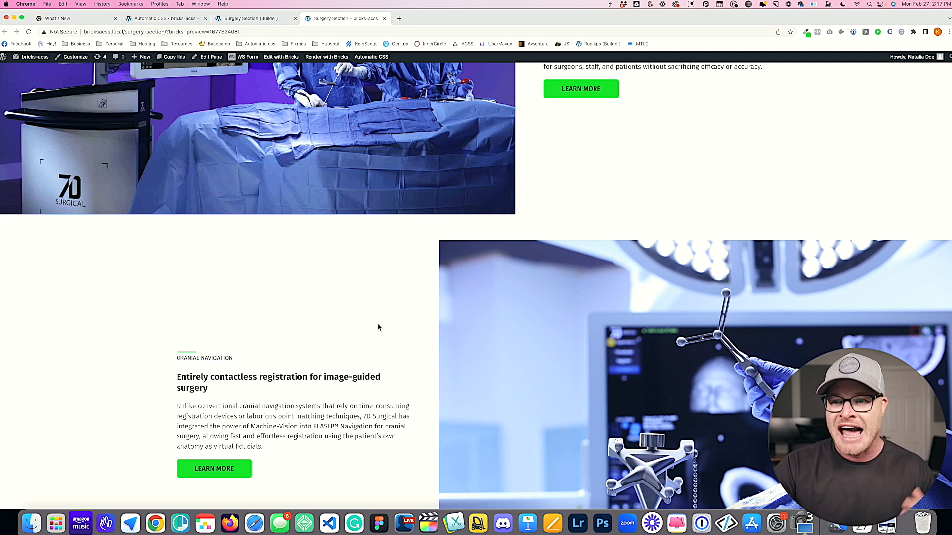
pyautogui.scroll(-3)
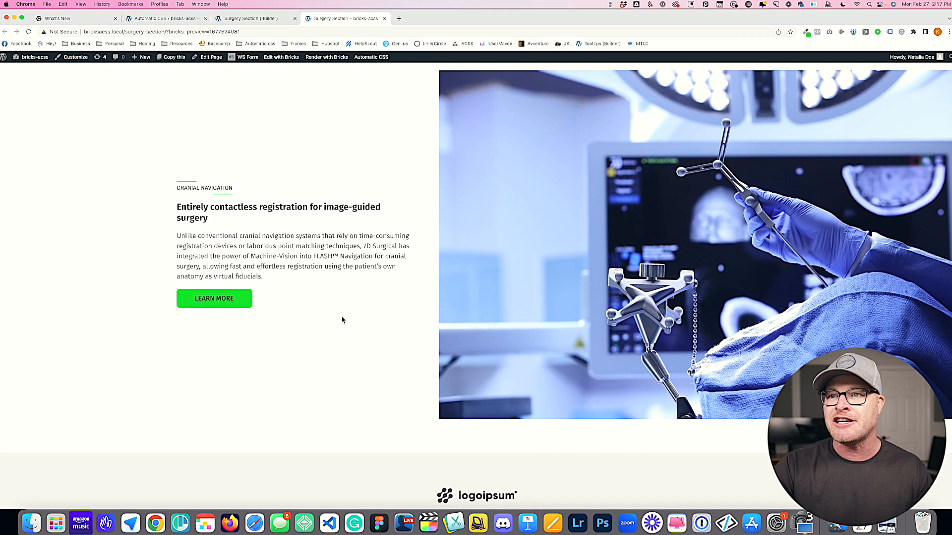
pyautogui.doubleClick(278, 205)
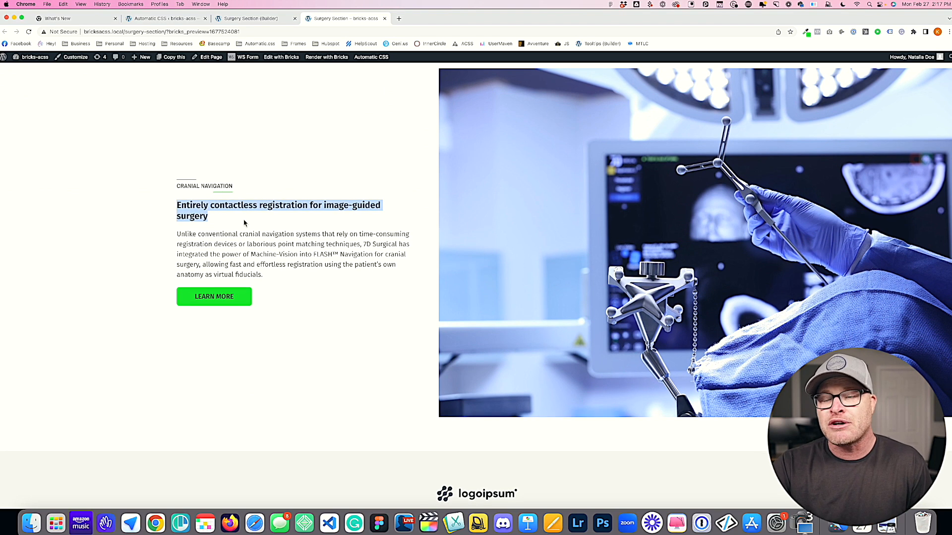
pyautogui.moveTo(286, 219)
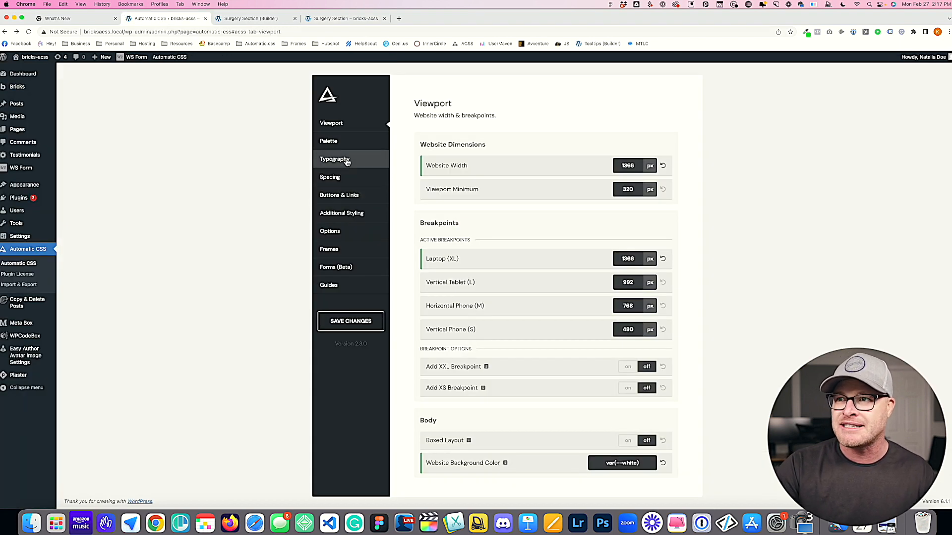
# Enter 48 px as the desktop H2 value under Typography's Heading Size Overrides
pyautogui.click(334, 159)
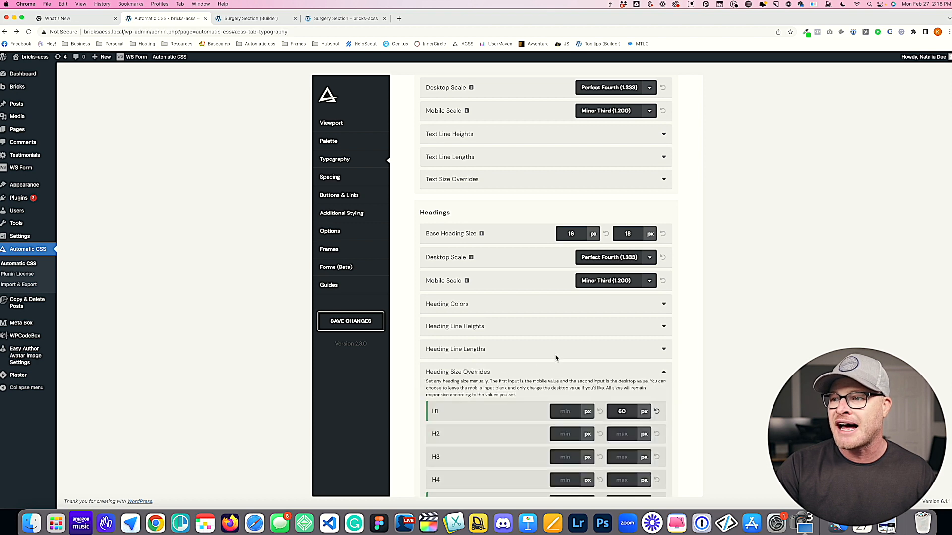
pyautogui.scroll(-3)
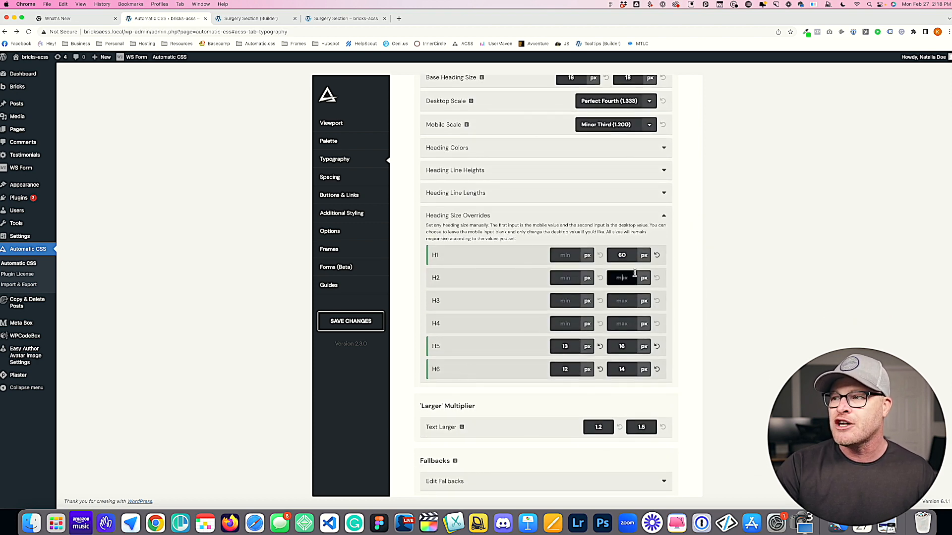
pyautogui.moveTo(253, 148)
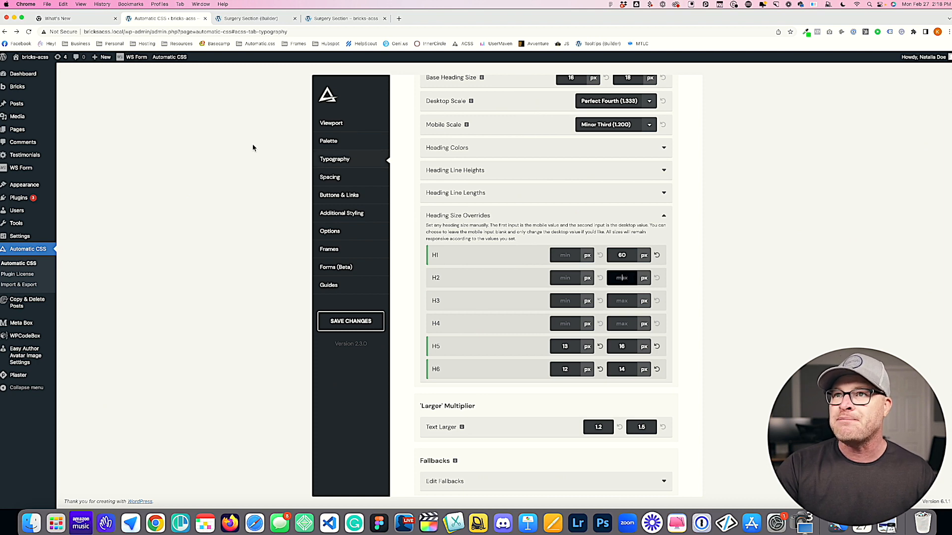
pyautogui.click(249, 18)
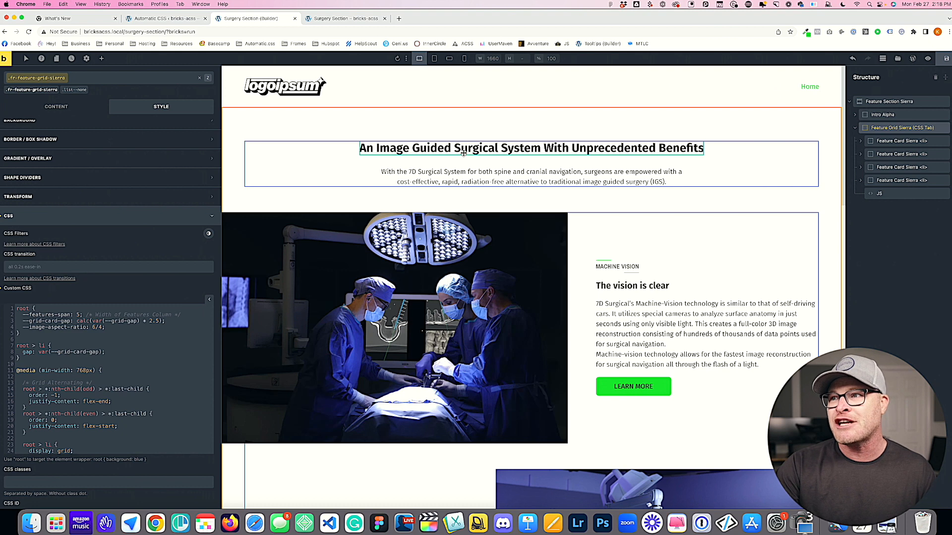
pyautogui.click(164, 18)
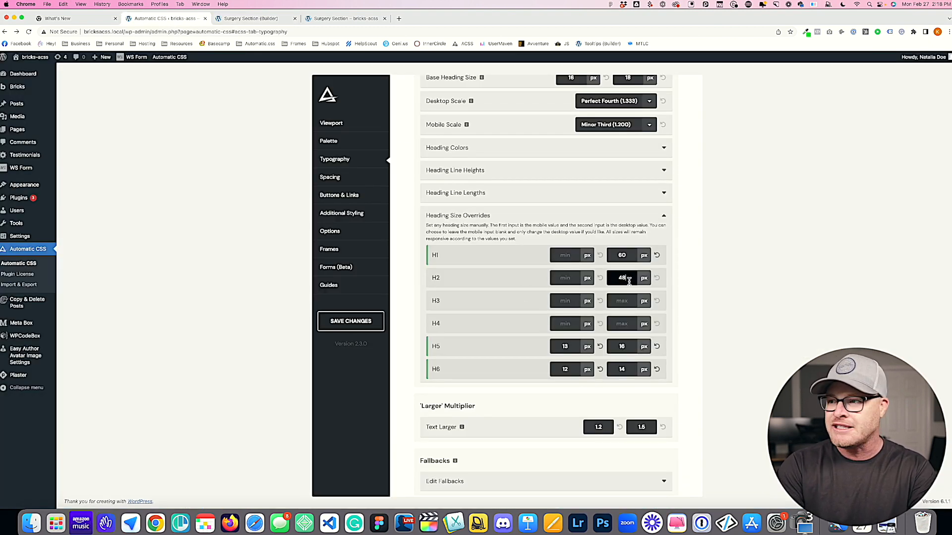
pyautogui.click(350, 322)
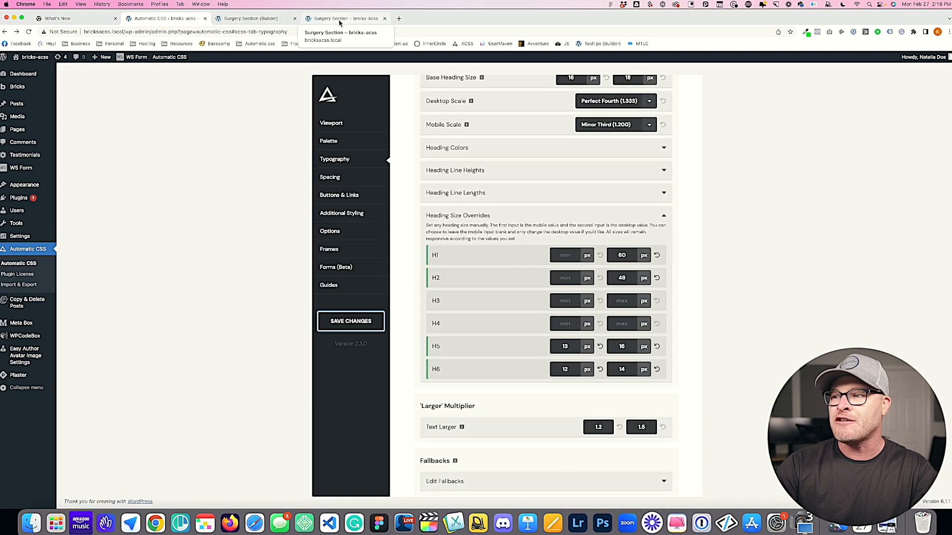
# Check the larger intro title live, then select the 'The vision is clear' card heading
pyautogui.click(344, 18)
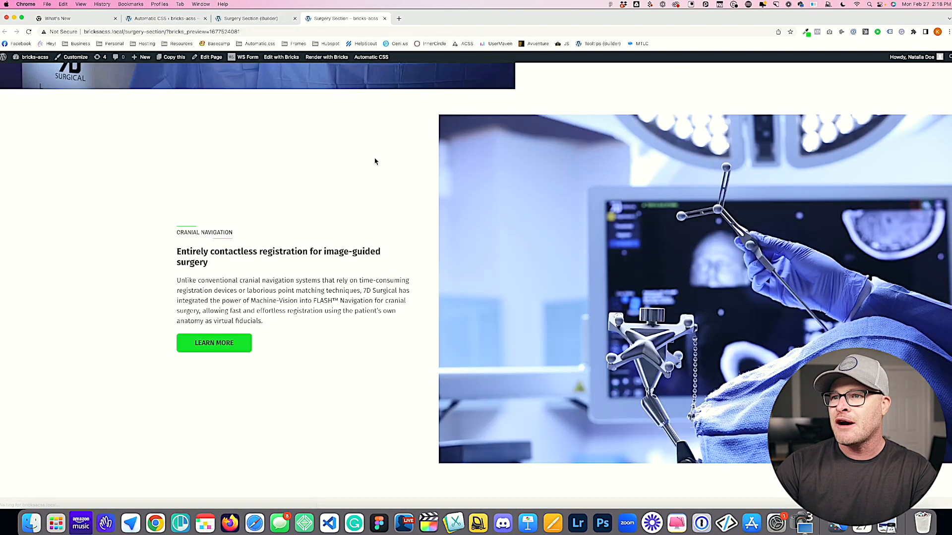
pyautogui.scroll(3)
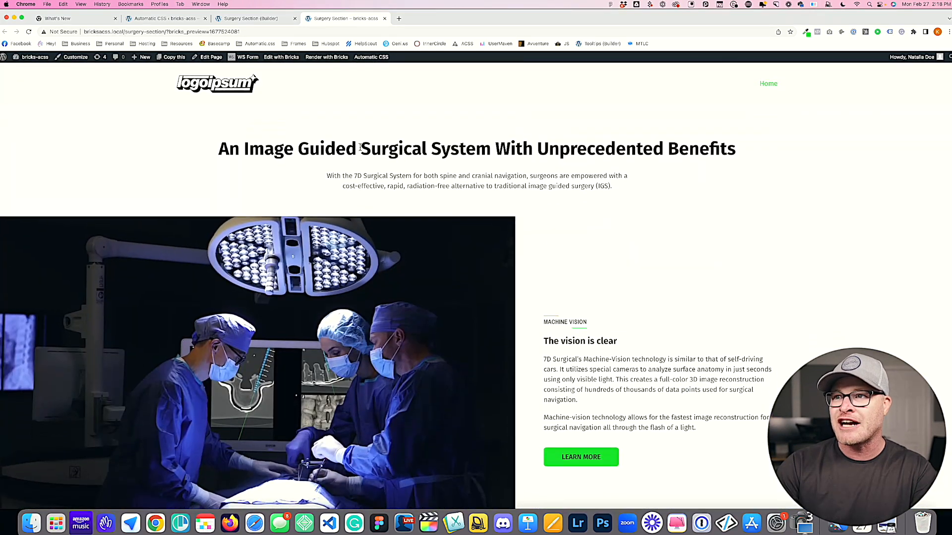
pyautogui.scroll(-3)
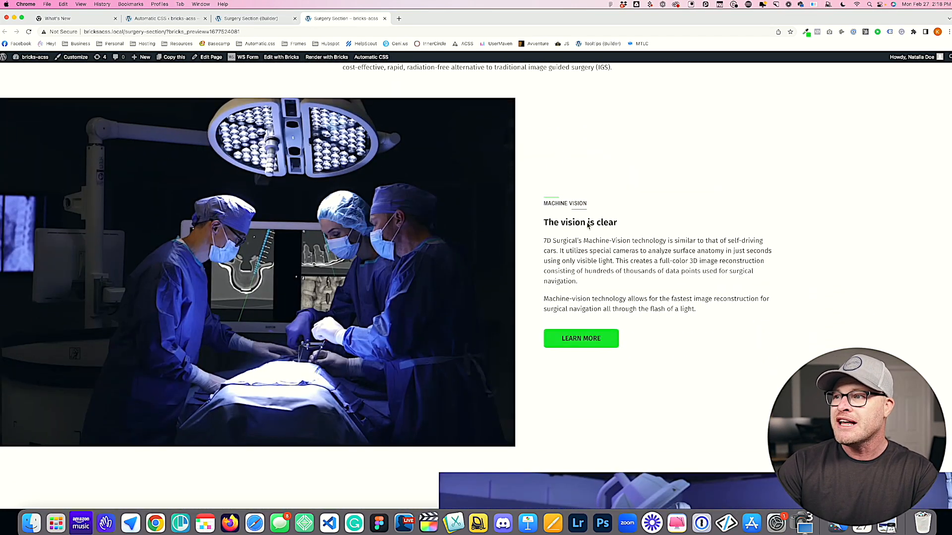
pyautogui.click(165, 19)
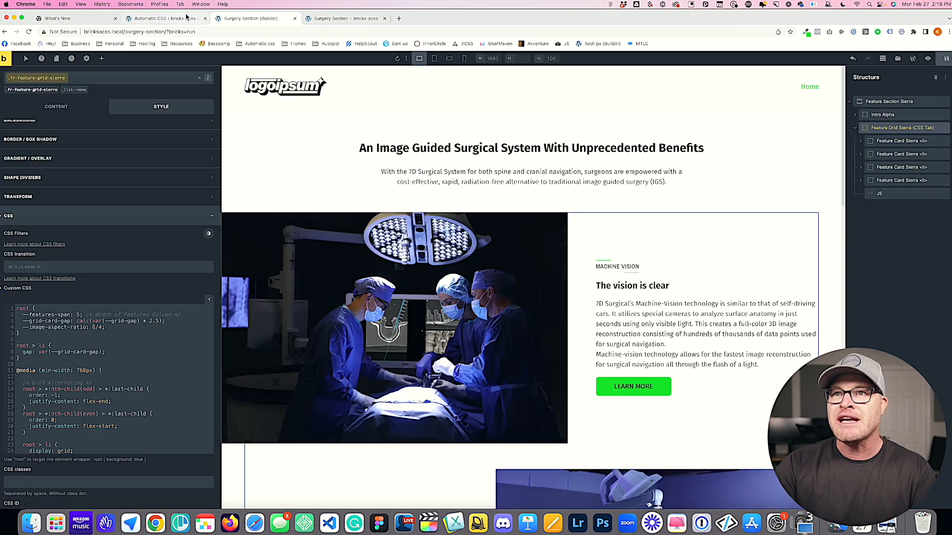
pyautogui.click(632, 285)
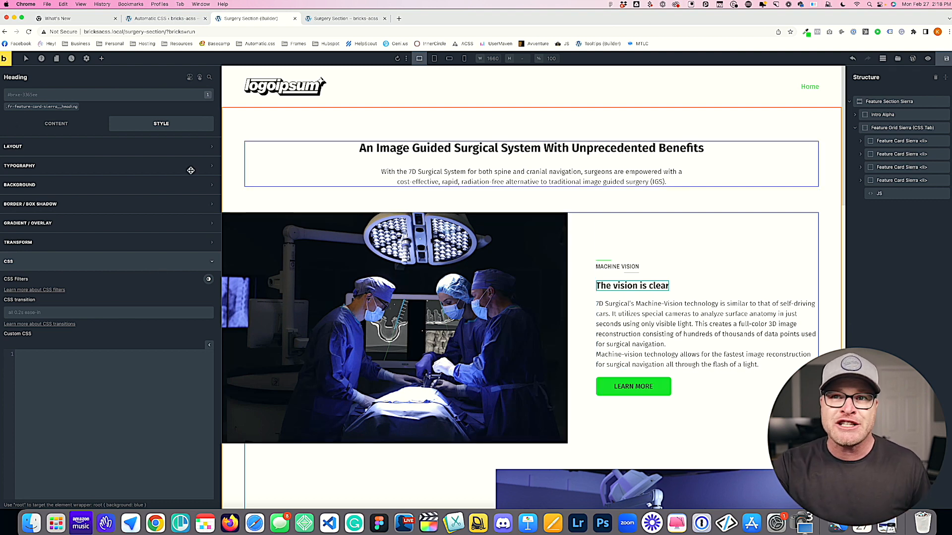
# Keep the card heading at h3, set its font size to var(--h2), and preview it live
pyautogui.click(56, 124)
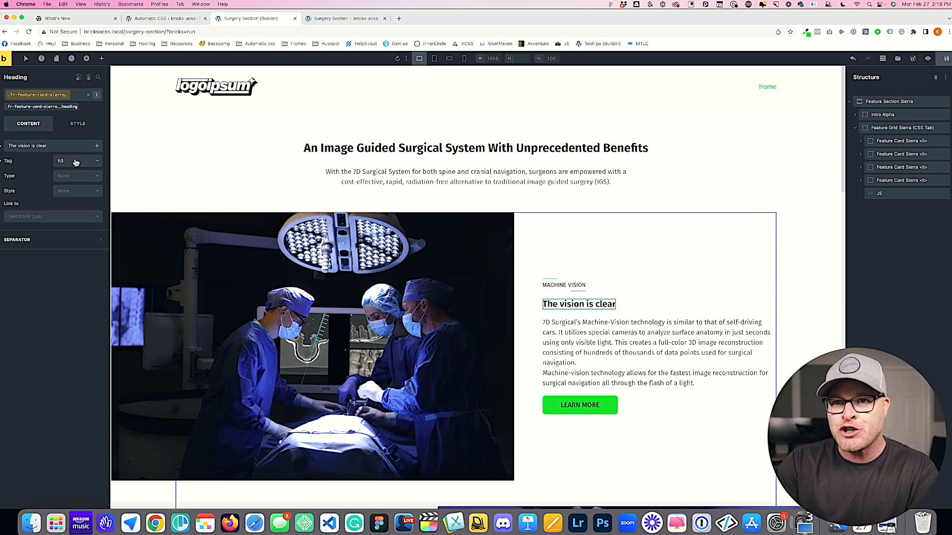
pyautogui.click(78, 160)
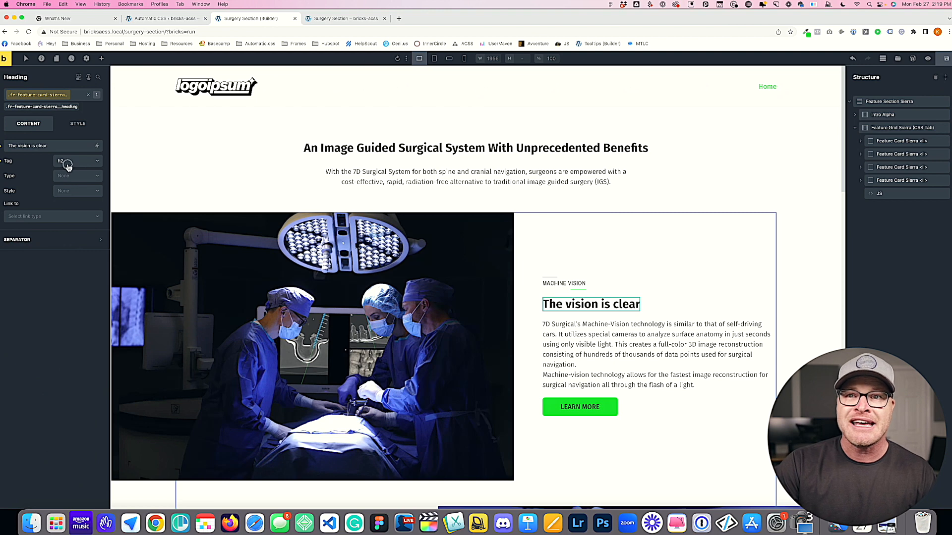
pyautogui.click(77, 161)
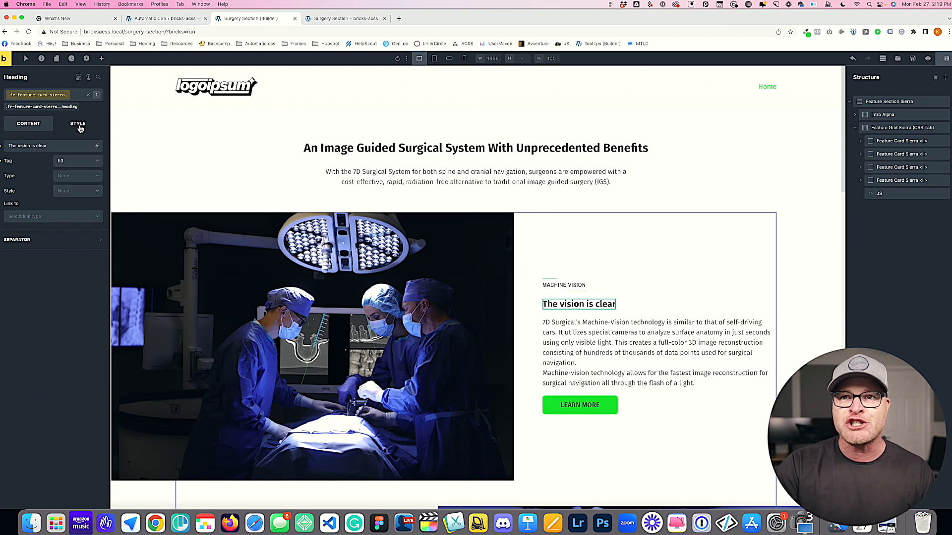
pyautogui.click(78, 124)
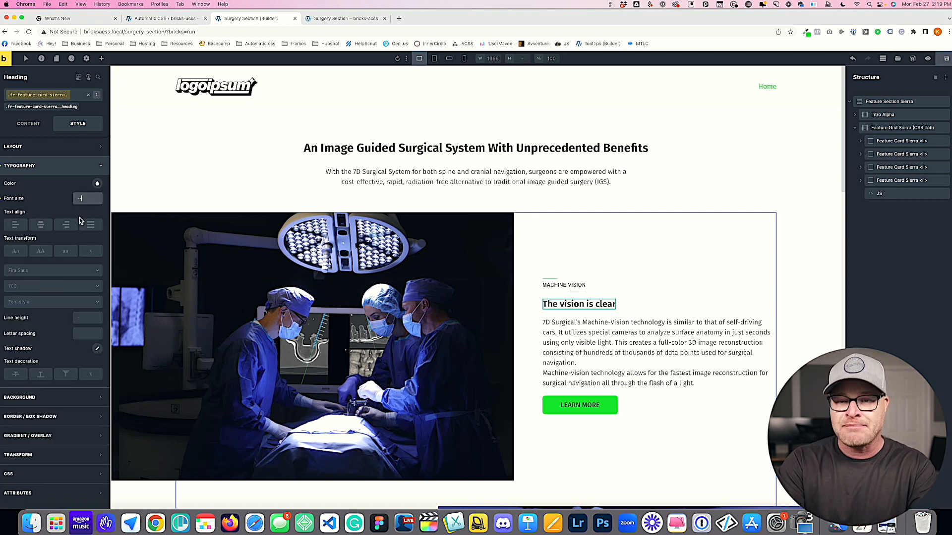
pyautogui.write('var(--h2)')
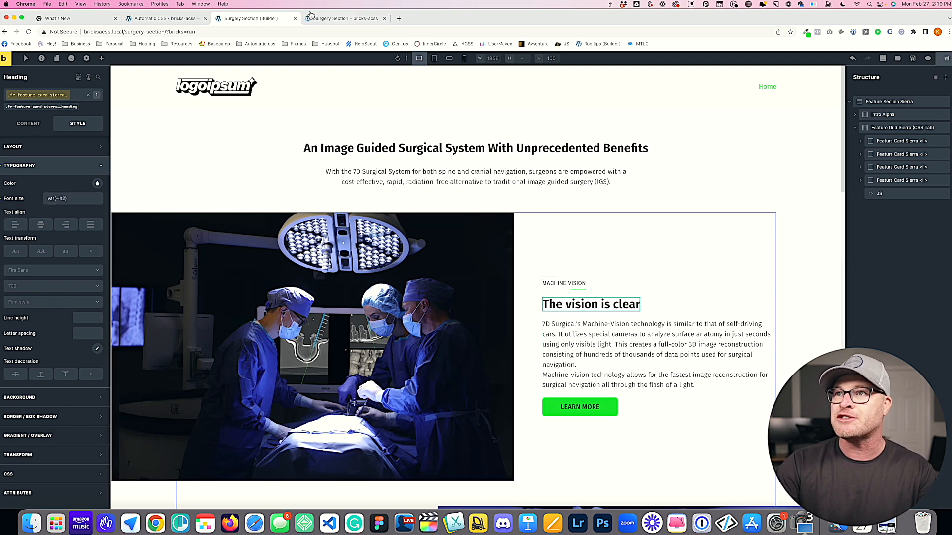
pyautogui.click(345, 18)
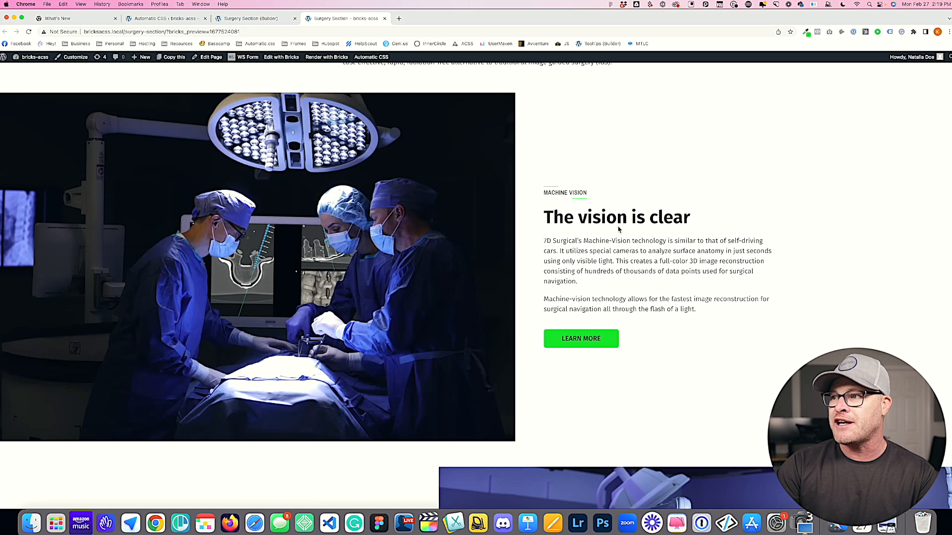
pyautogui.scroll(-3)
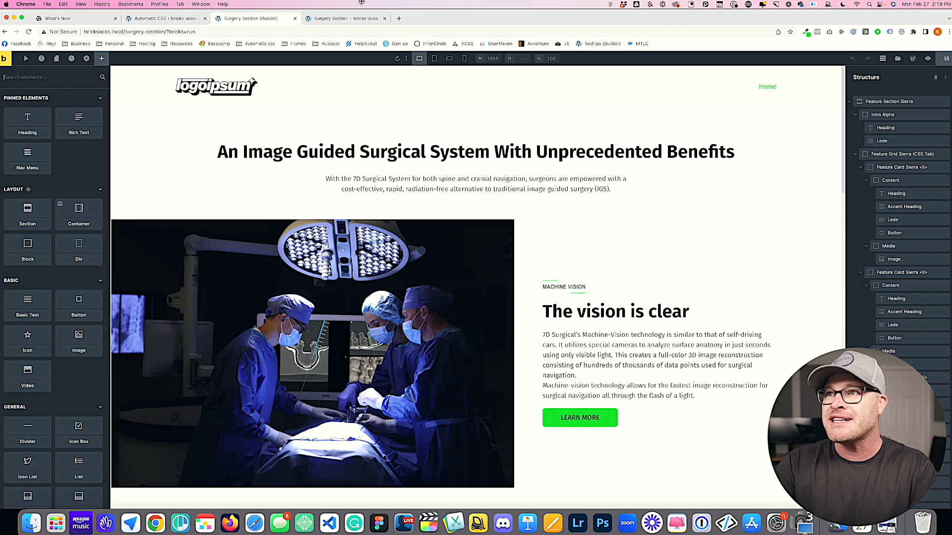
# Change the card heading's font size to calc(var(--h3) * 1.2)
pyautogui.click(344, 18)
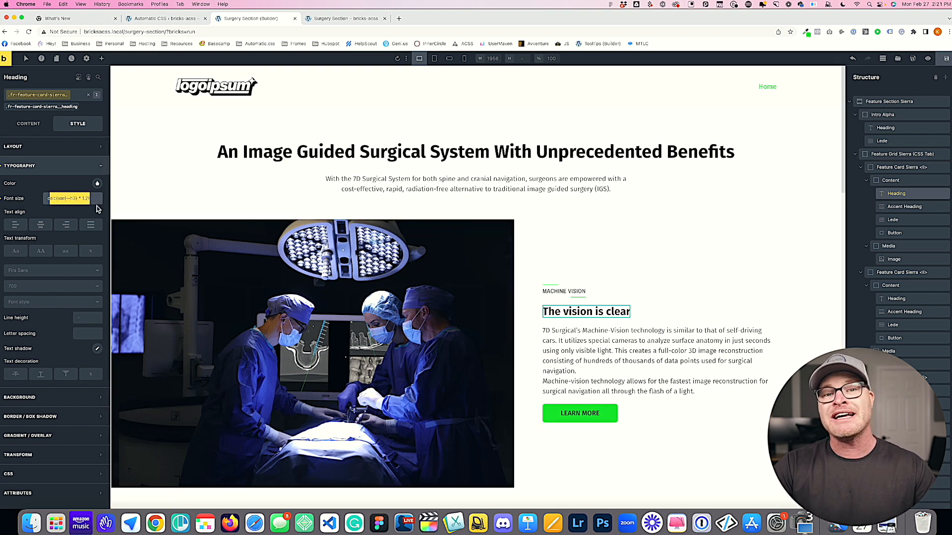
pyautogui.moveTo(85, 204)
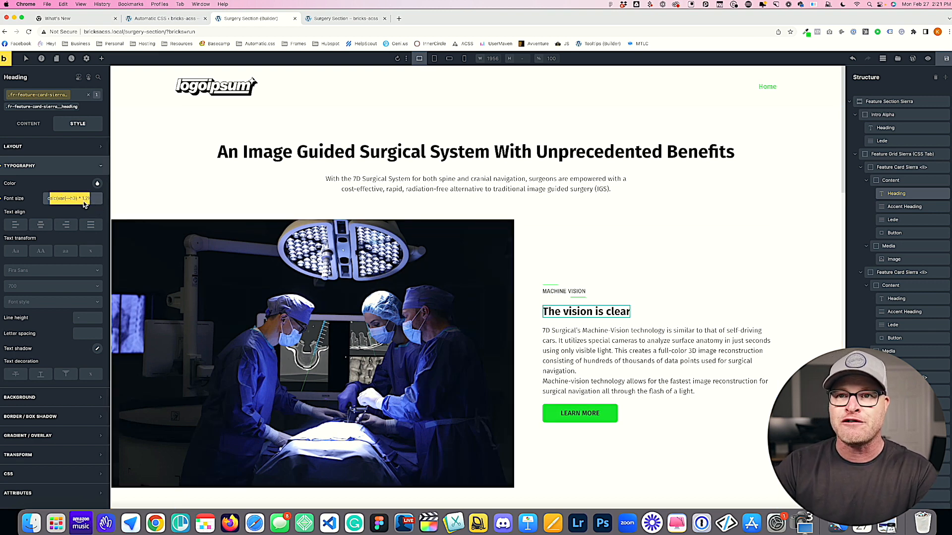
pyautogui.click(73, 199)
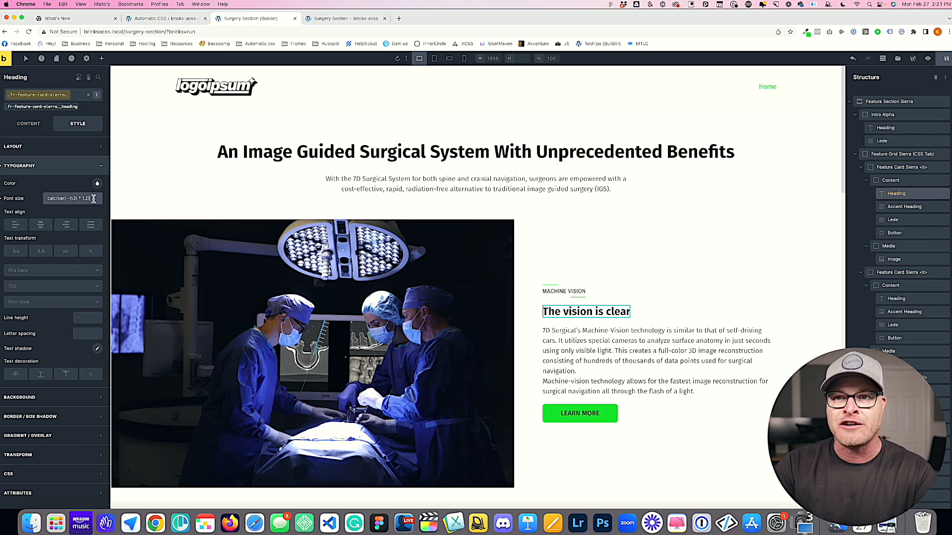
pyautogui.click(585, 311)
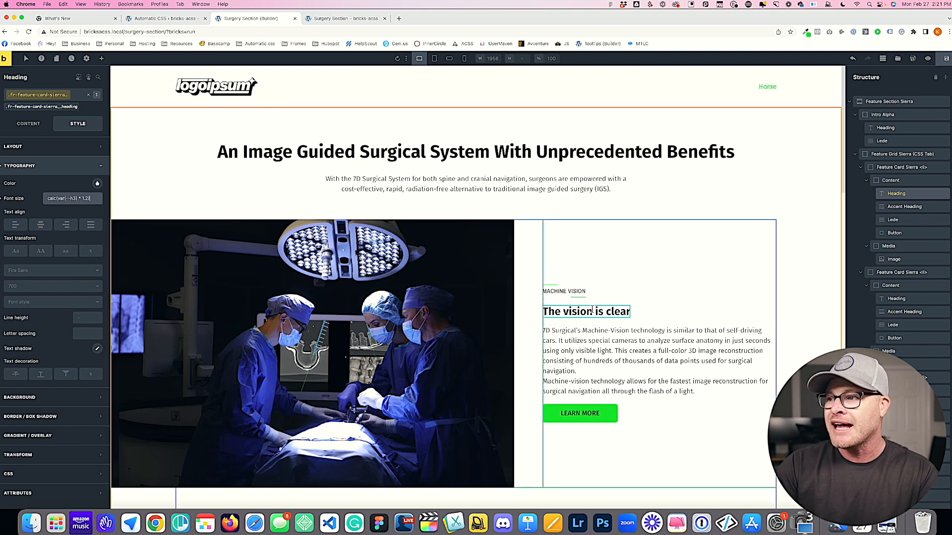
pyautogui.tripleClick(70, 198)
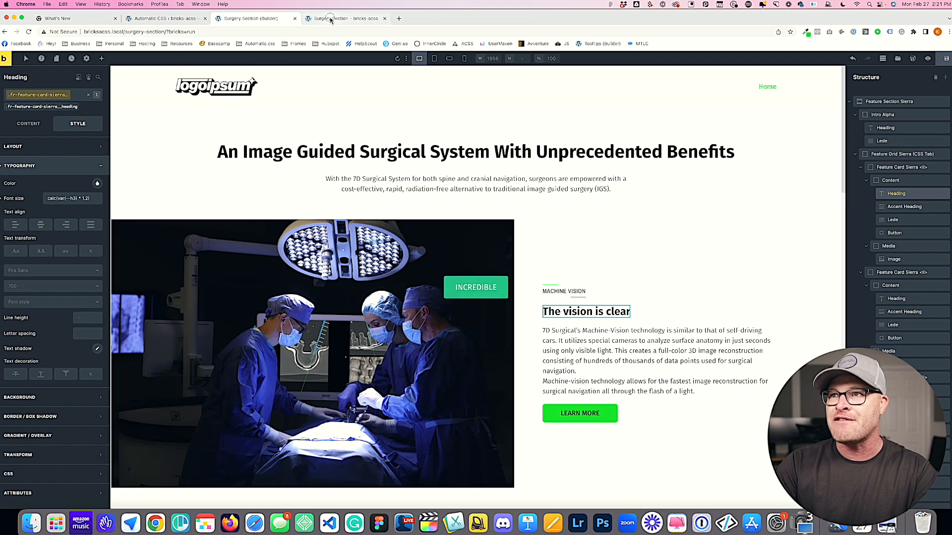
# Scroll through every feature card on the live page to check the calculated heading sizes
pyautogui.click(345, 18)
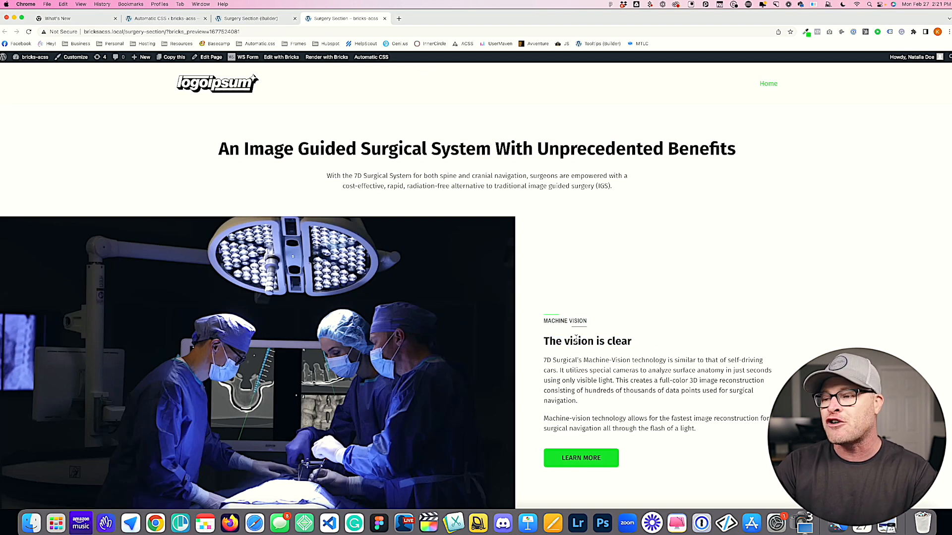
pyautogui.scroll(-3)
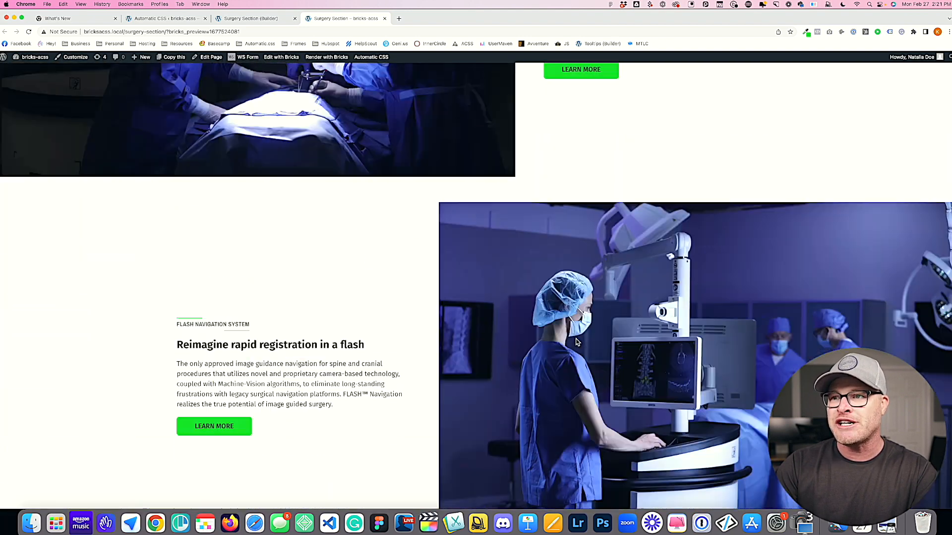
pyautogui.scroll(3)
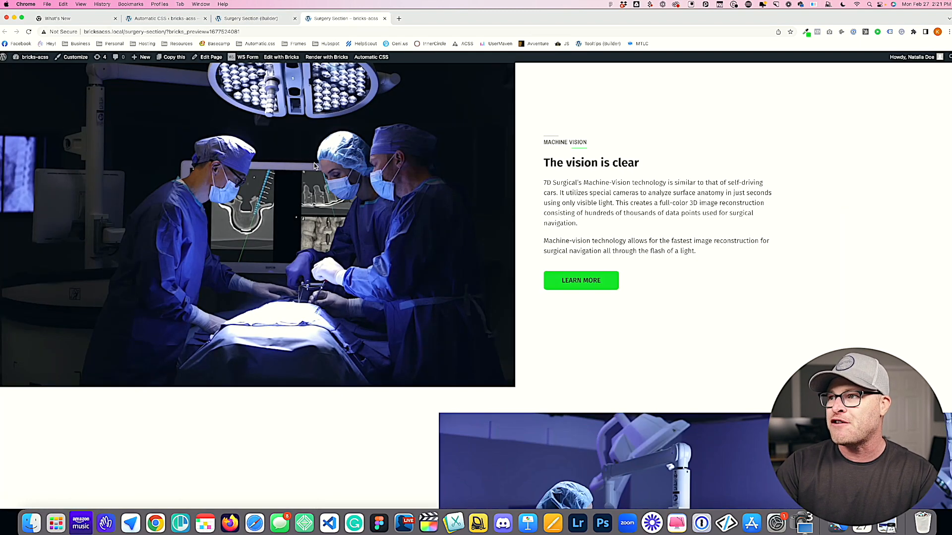
pyautogui.scroll(-3)
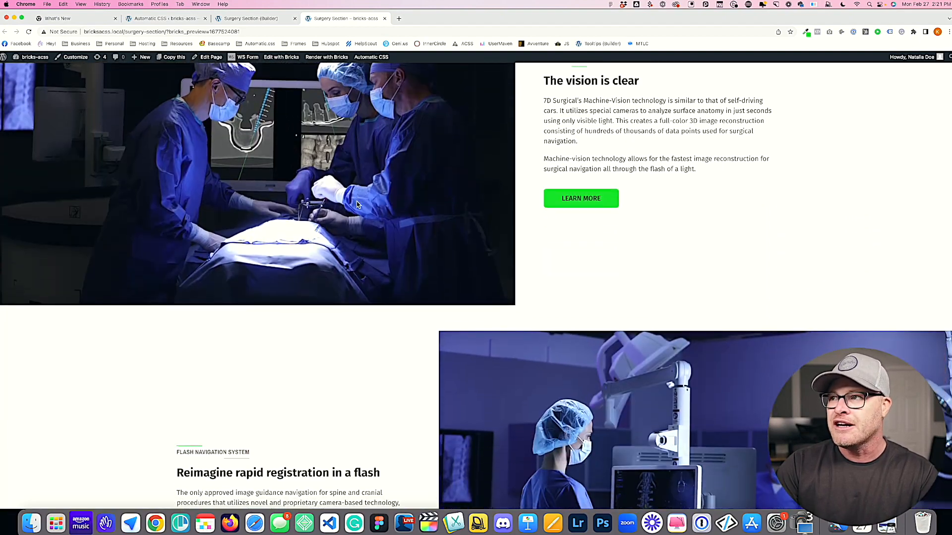
pyautogui.scroll(-3)
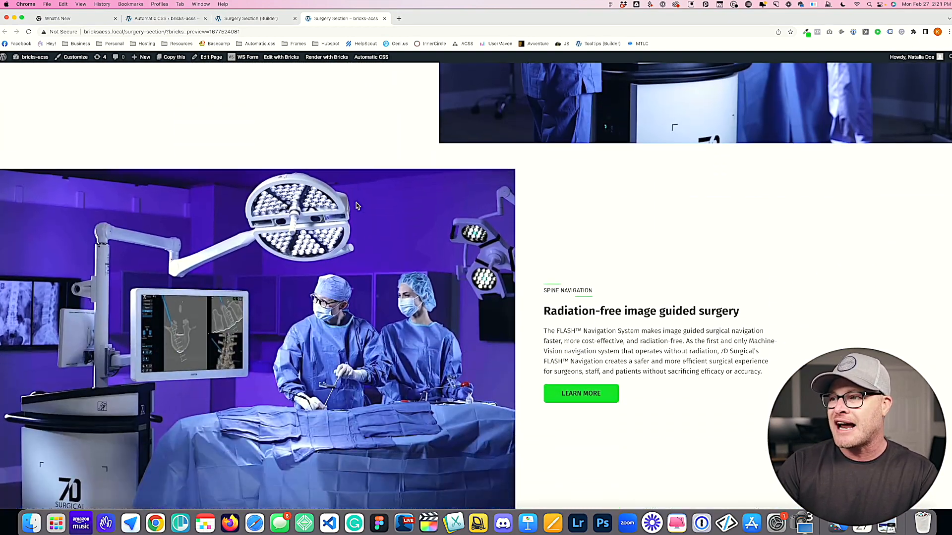
pyautogui.scroll(-3)
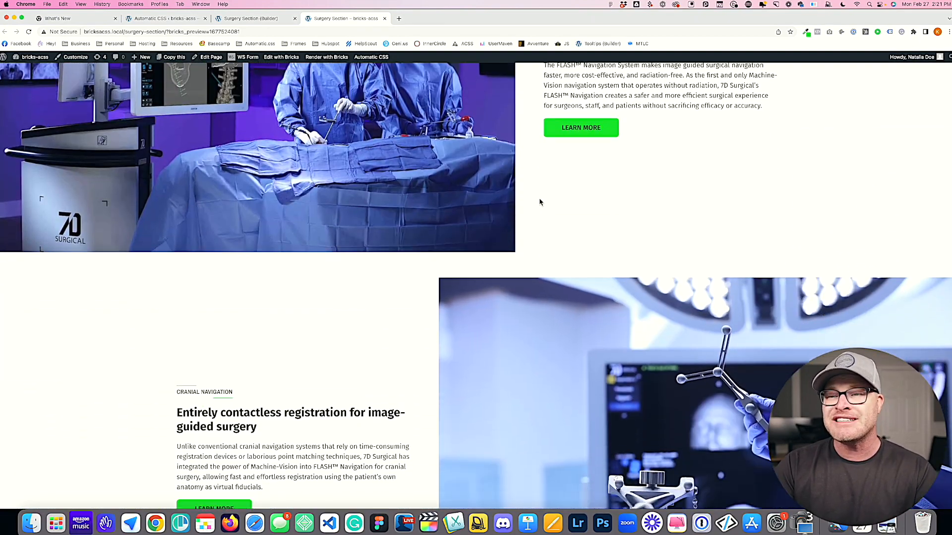
pyautogui.scroll(-3)
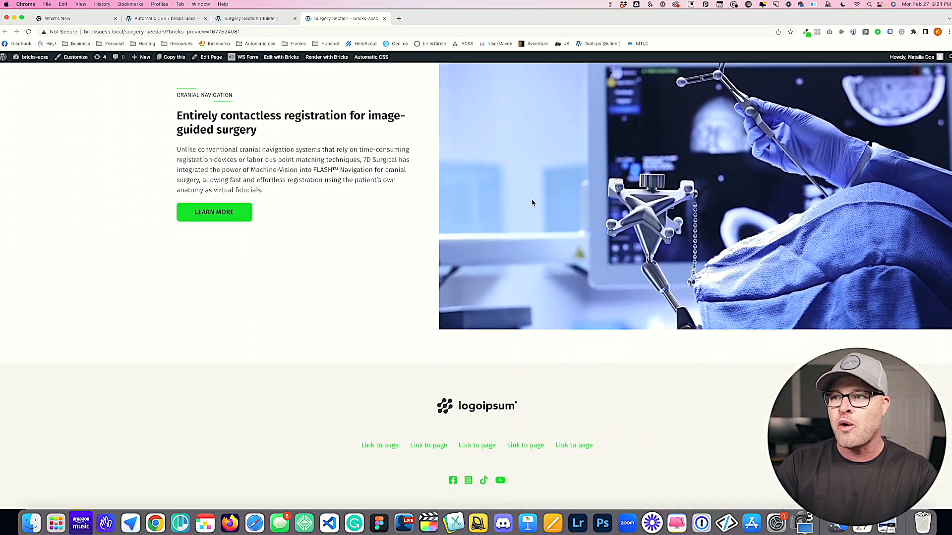
pyautogui.scroll(-3)
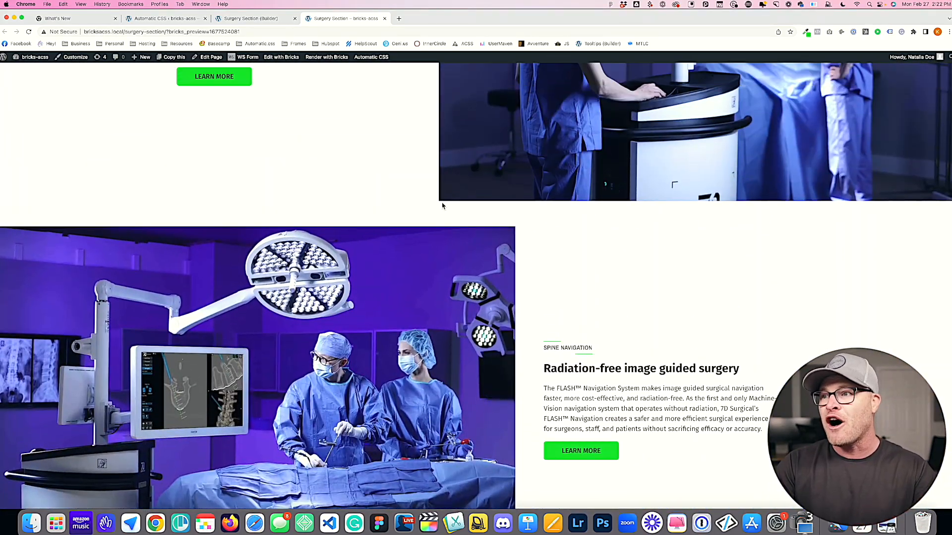
pyautogui.scroll(-3)
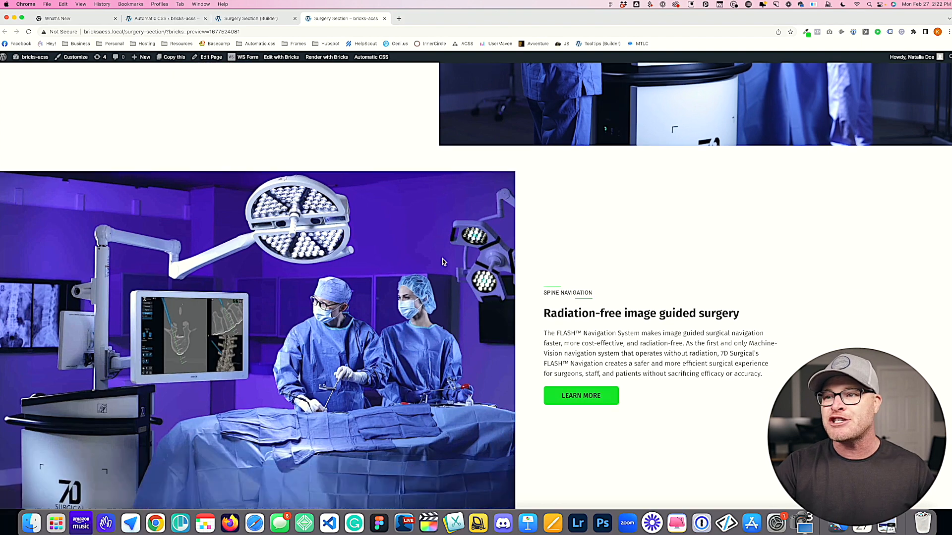
pyautogui.scroll(-3)
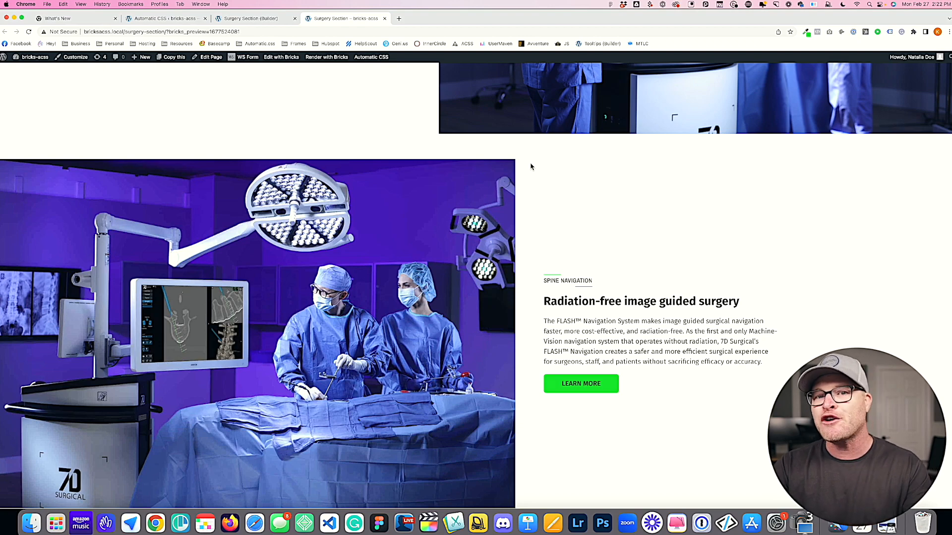
pyautogui.scroll(-3)
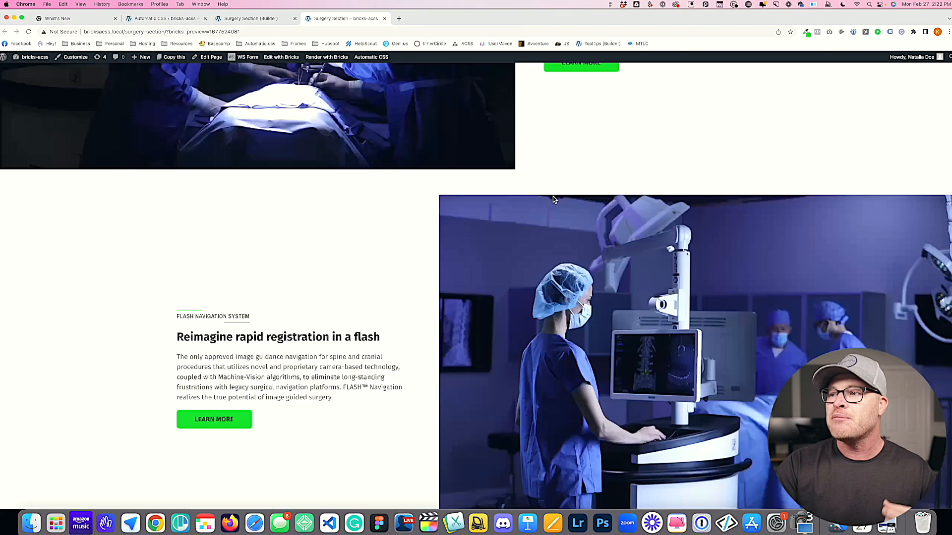
pyautogui.scroll(-3)
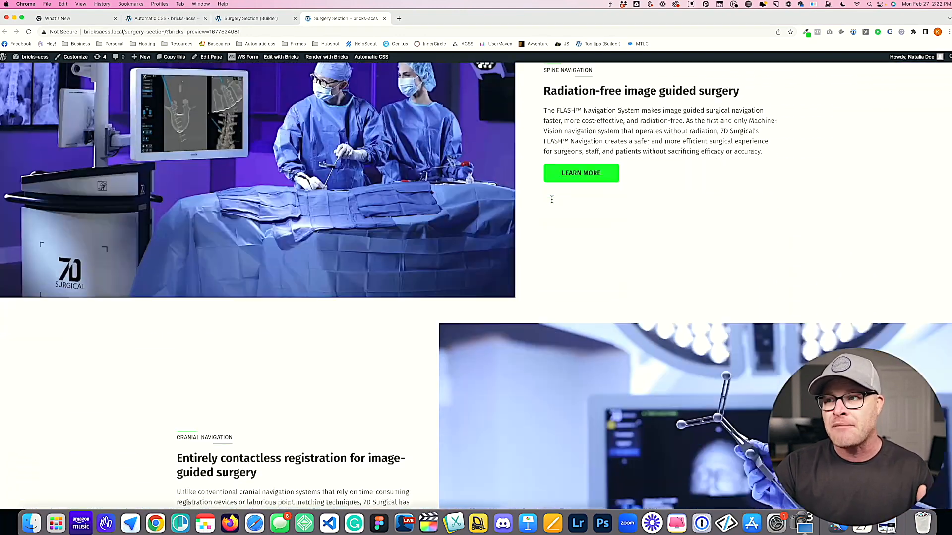
pyautogui.scroll(-3)
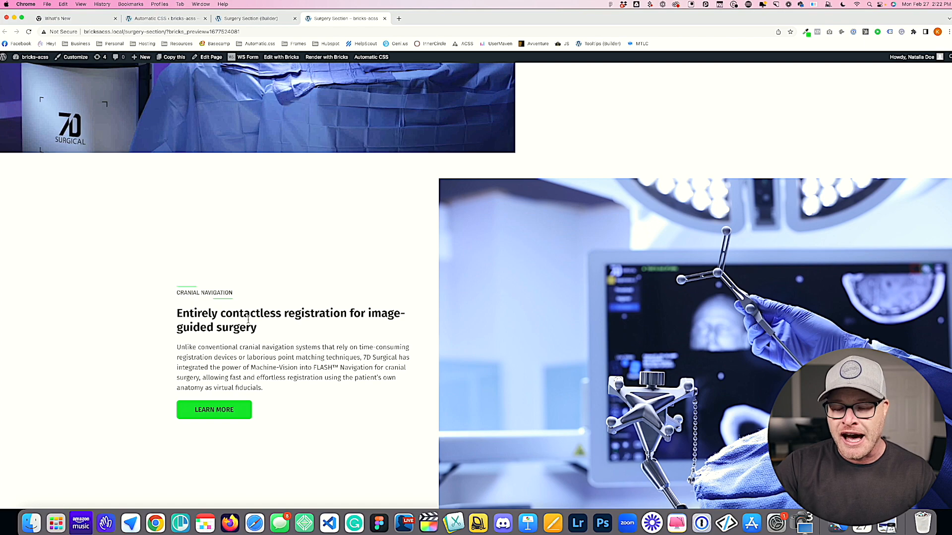
pyautogui.scroll(-3)
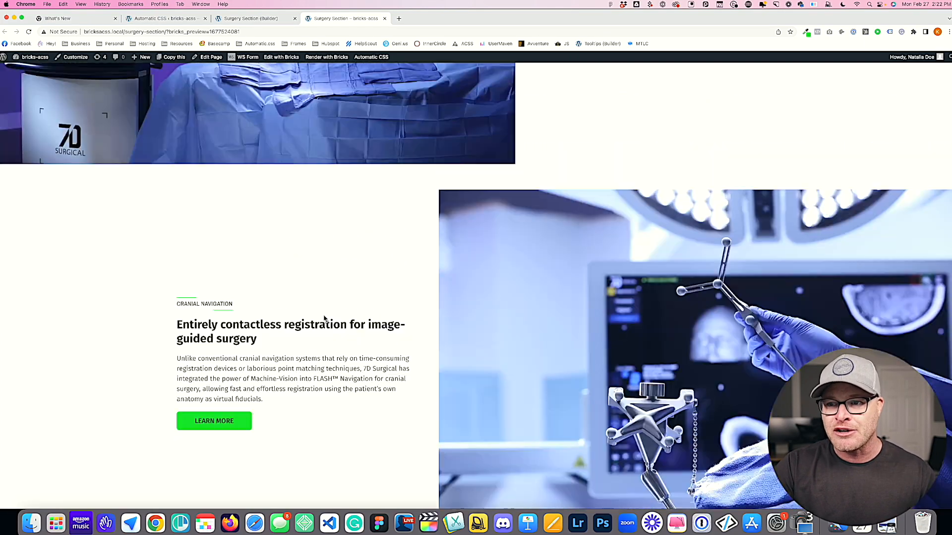
pyautogui.scroll(3)
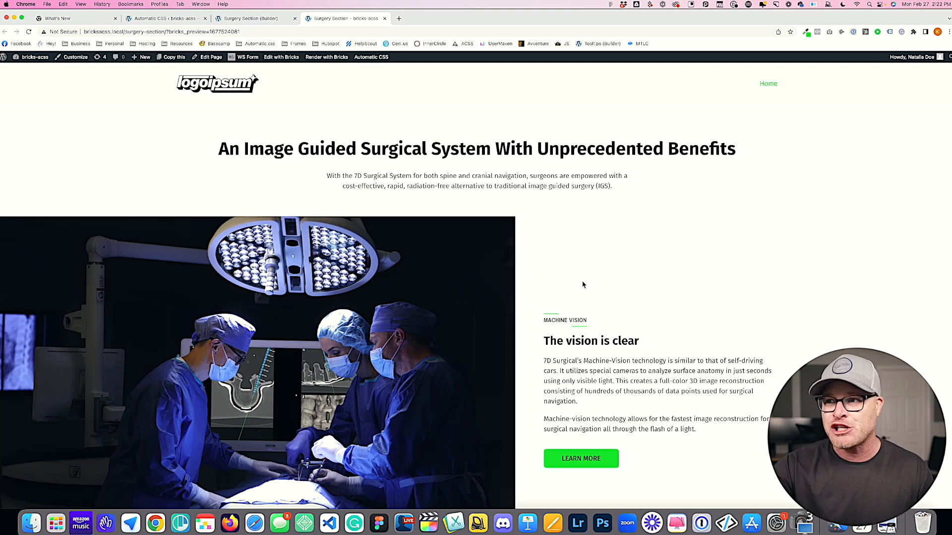
pyautogui.moveTo(578, 283)
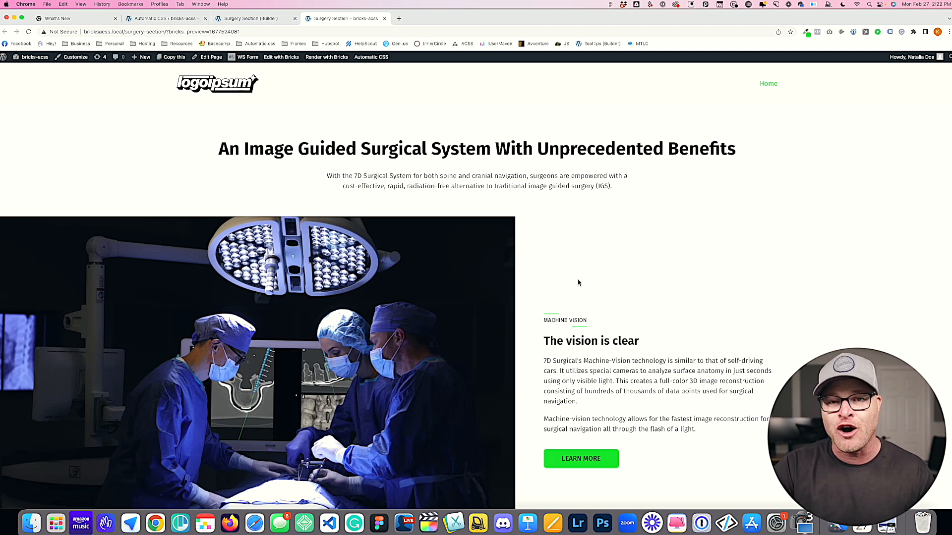